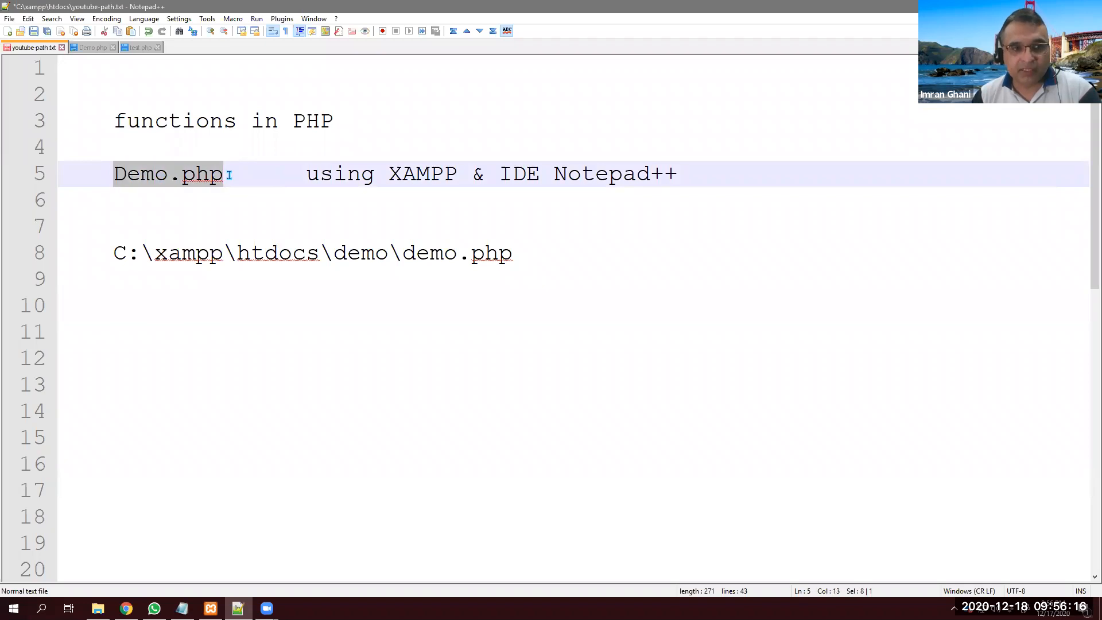
- Highlight the Demo.php file name and the htdocs folder in the path notes
{"action": "double_click", "coordinate": [421, 173]}
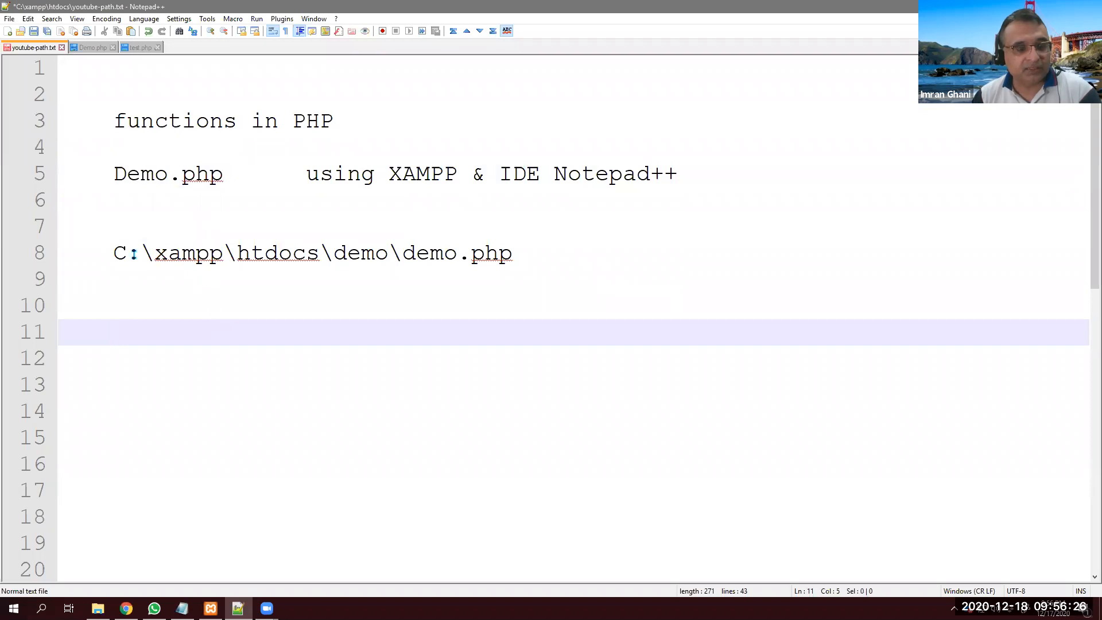
{"action": "double_click", "coordinate": [276, 253]}
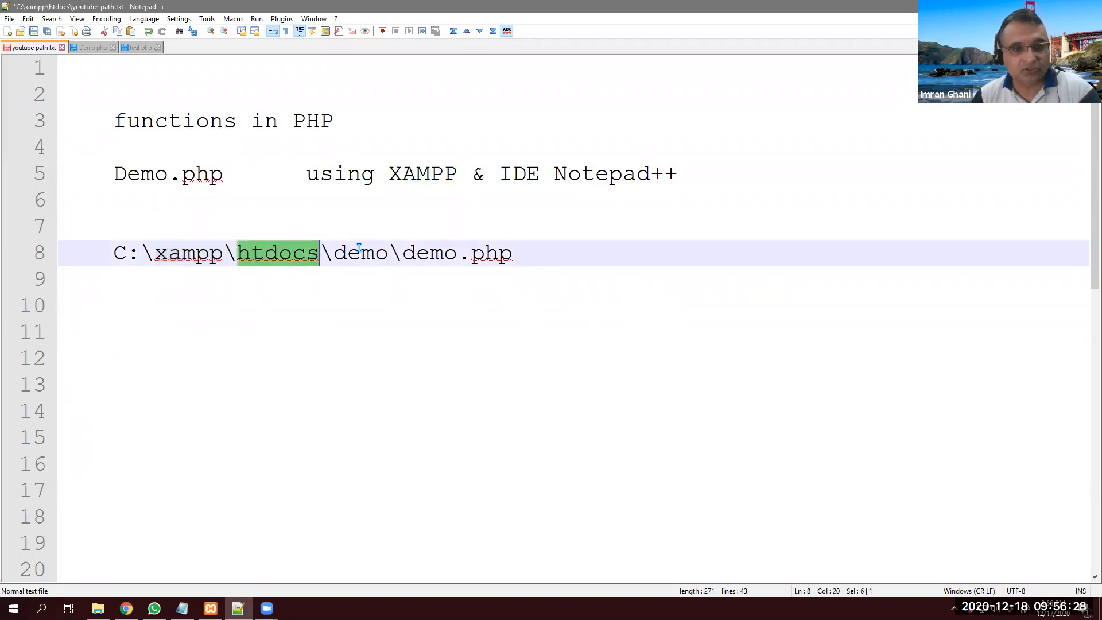
{"action": "double_click", "coordinate": [433, 252]}
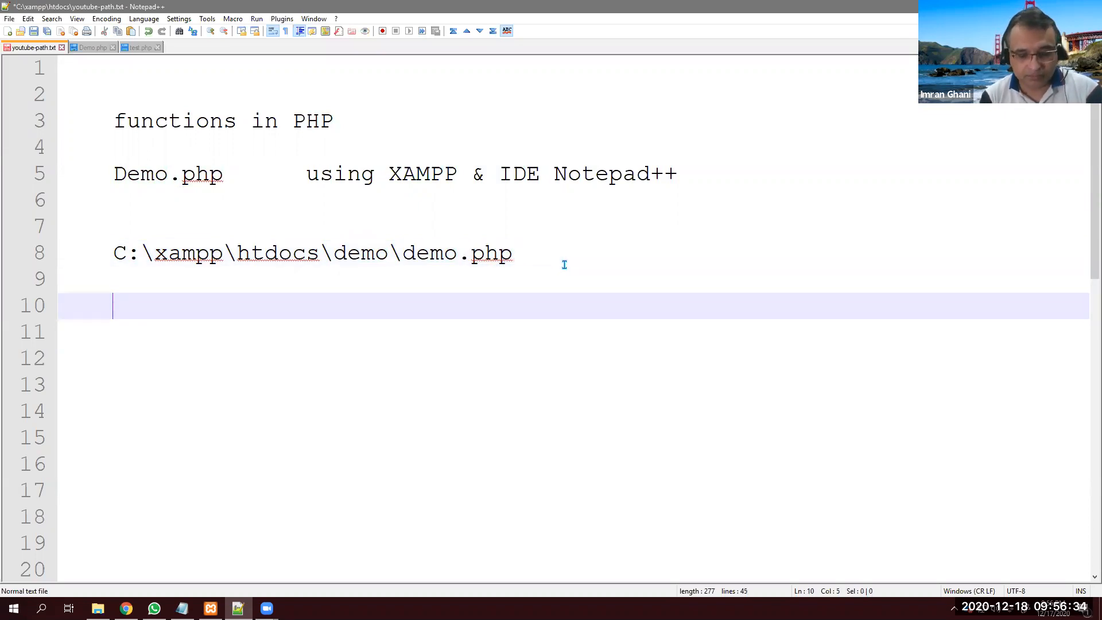
- Add the localhost/demo/demo.php address beneath the file path and save the notes
{"action": "type", "text": "locathost"}
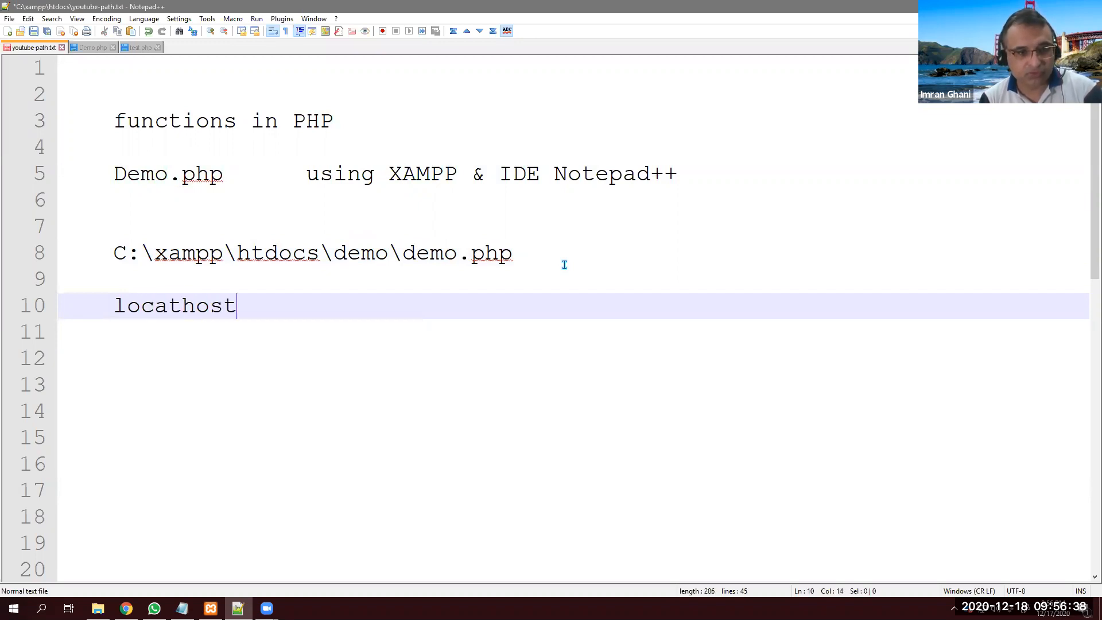
{"action": "type", "text": "/demo/demo."}
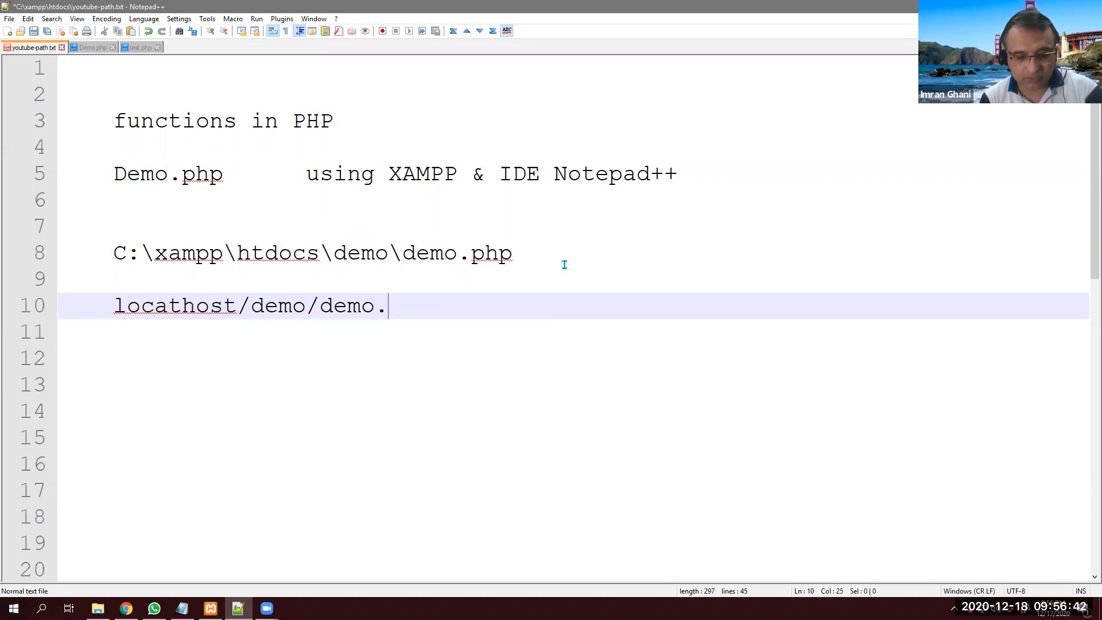
{"action": "type", "text": "php"}
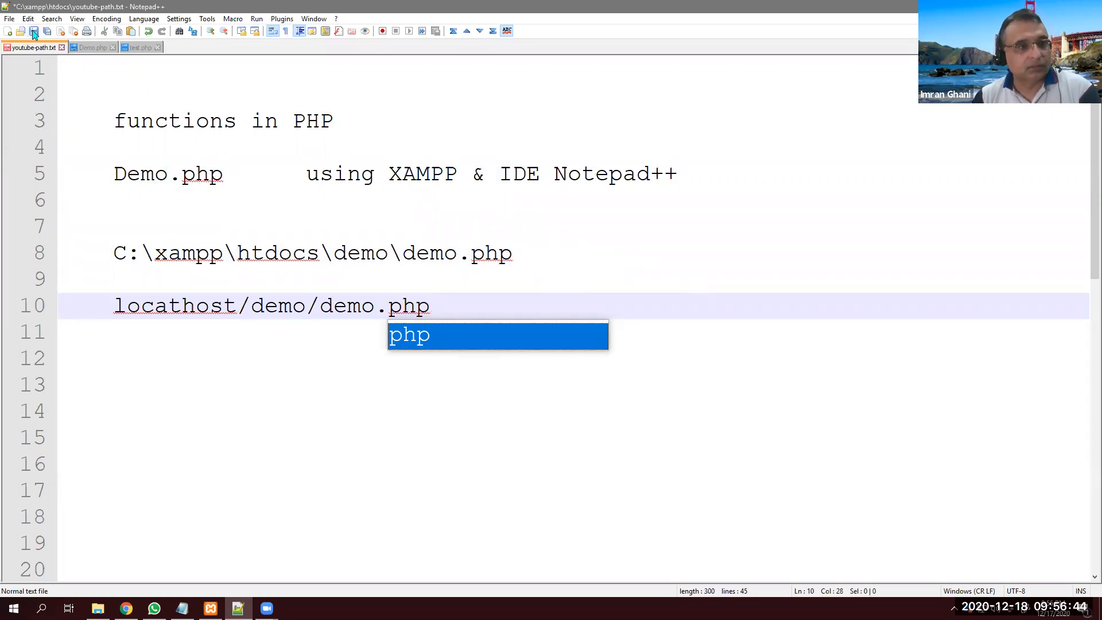
{"action": "left_click", "coordinate": [91, 47]}
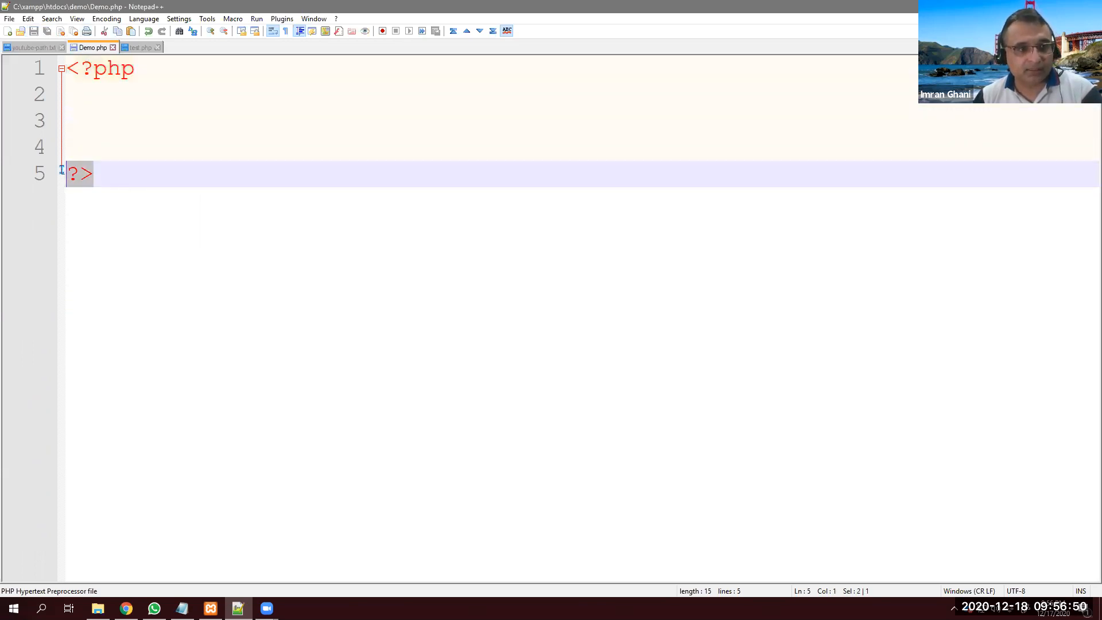
- Declare an empty function showText(){} with its braces on separate lines
{"action": "key", "text": "Enter"}
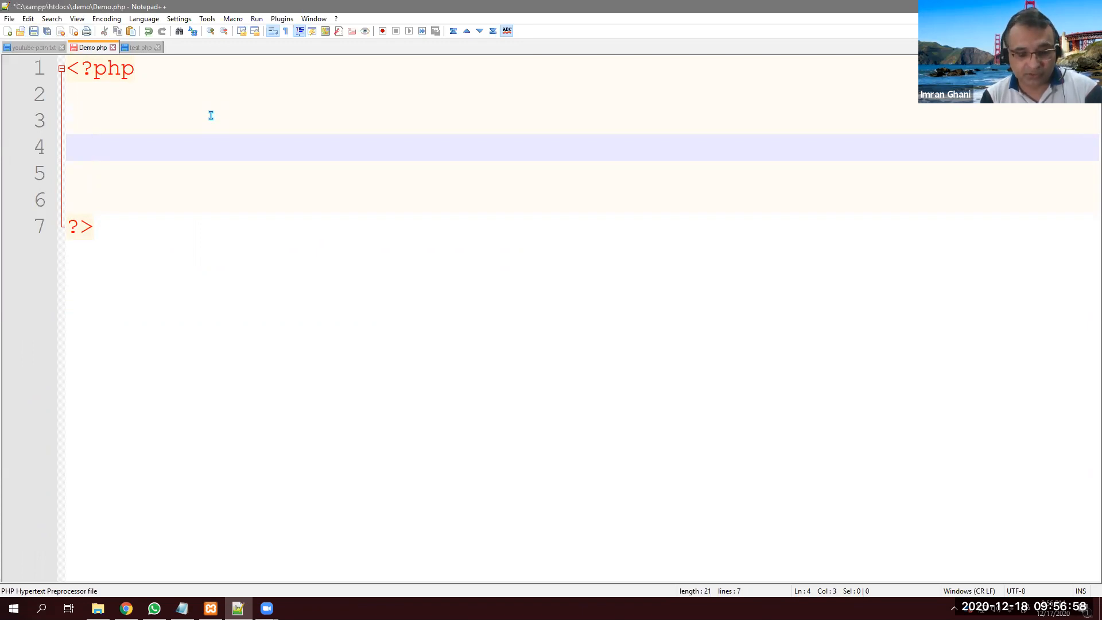
{"action": "type", "text": "fu"}
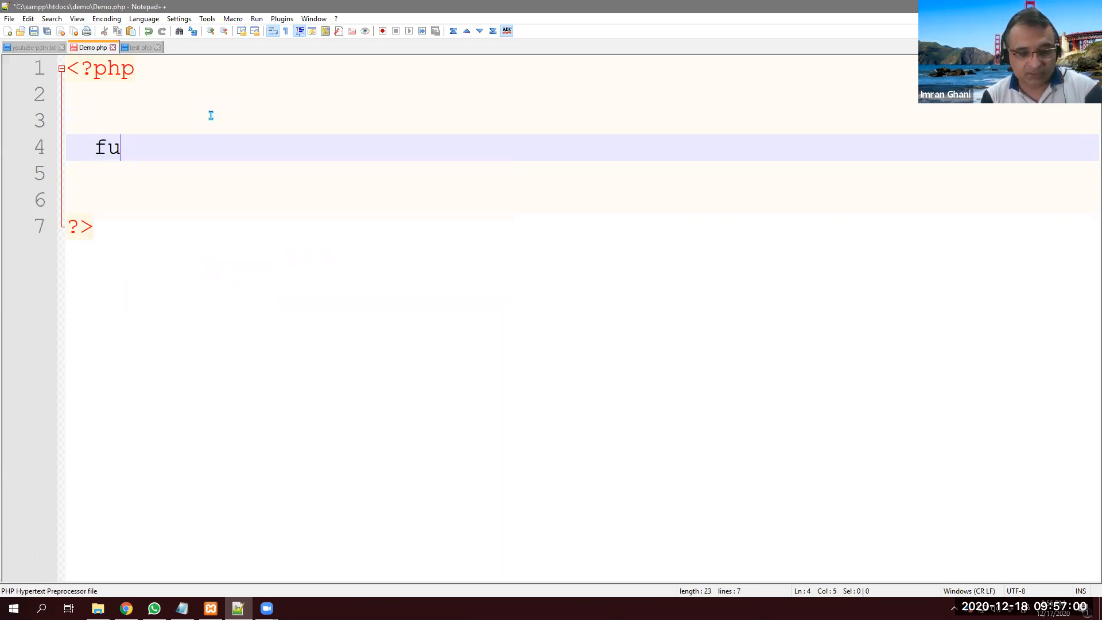
{"action": "type", "text": "nti"}
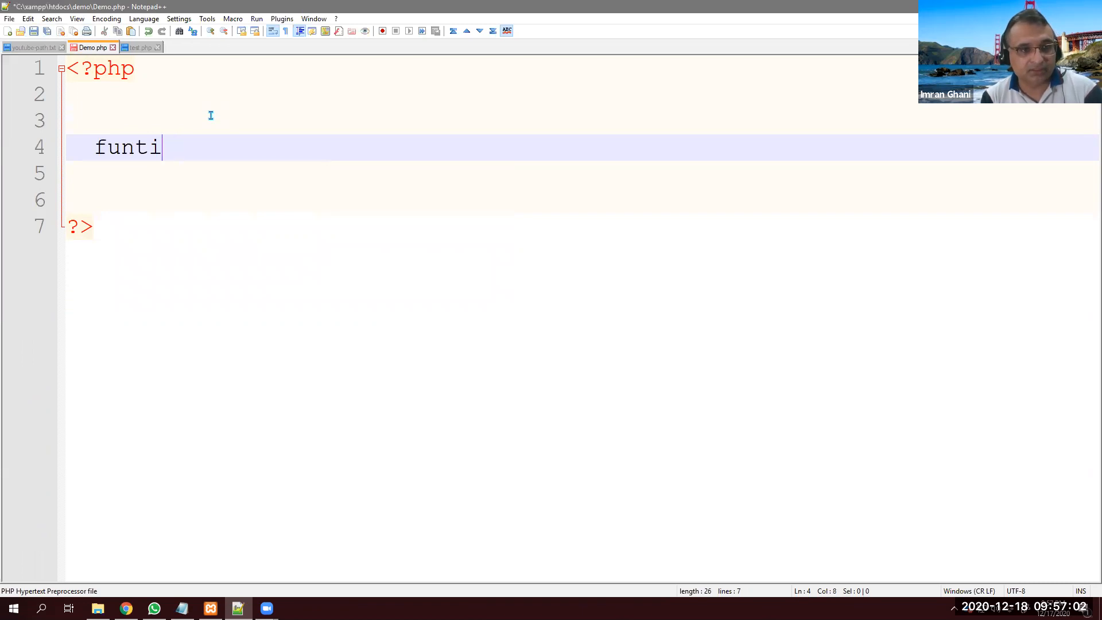
{"action": "type", "text": "on"}
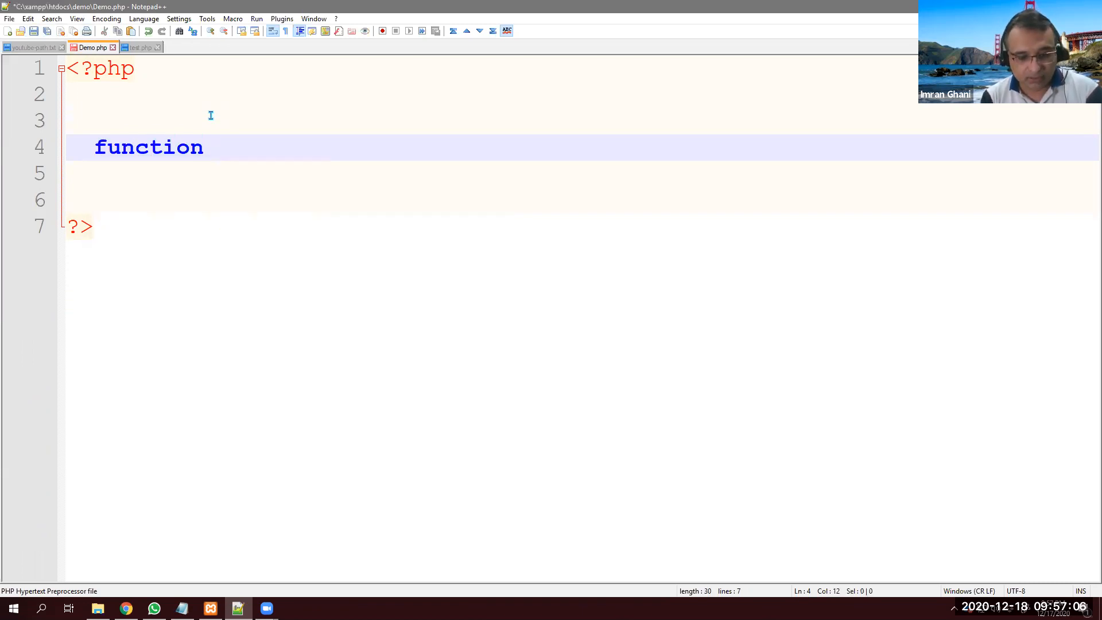
{"action": "type", "text": "showText"}
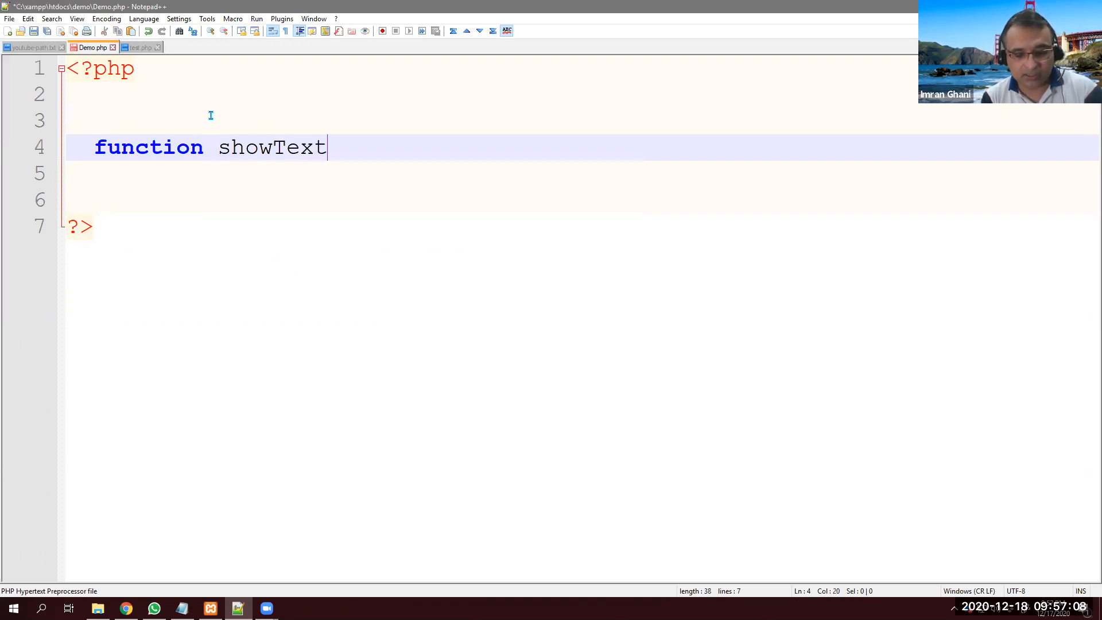
{"action": "type", "text": "(){}"}
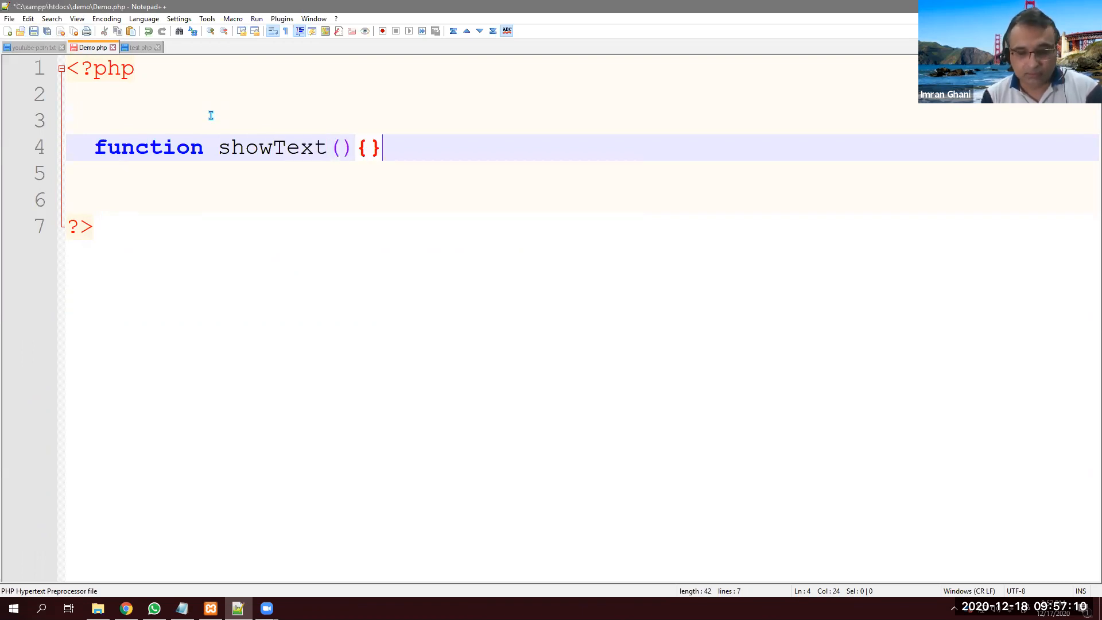
{"action": "key", "text": "Enter"}
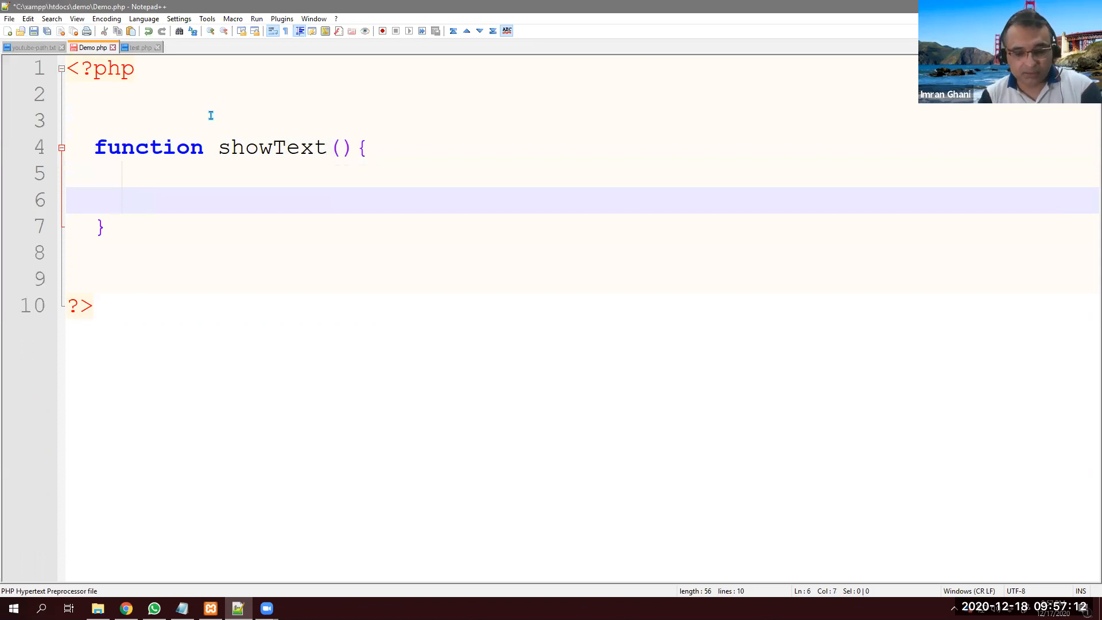
- Echo "I am in the fuction." inside showText, save, and go to the browser
{"action": "type", "text": "echo \"\""}
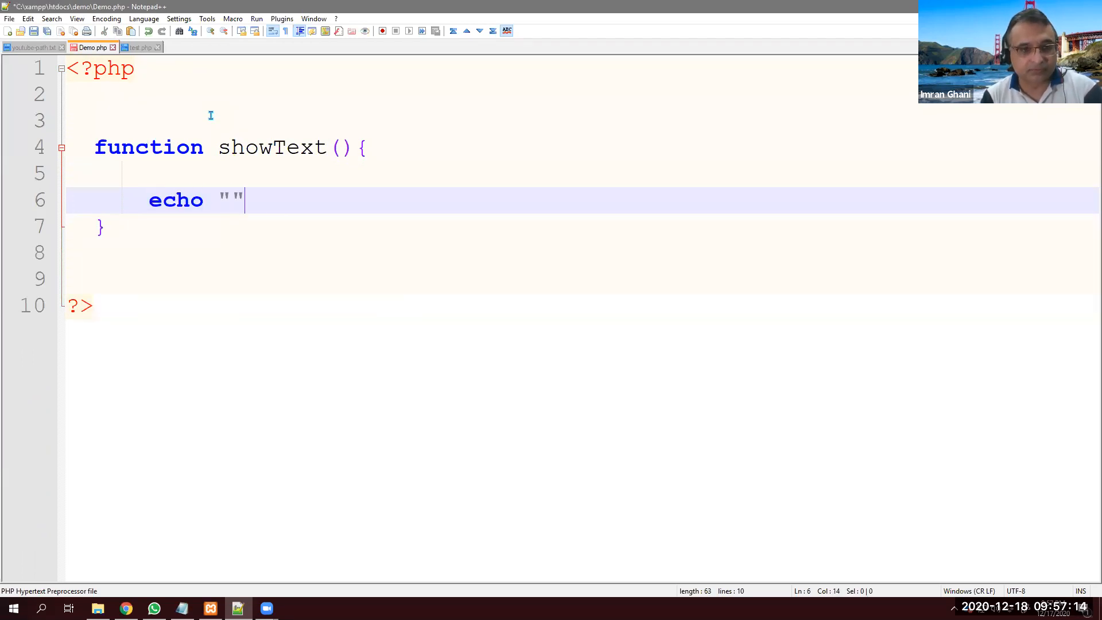
{"action": "type", "text": ";"}
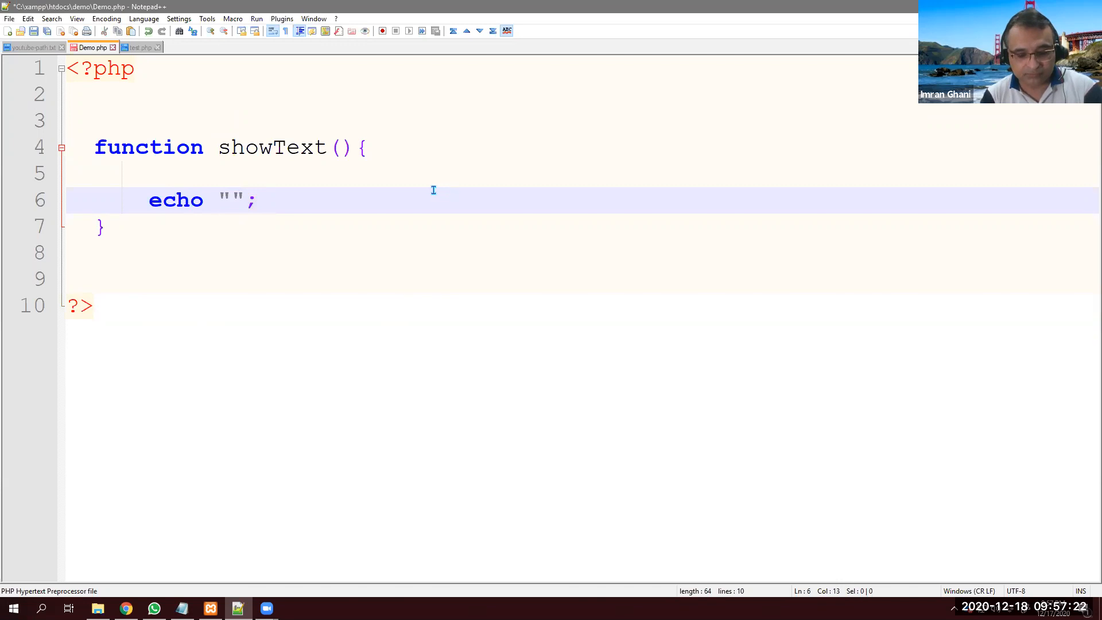
{"action": "type", "text": "I am in"}
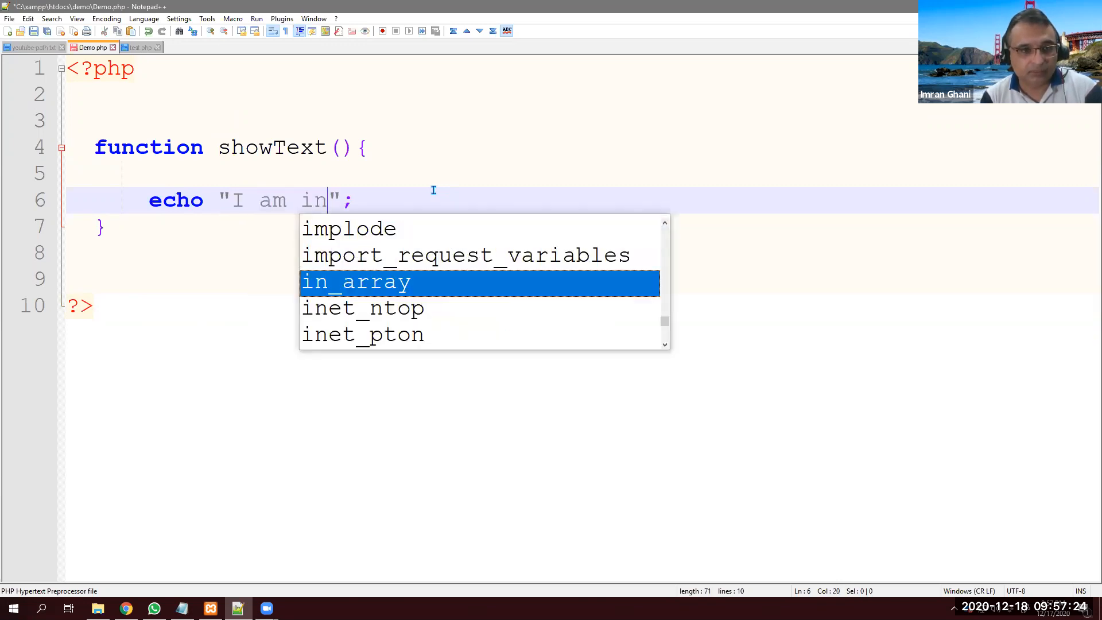
{"action": "type", "text": "the fuction"}
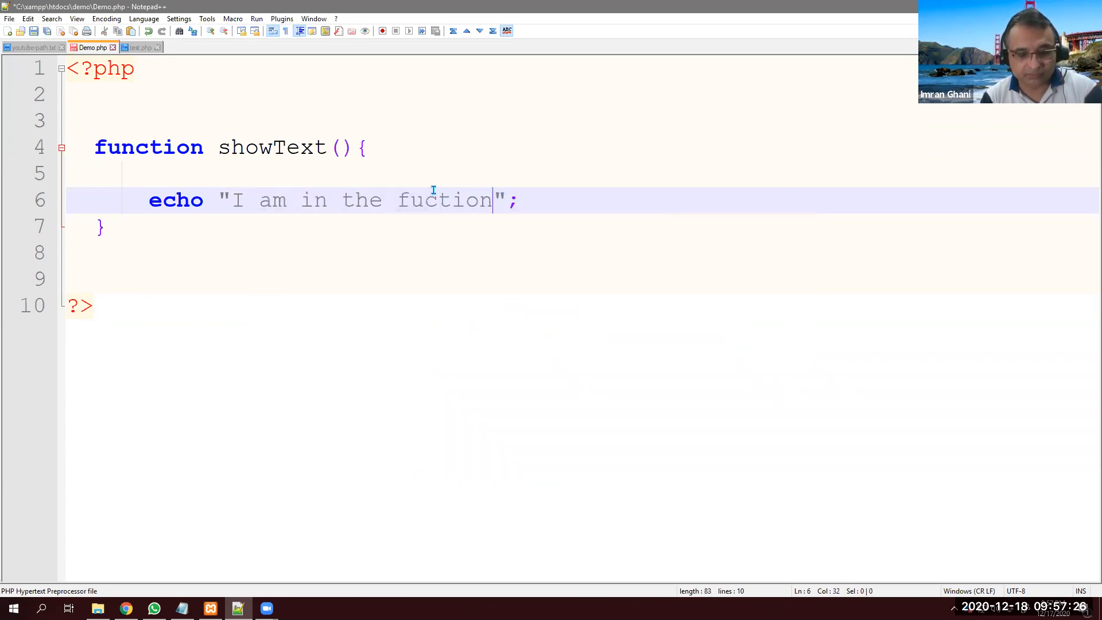
{"action": "type", "text": "."}
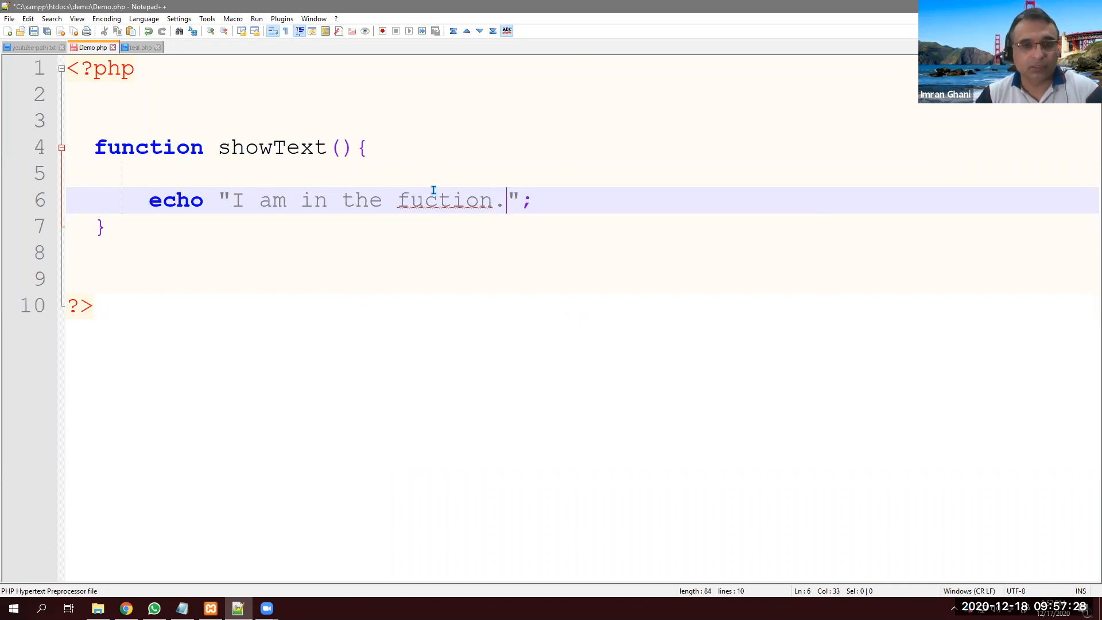
{"action": "mouse_move", "coordinate": [315, 158]}
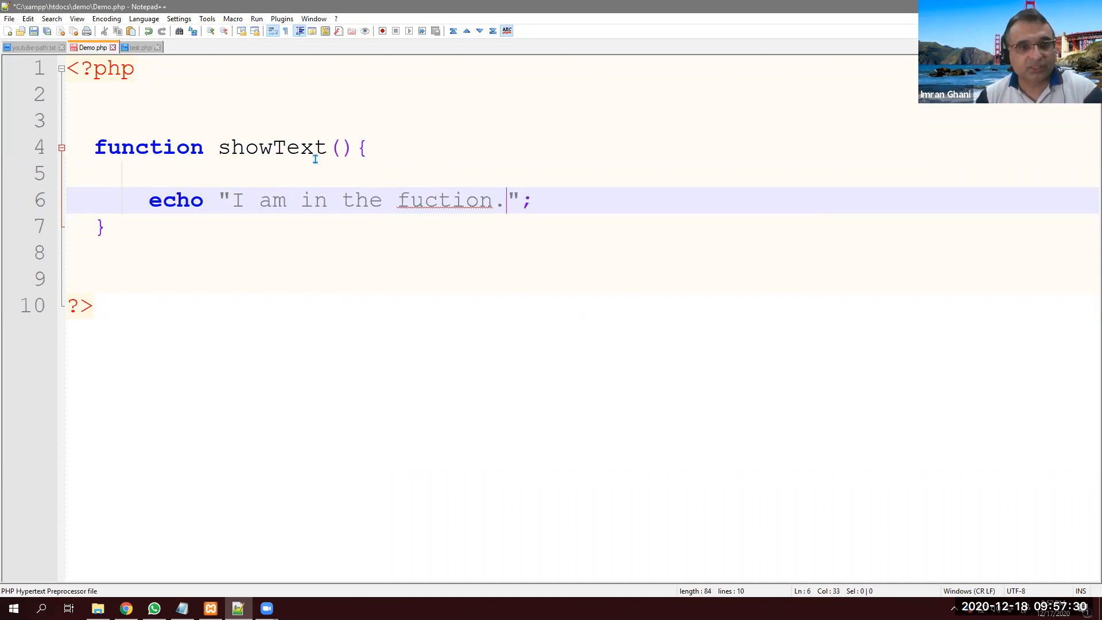
{"action": "double_click", "coordinate": [148, 147]}
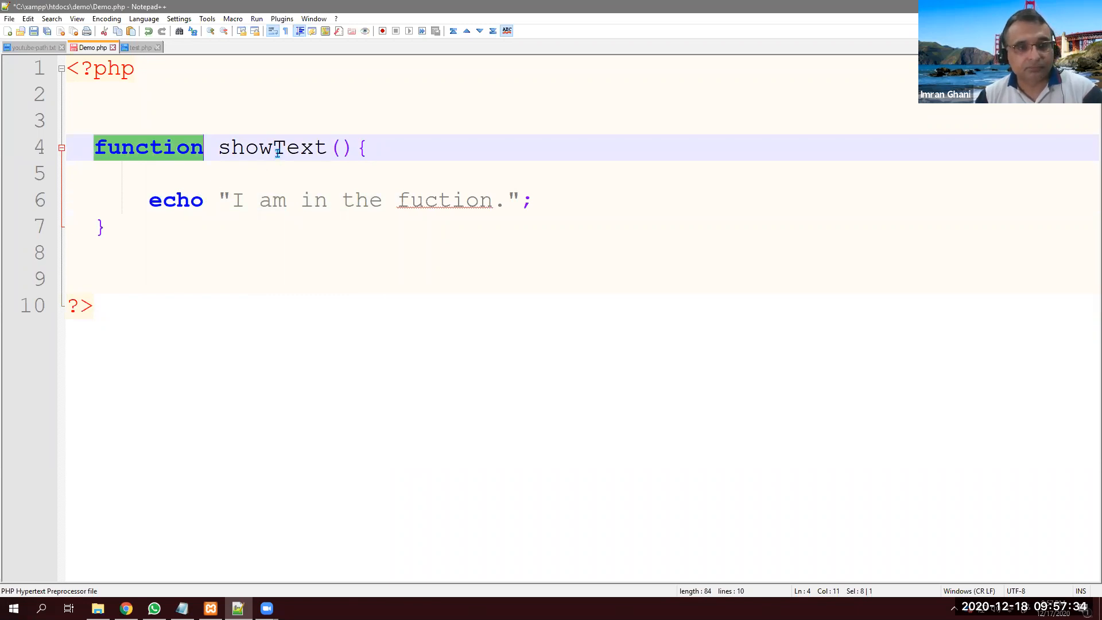
{"action": "left_click", "coordinate": [340, 148]}
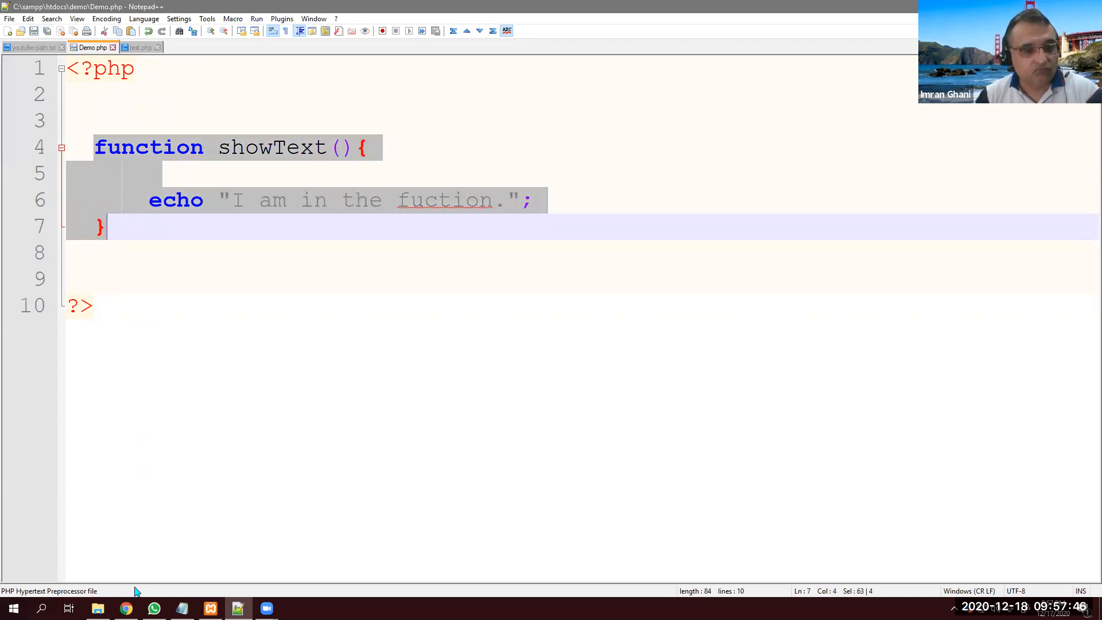
{"action": "left_click", "coordinate": [126, 608]}
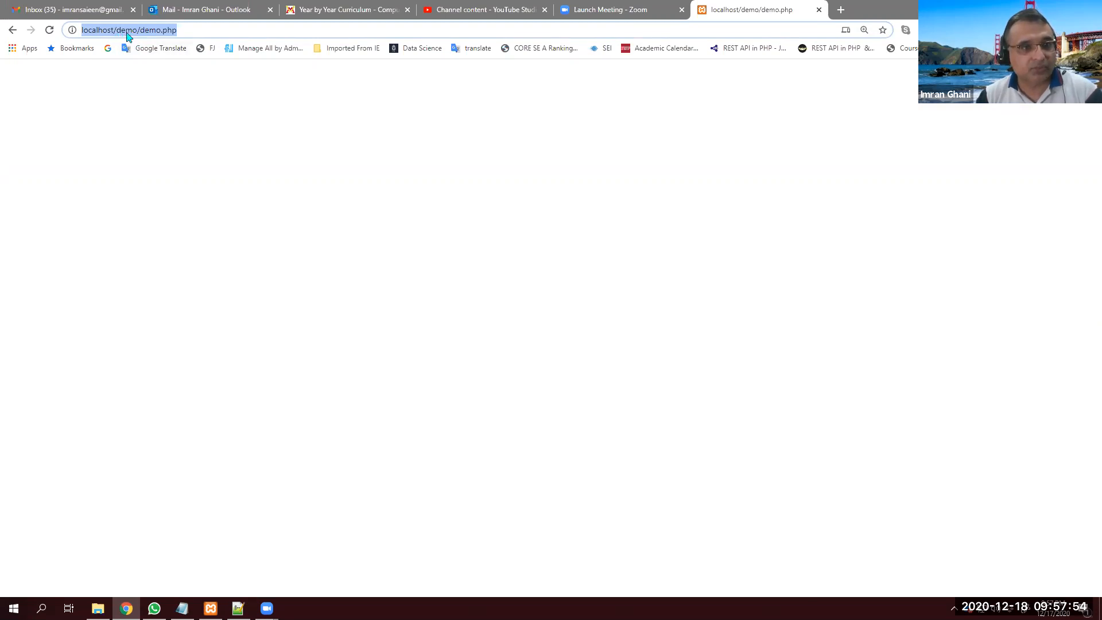
{"action": "mouse_move", "coordinate": [161, 36]}
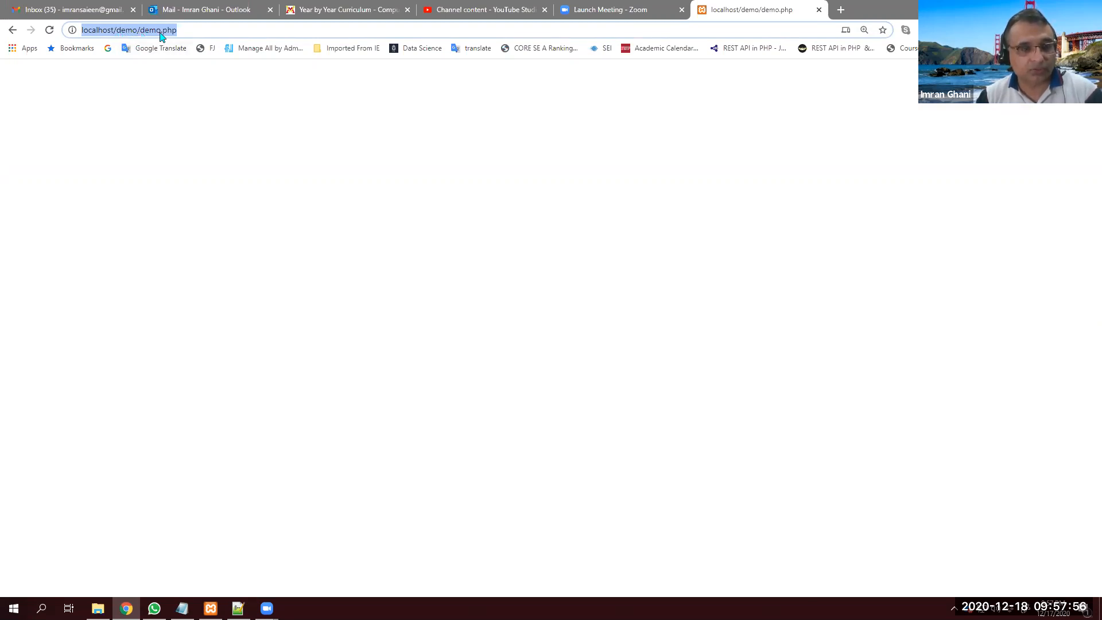
- Reload localhost/demo/demo.php and confirm the page shows no output yet
{"action": "left_click", "coordinate": [864, 30]}
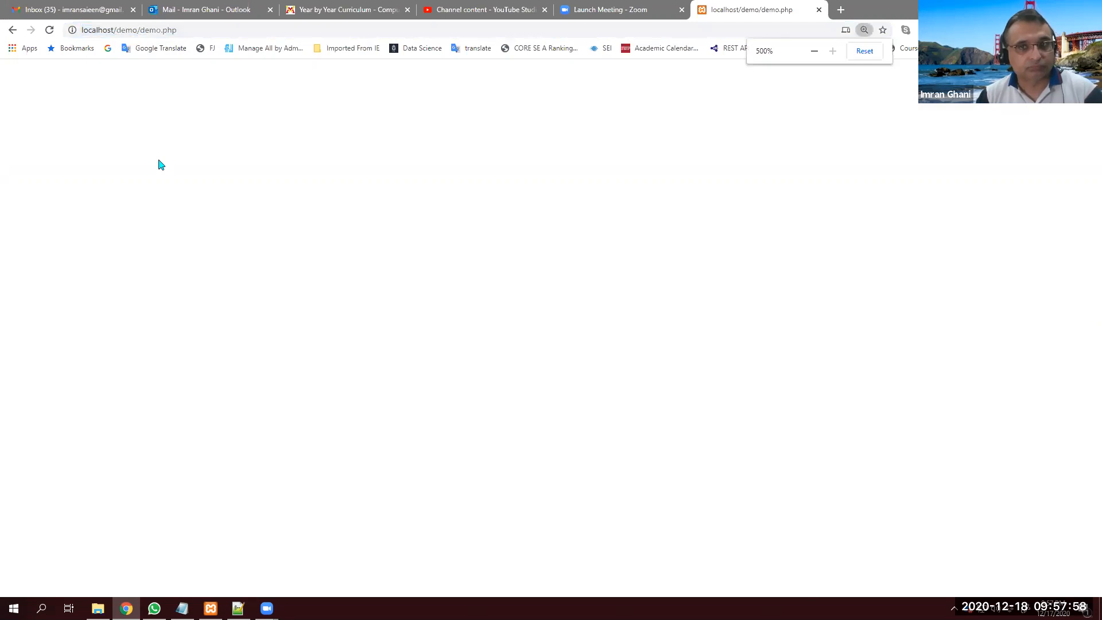
{"action": "left_click", "coordinate": [127, 29]}
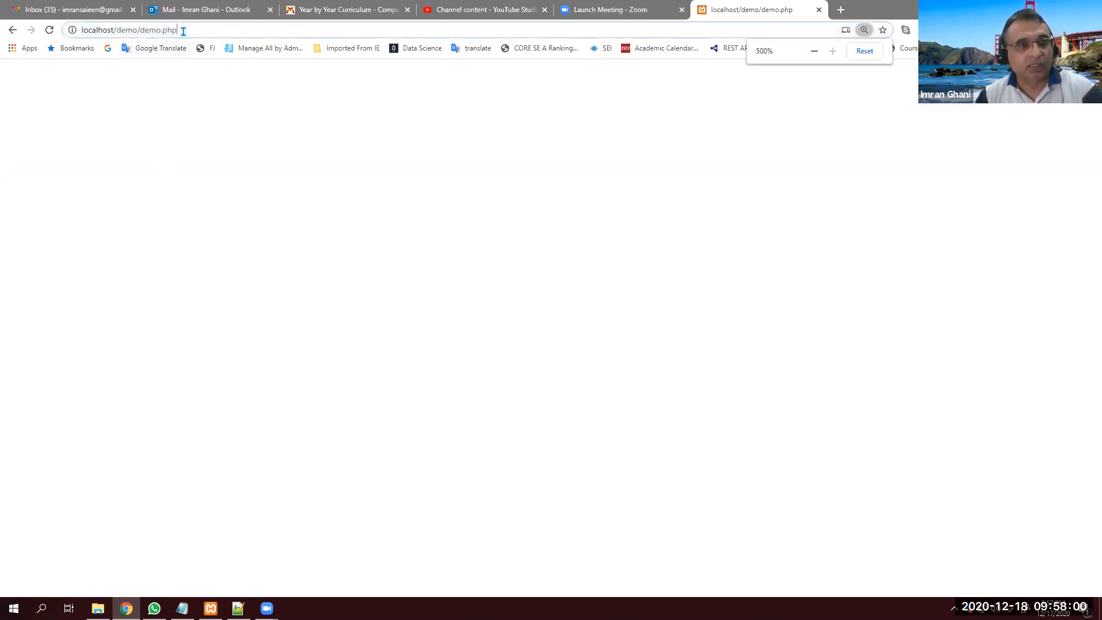
{"action": "left_click", "coordinate": [863, 50]}
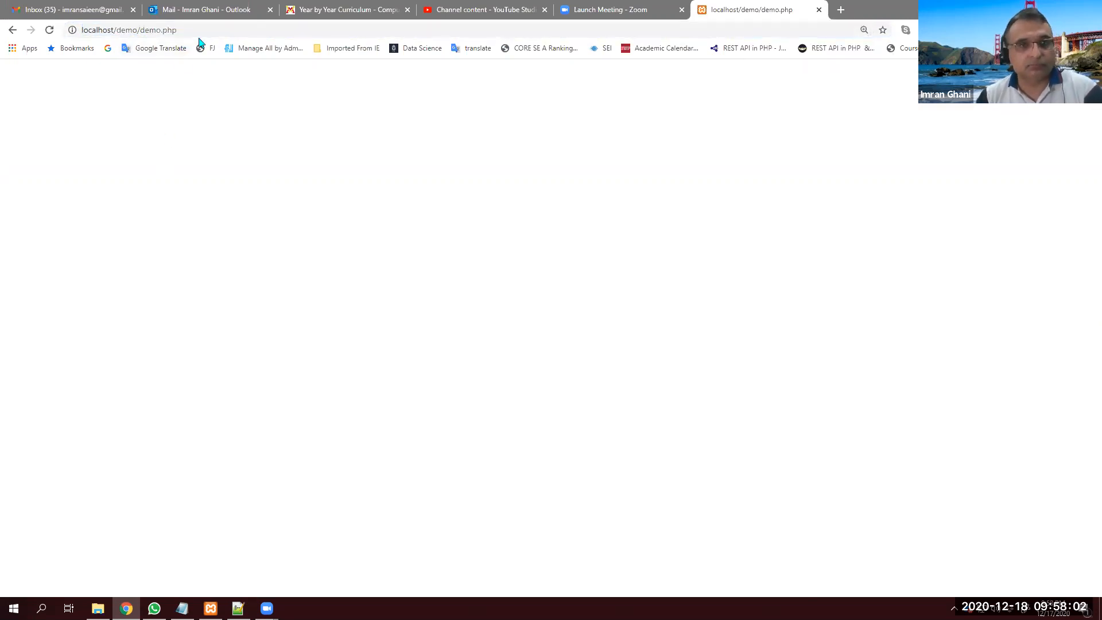
{"action": "left_click", "coordinate": [127, 30]}
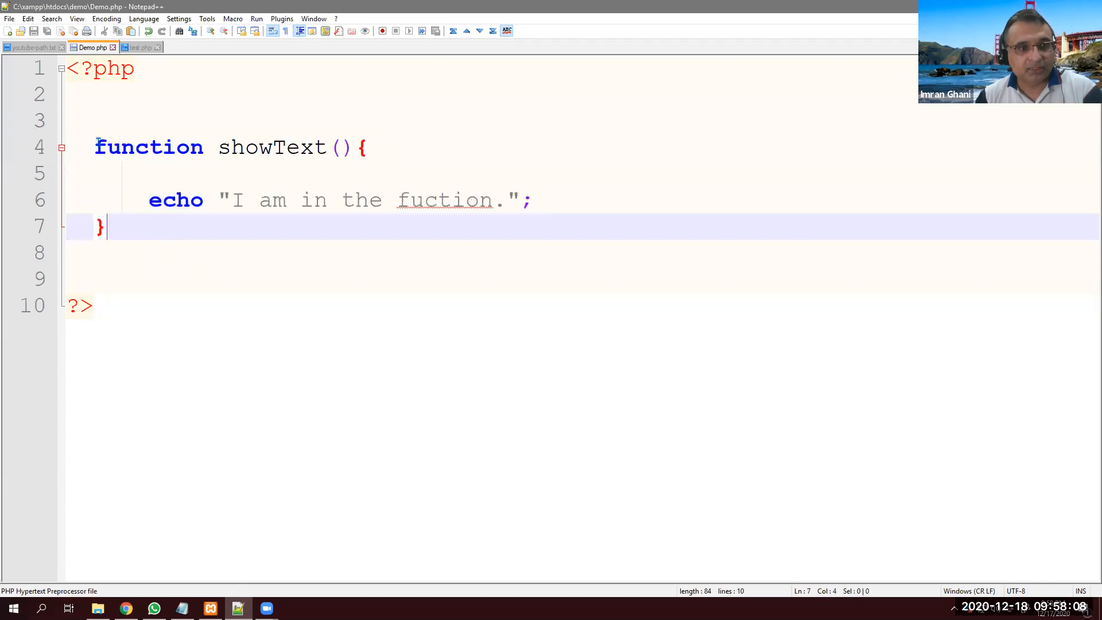
- Call showText(); after the definition, save, and reload to see "I am in the fuction."
{"action": "left_click_drag", "start_coordinate": [95, 147], "coordinate": [106, 226]}
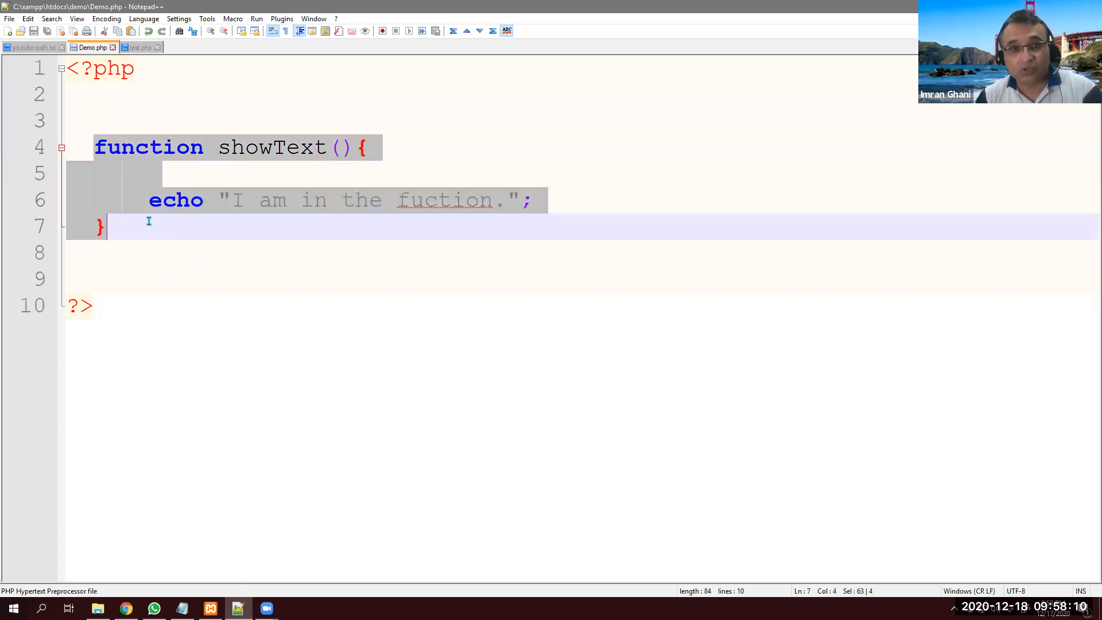
{"action": "key", "text": "enter"}
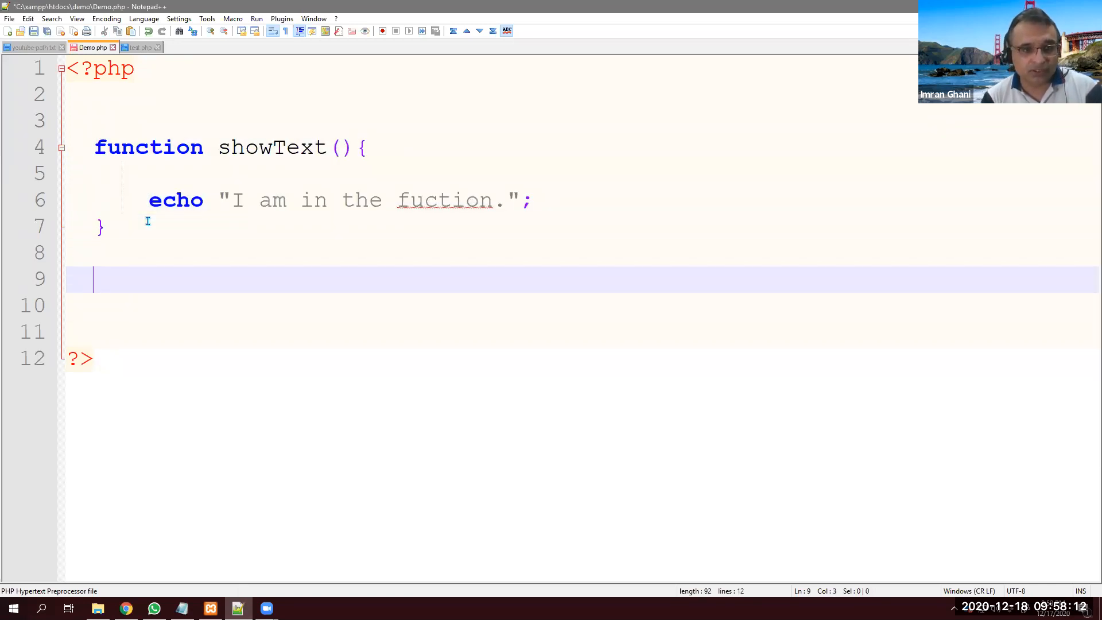
{"action": "type", "text": "showText();"}
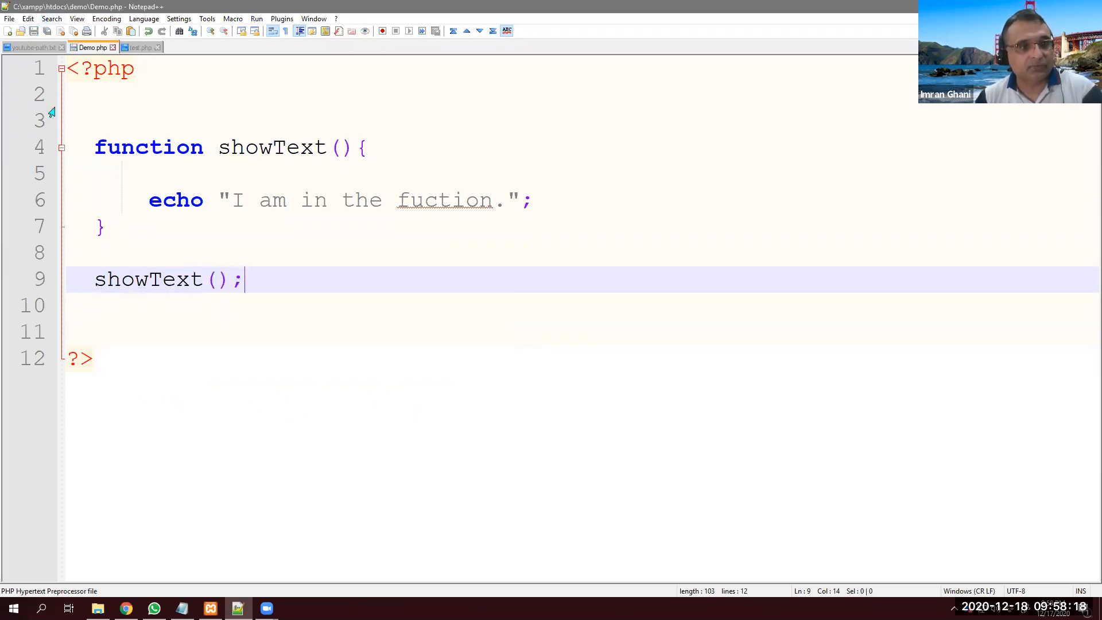
{"action": "triple_click", "coordinate": [168, 279]}
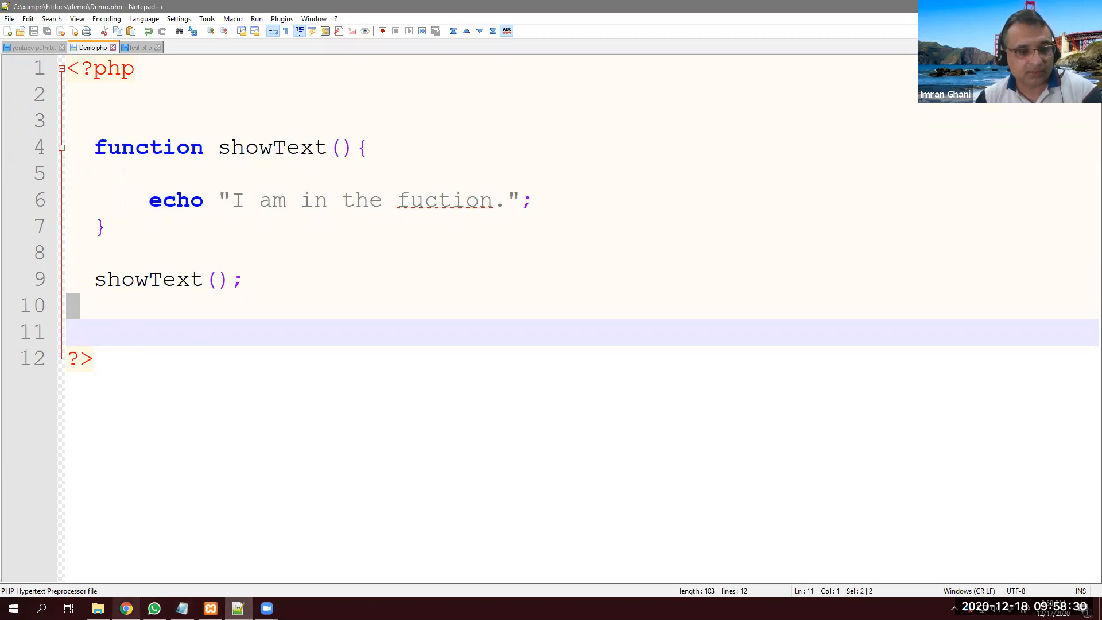
{"action": "left_click", "coordinate": [124, 609]}
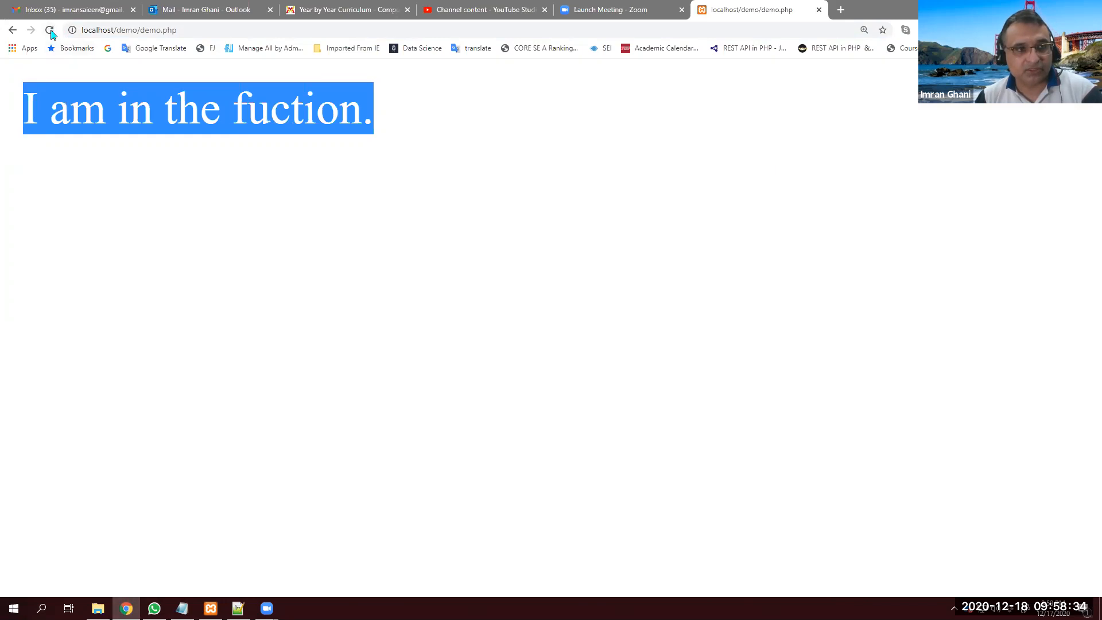
{"action": "left_click", "coordinate": [237, 608]}
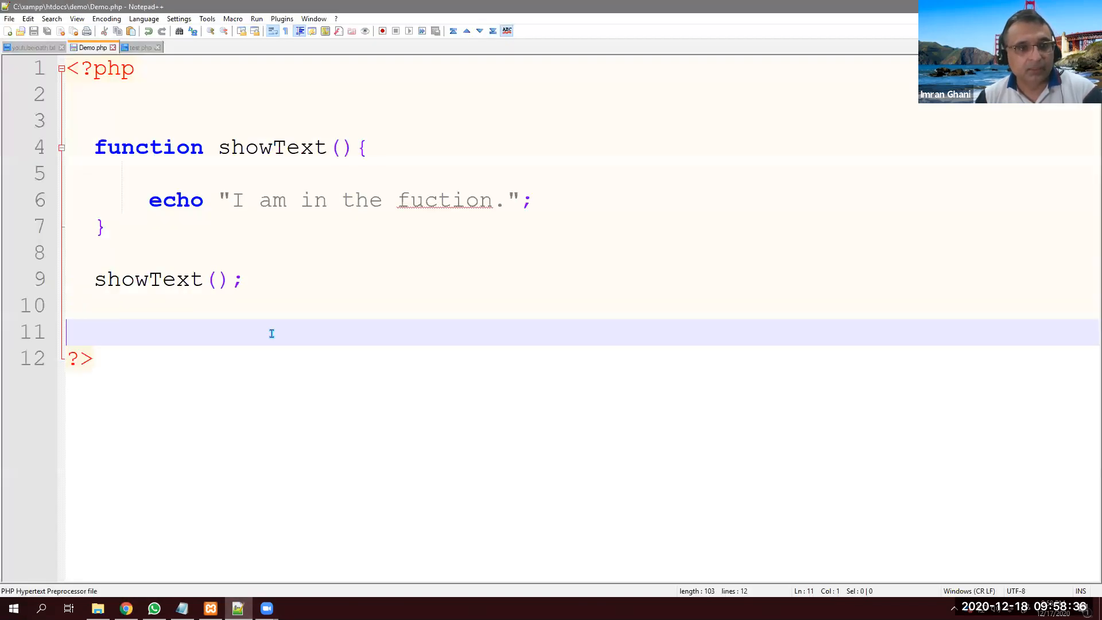
- Move the message string into the showText call and declare a $str parameter
{"action": "left_click", "coordinate": [505, 200]}
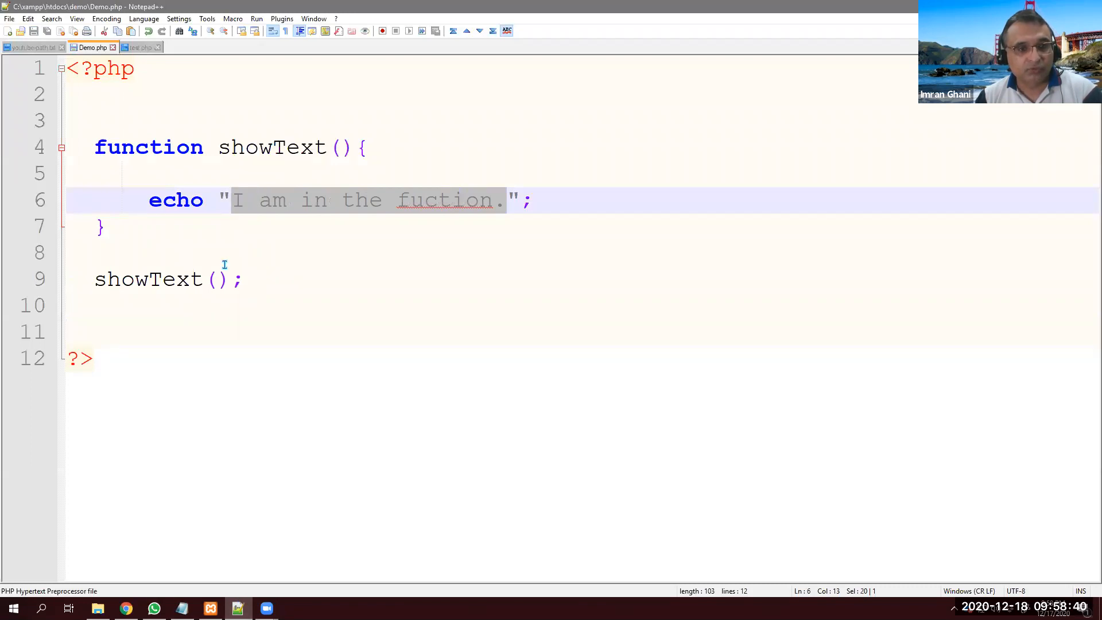
{"action": "left_click", "coordinate": [340, 149]}
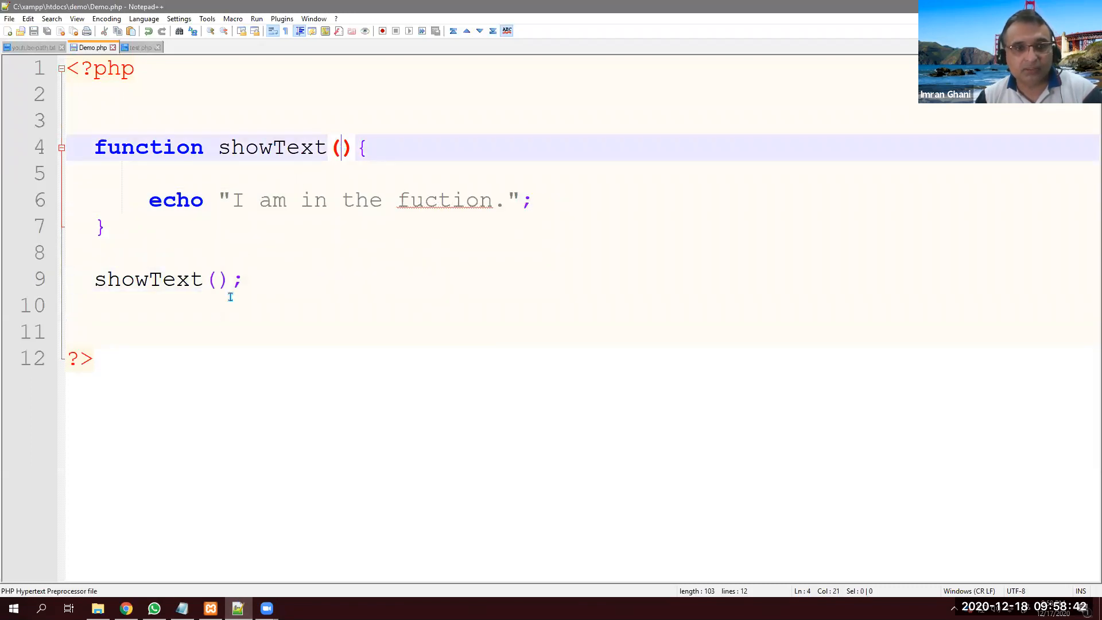
{"action": "mouse_move", "coordinate": [232, 353]}
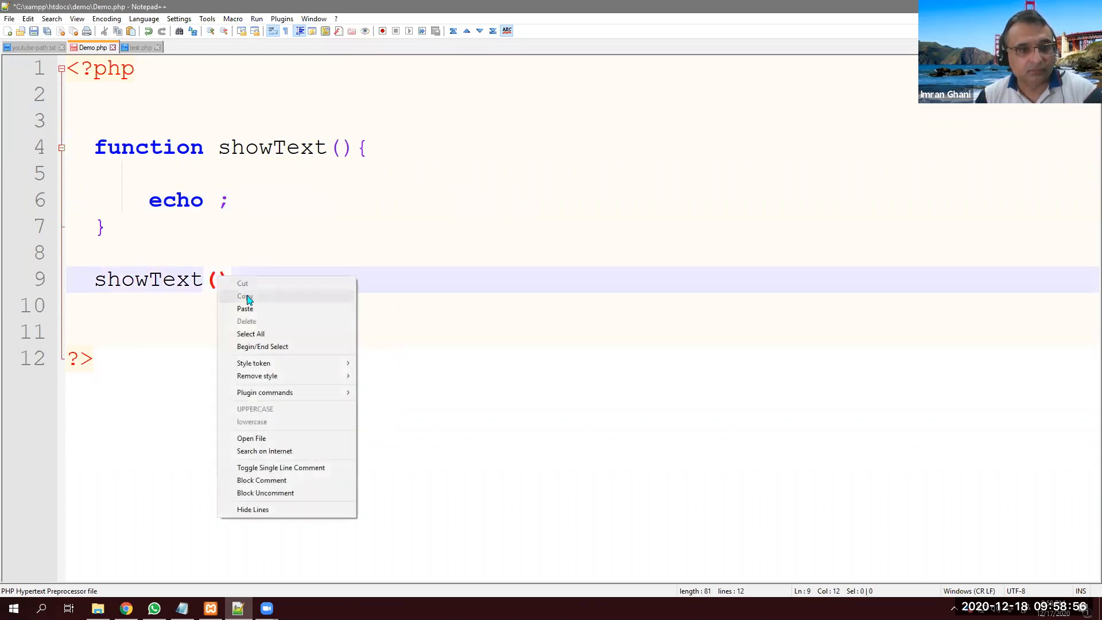
{"action": "left_click", "coordinate": [244, 308]}
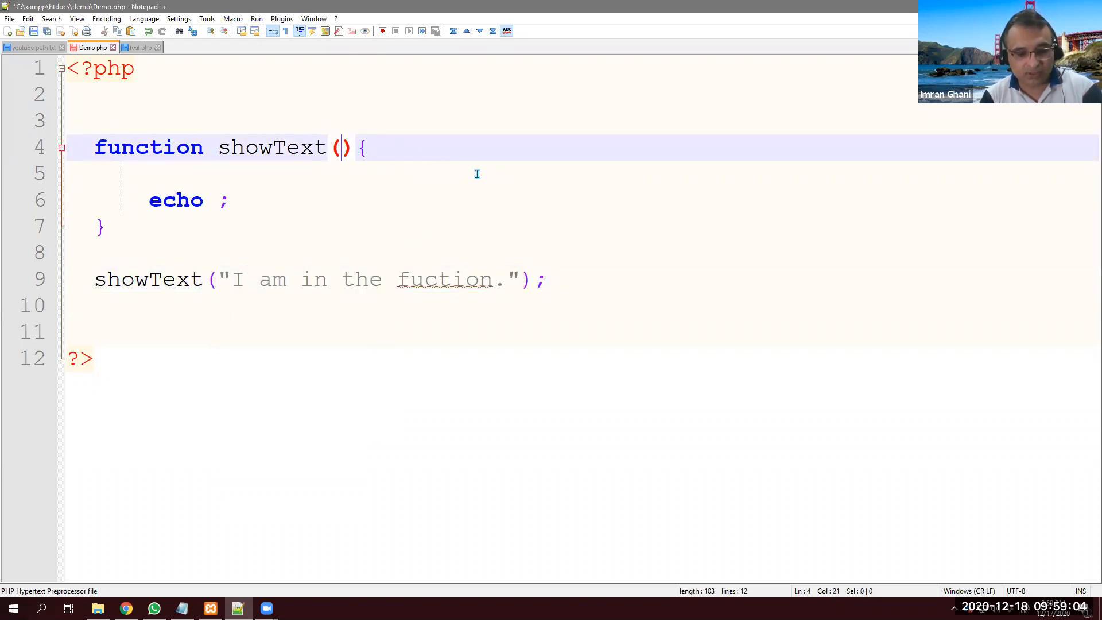
{"action": "type", "text": "$str"}
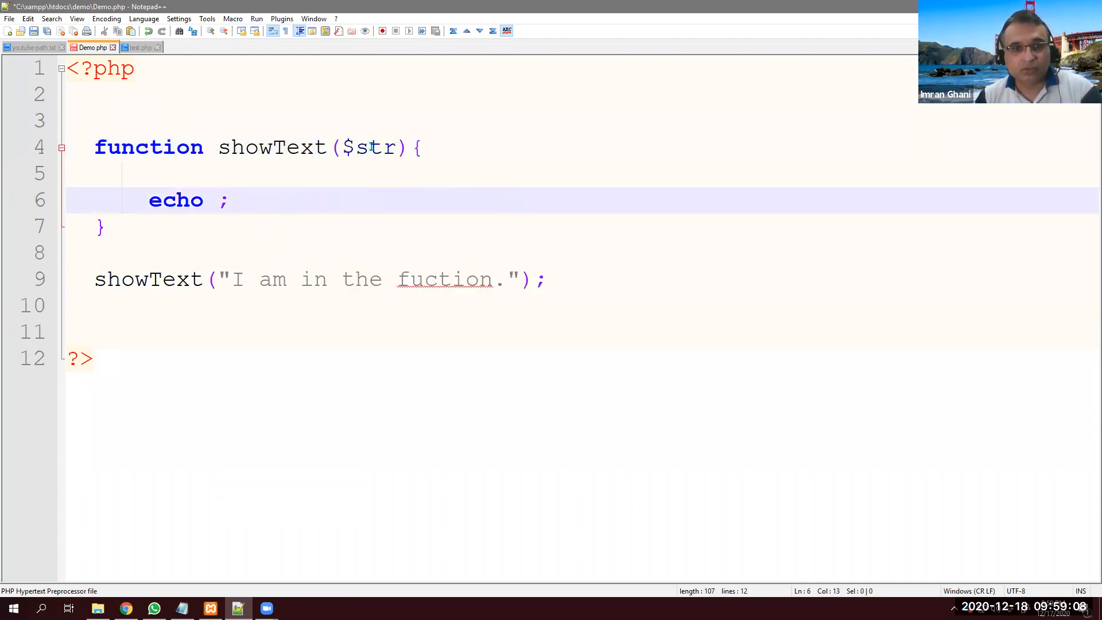
- Make the function body echo $str and reload the page to check the output
{"action": "left_click", "coordinate": [148, 174]}
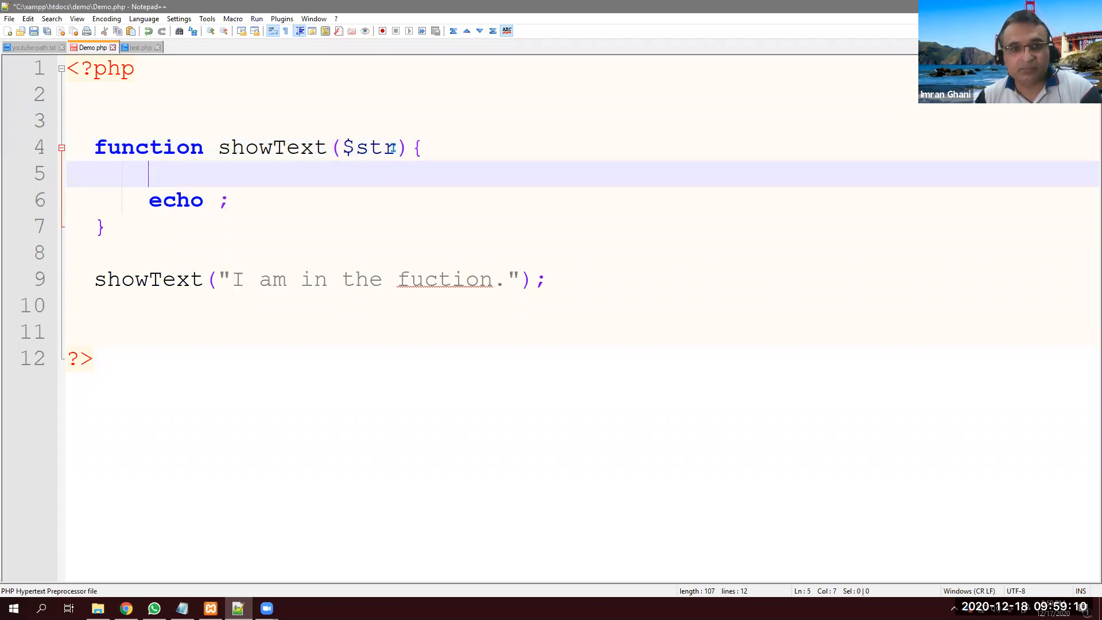
{"action": "type", "text": "abc"}
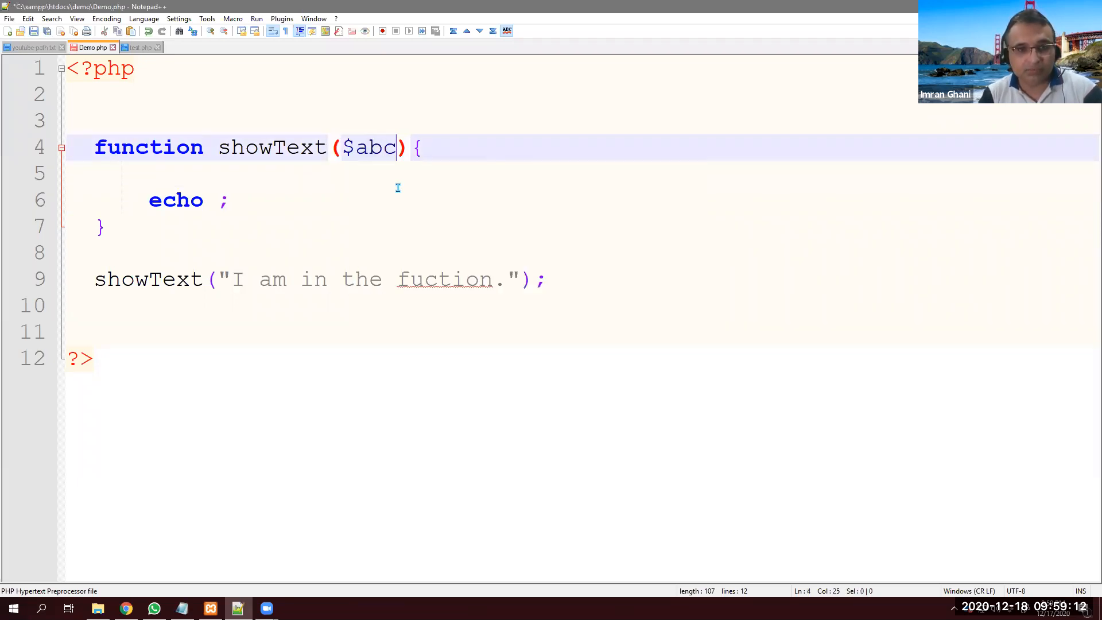
{"action": "type", "text": "str"}
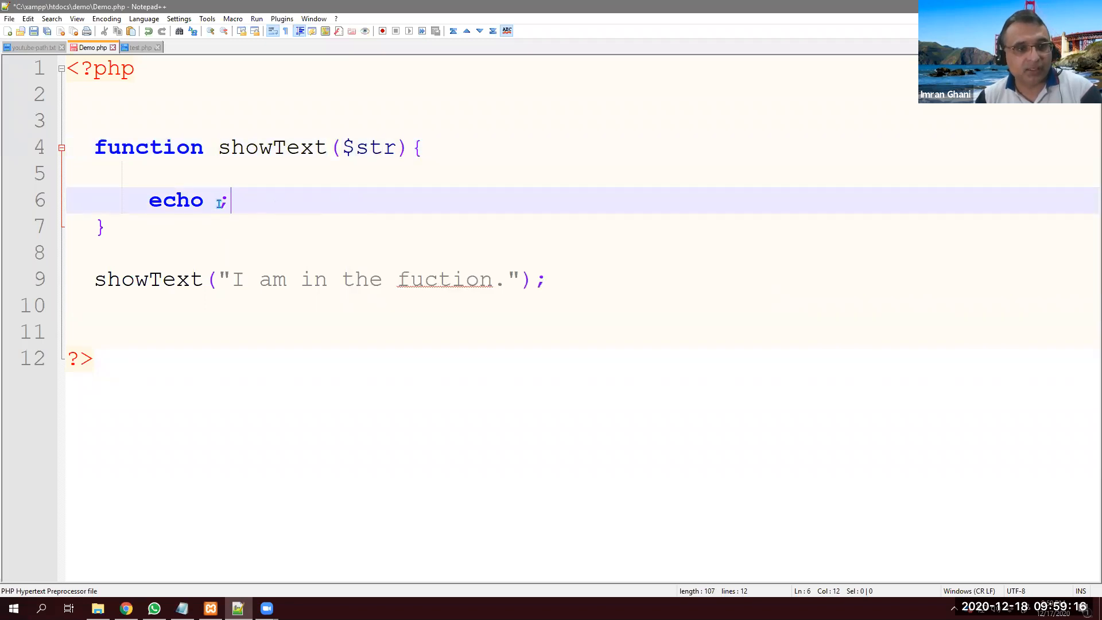
{"action": "type", "text": "$str"}
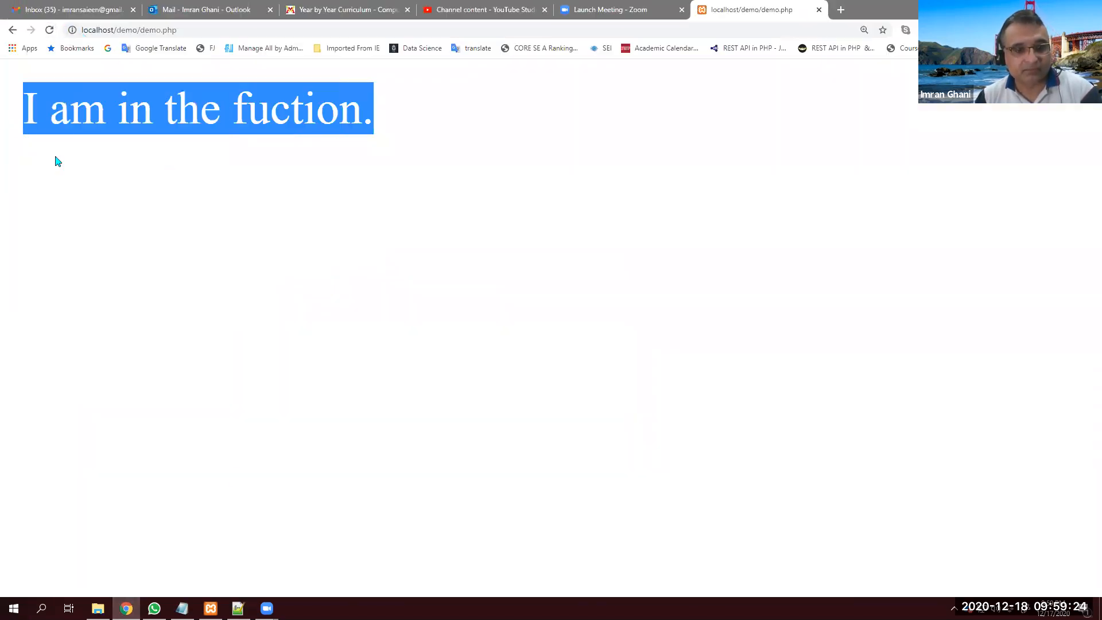
{"action": "left_click", "coordinate": [238, 609]}
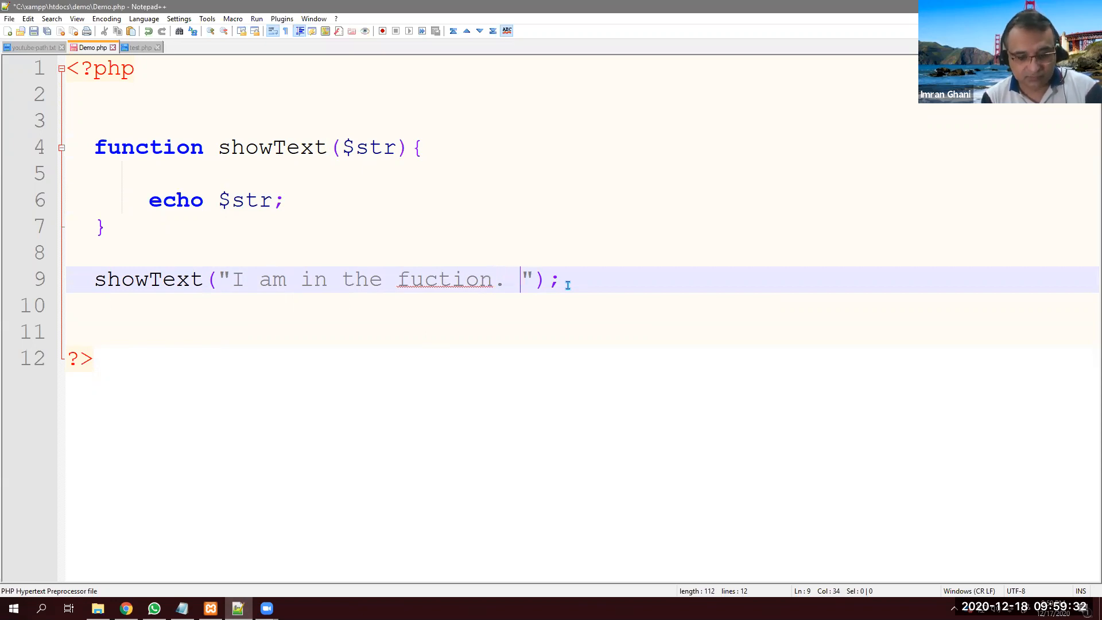
- Extend the argument with 'value comes from outside of function.', save and reload
{"action": "type", "text": "value comes from"}
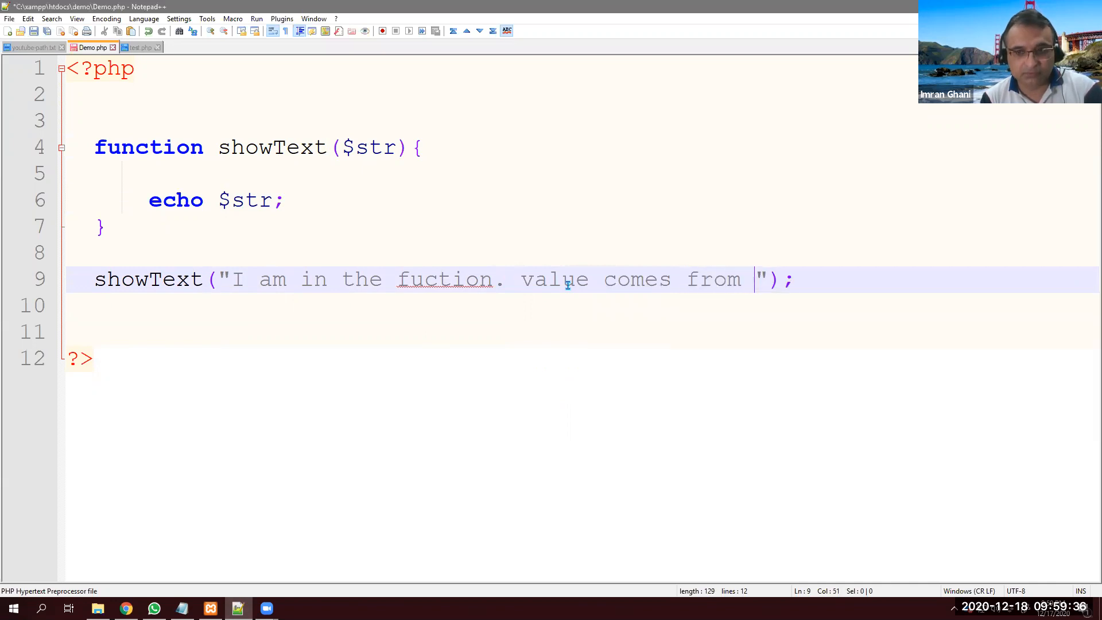
{"action": "type", "text": "outside of"}
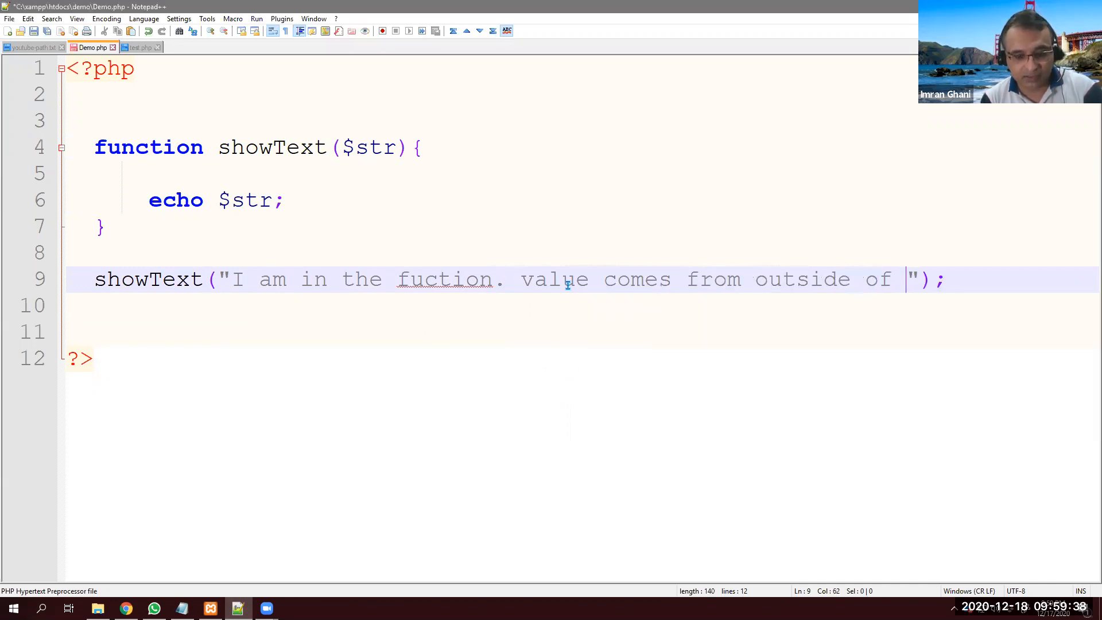
{"action": "type", "text": "function."}
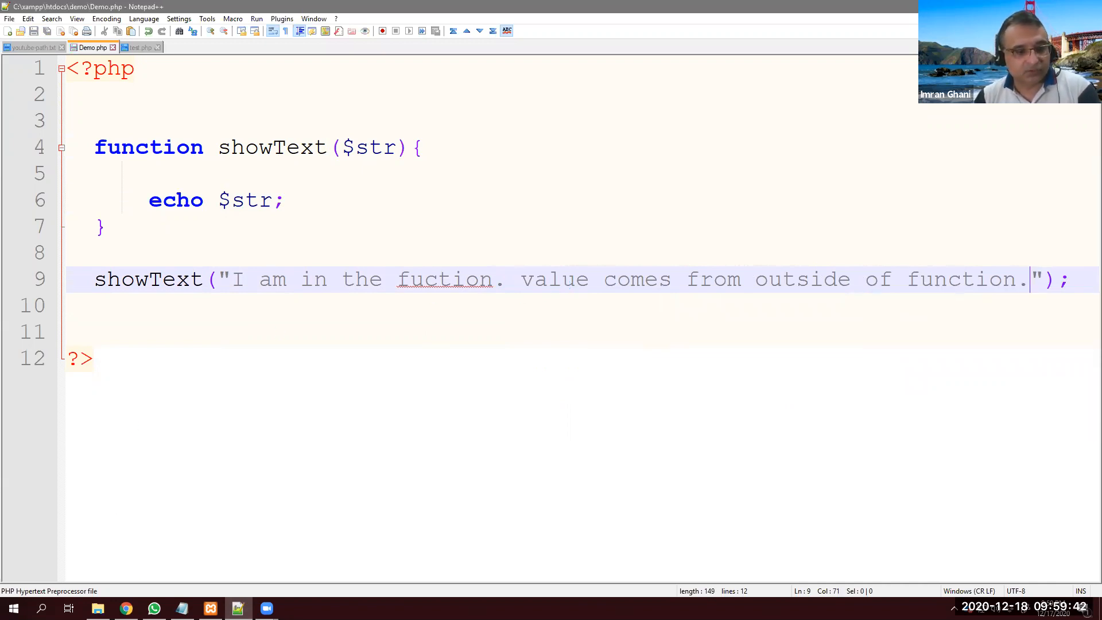
{"action": "left_click", "coordinate": [125, 608]}
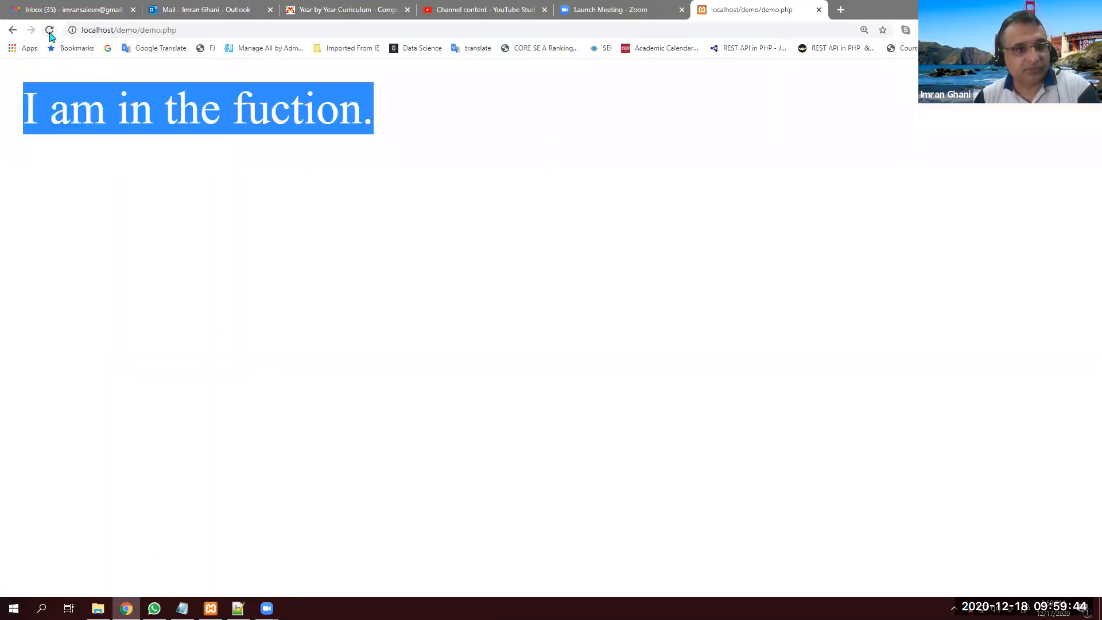
{"action": "left_click", "coordinate": [50, 30]}
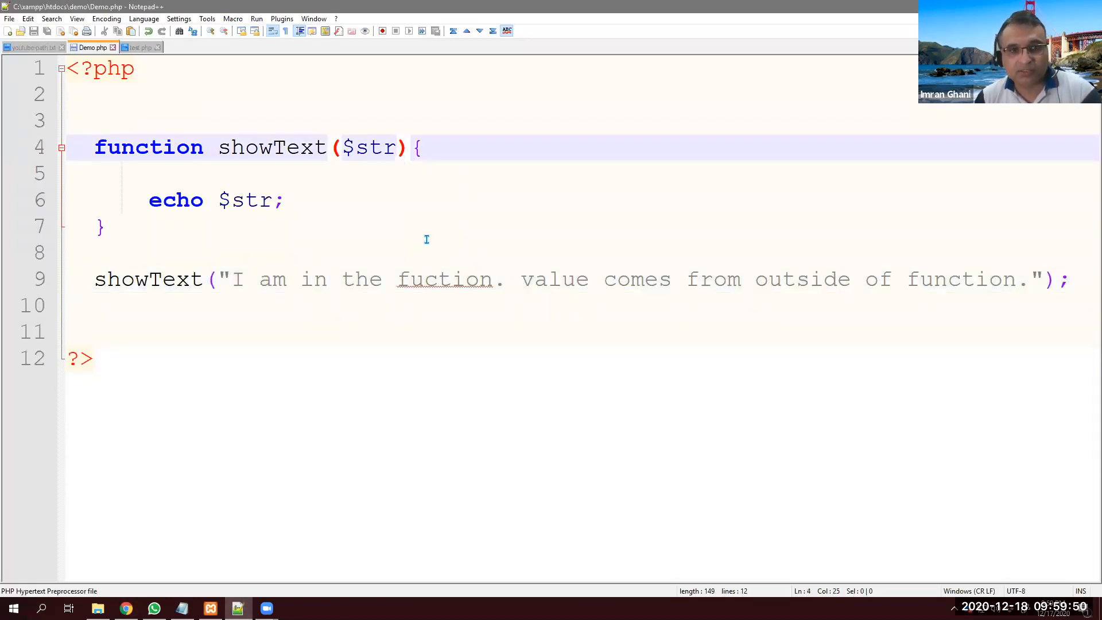
{"action": "mouse_move", "coordinate": [390, 247]}
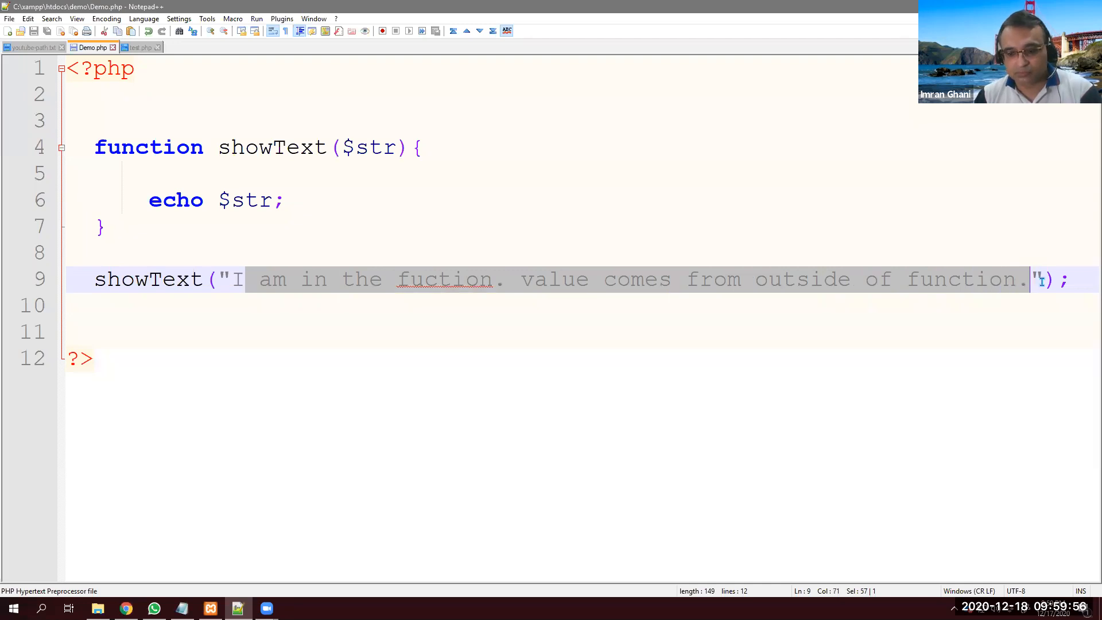
- Replace the call's message with three arguments: "Ghani", 15, "A"
{"action": "key", "text": "Delete"}
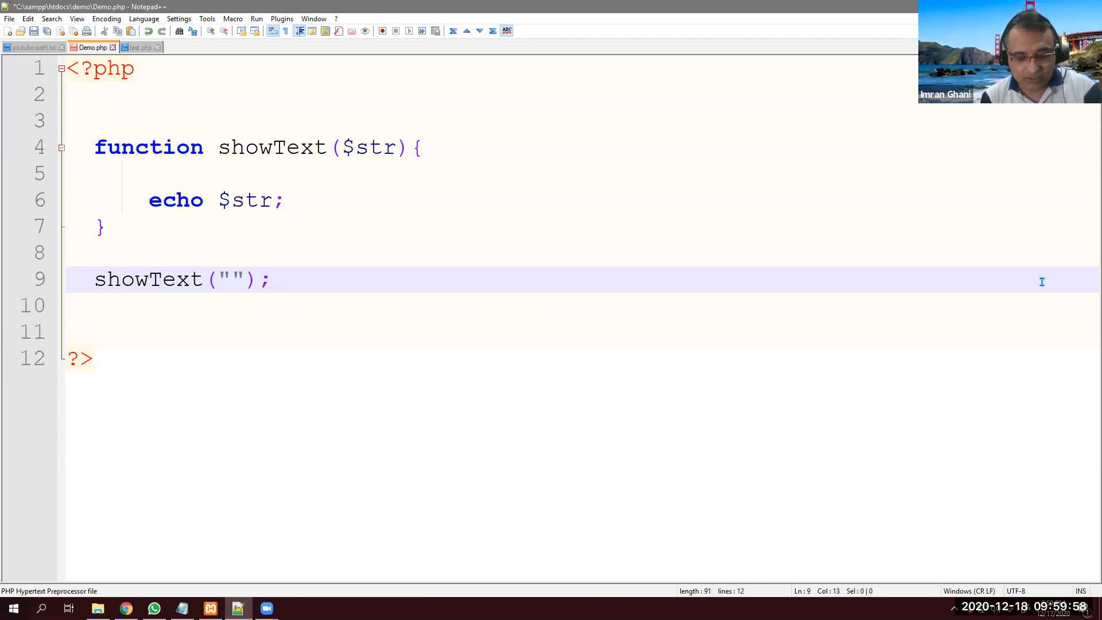
{"action": "type", "text": "Ghani"}
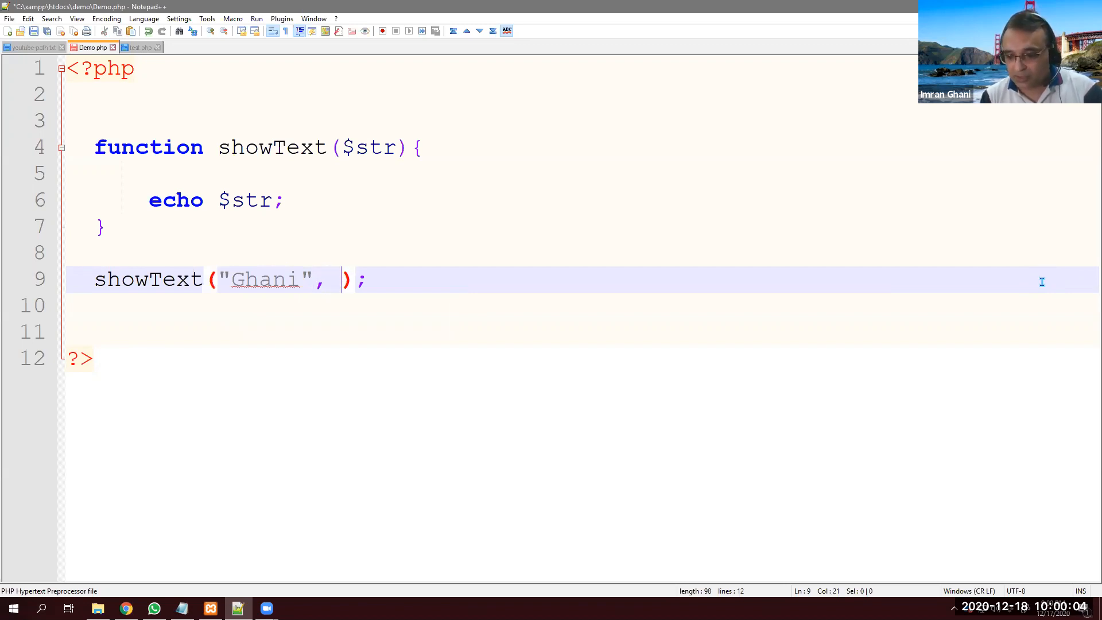
{"action": "type", "text": "15"}
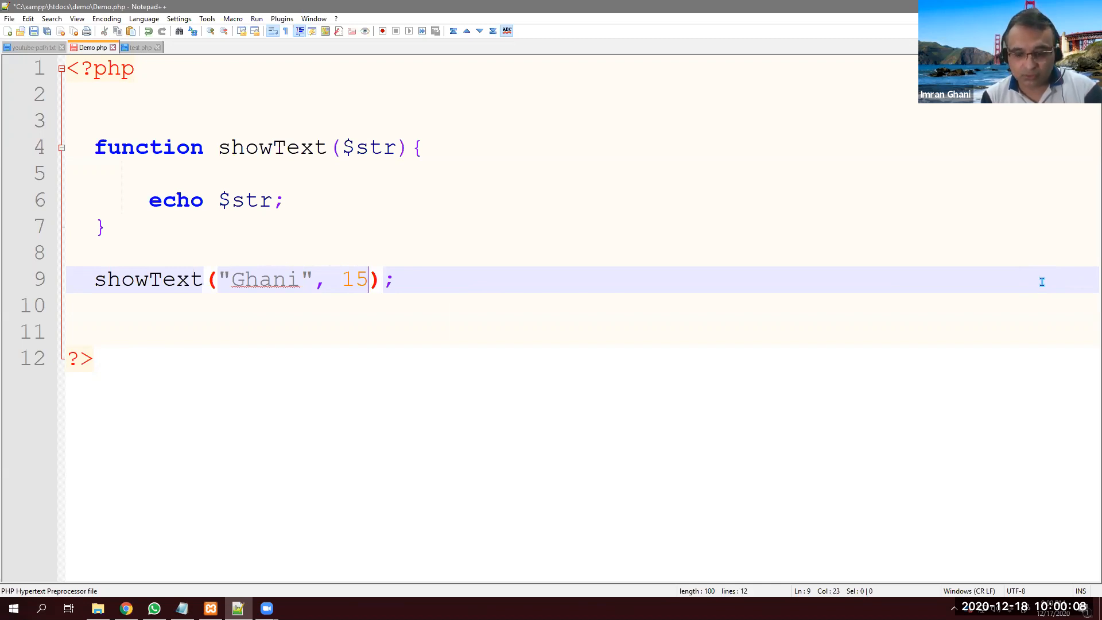
{"action": "type", "text": "\""}
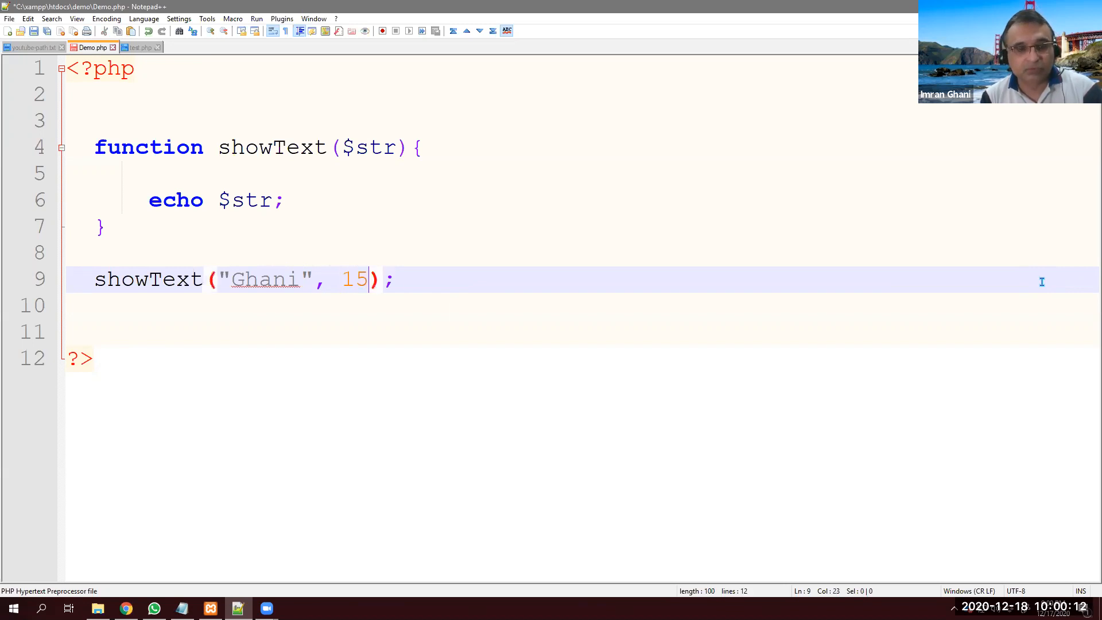
{"action": "type", "text": ","}
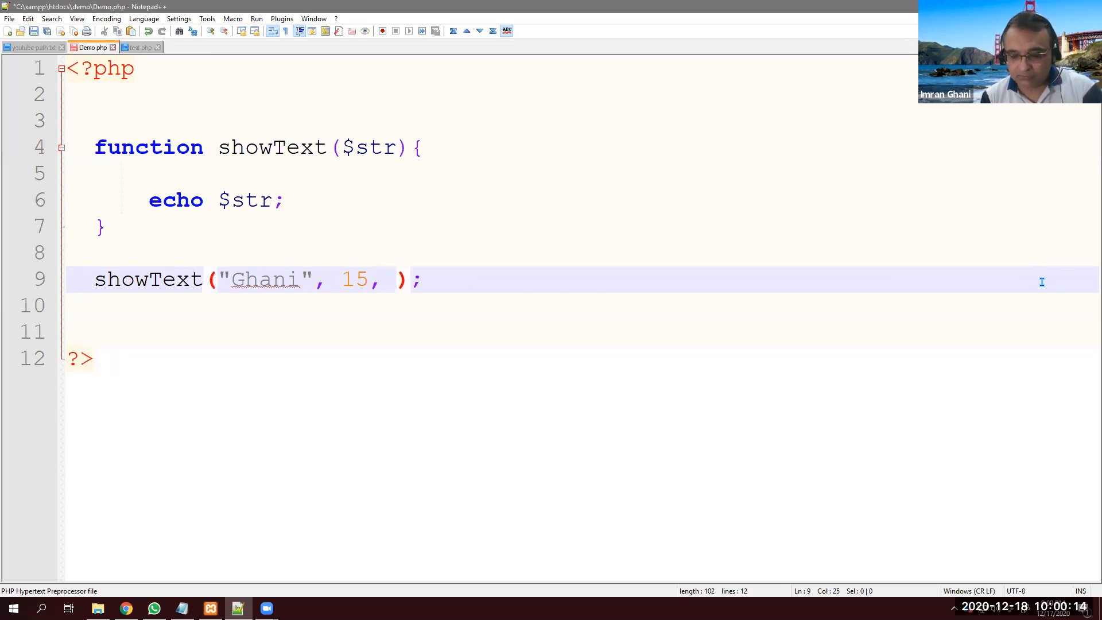
{"action": "type", "text": "''"}
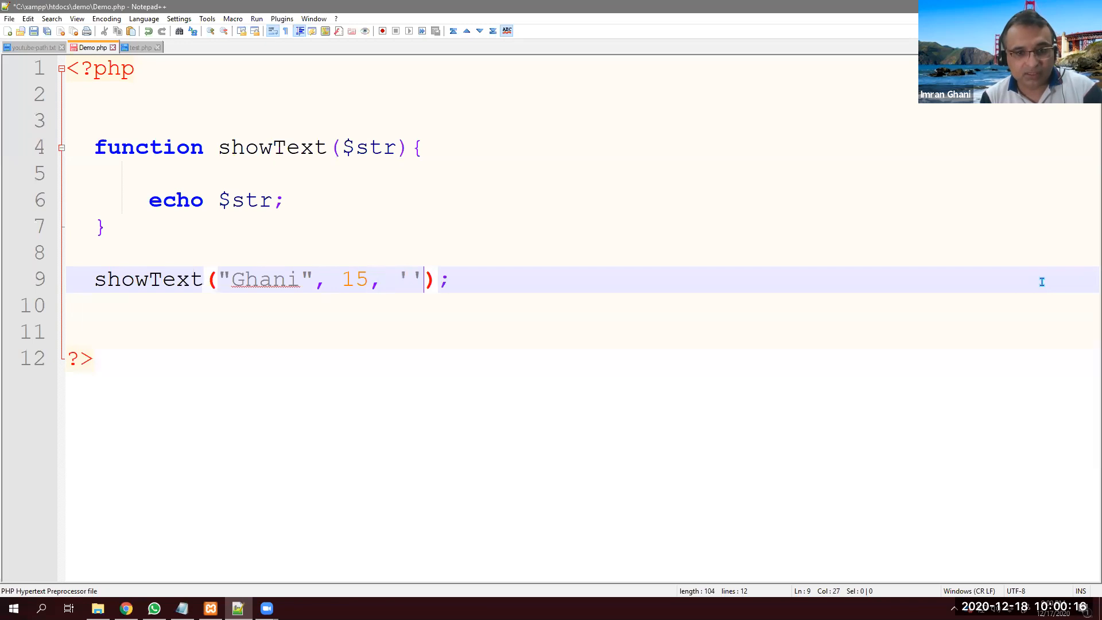
{"action": "type", "text": "A"}
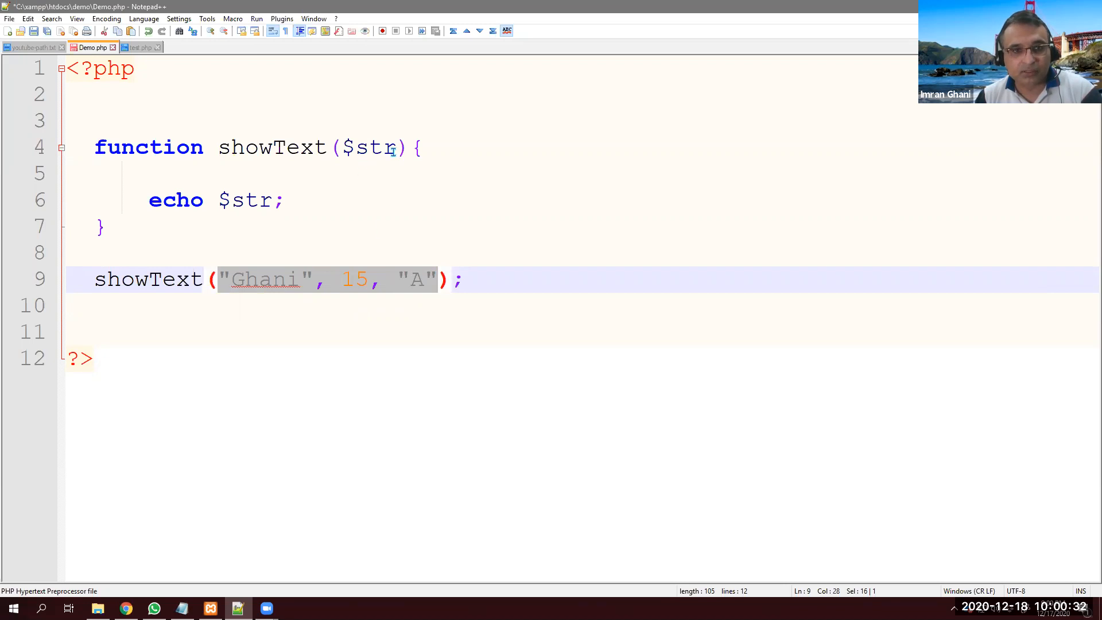
- Add $intVal and $alpha parameters after $str in showText's declaration
{"action": "double_click", "coordinate": [369, 147]}
{"action": "type", "text": ", "}
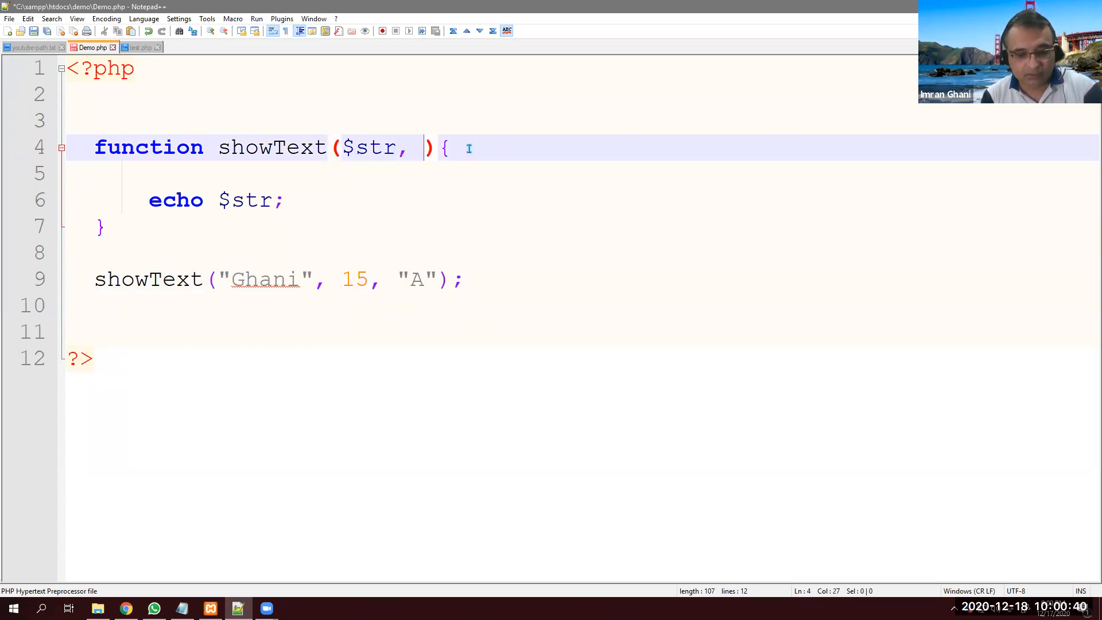
{"action": "type", "text": "$"}
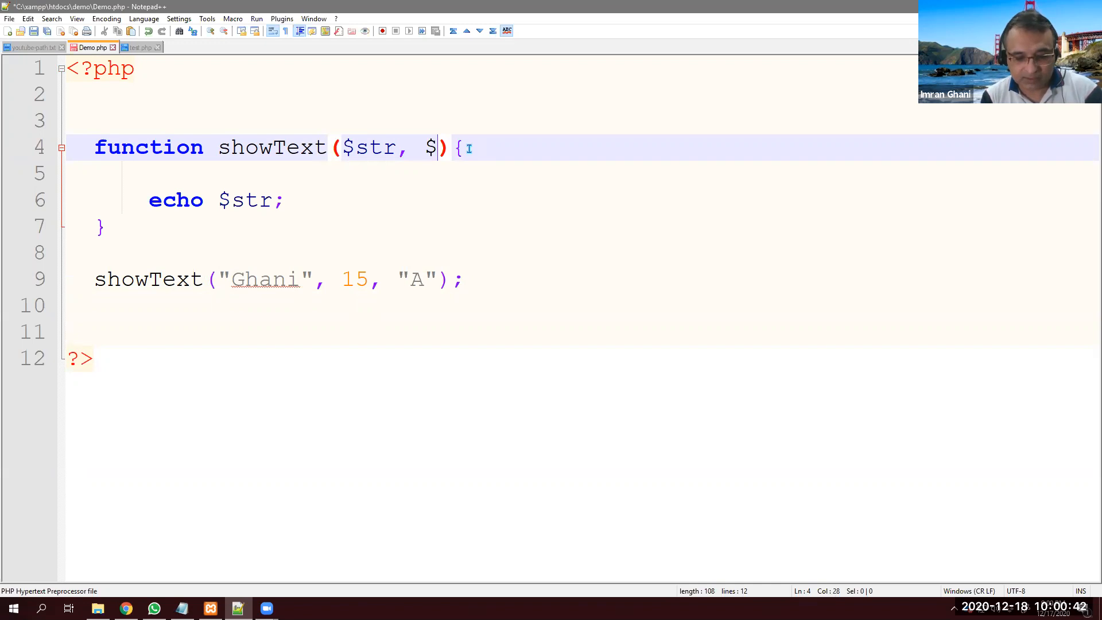
{"action": "type", "text": "intVal,"}
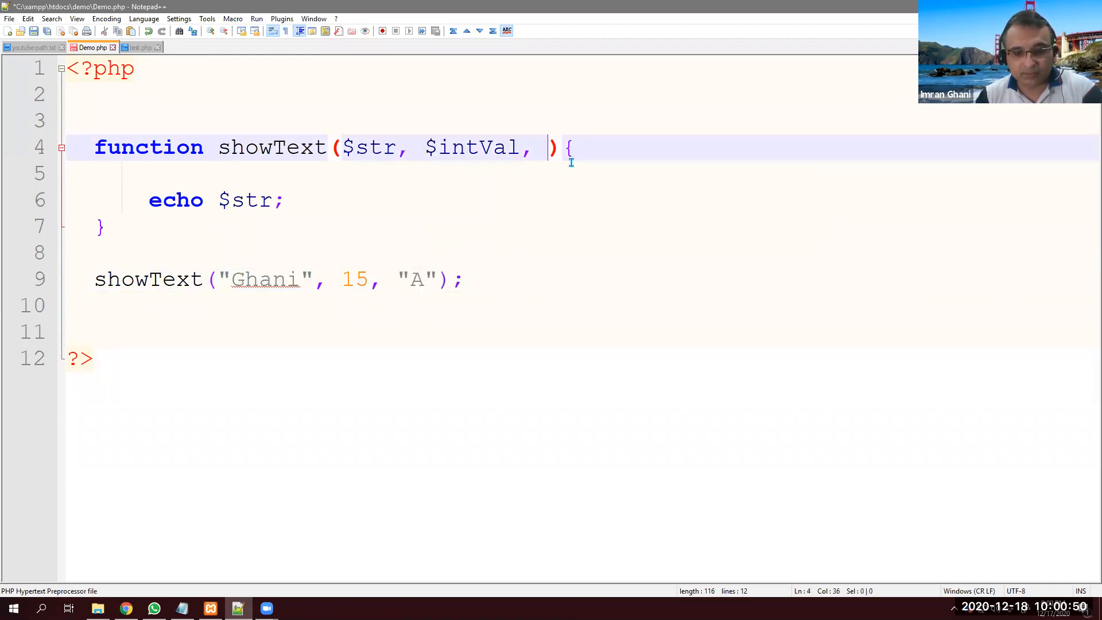
{"action": "type", "text": "$"}
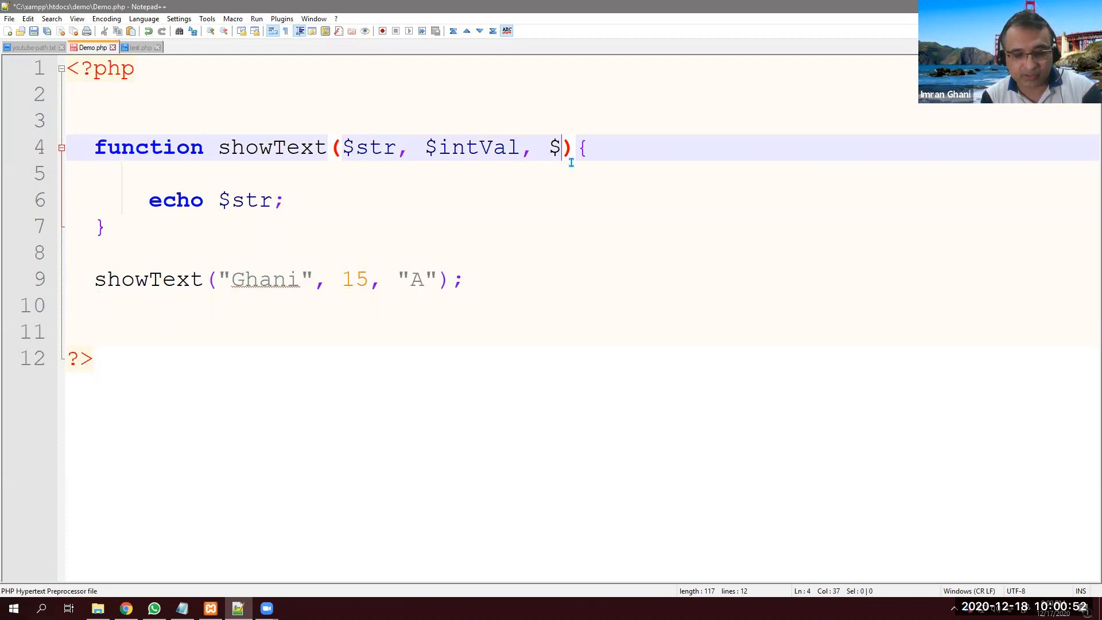
{"action": "type", "text": "al"}
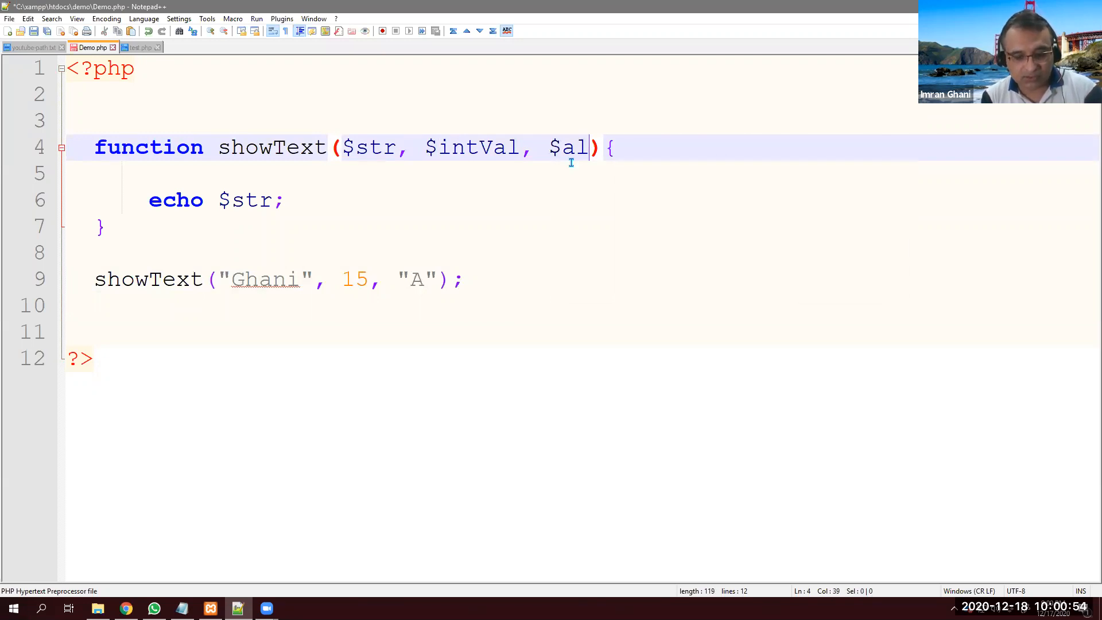
{"action": "type", "text": "pha"}
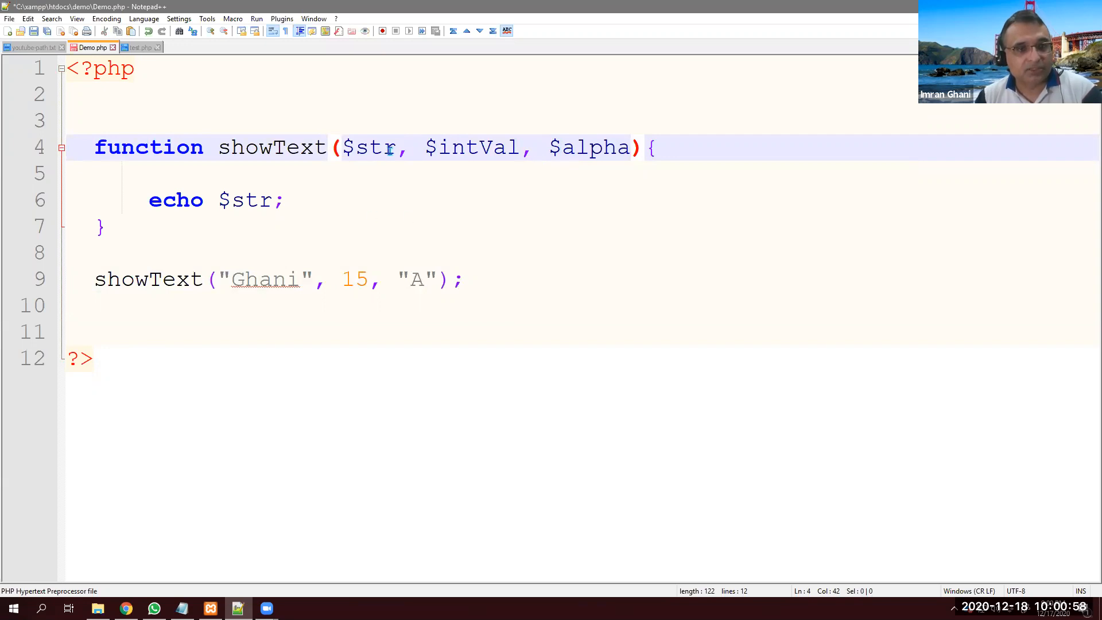
{"action": "double_click", "coordinate": [594, 148]}
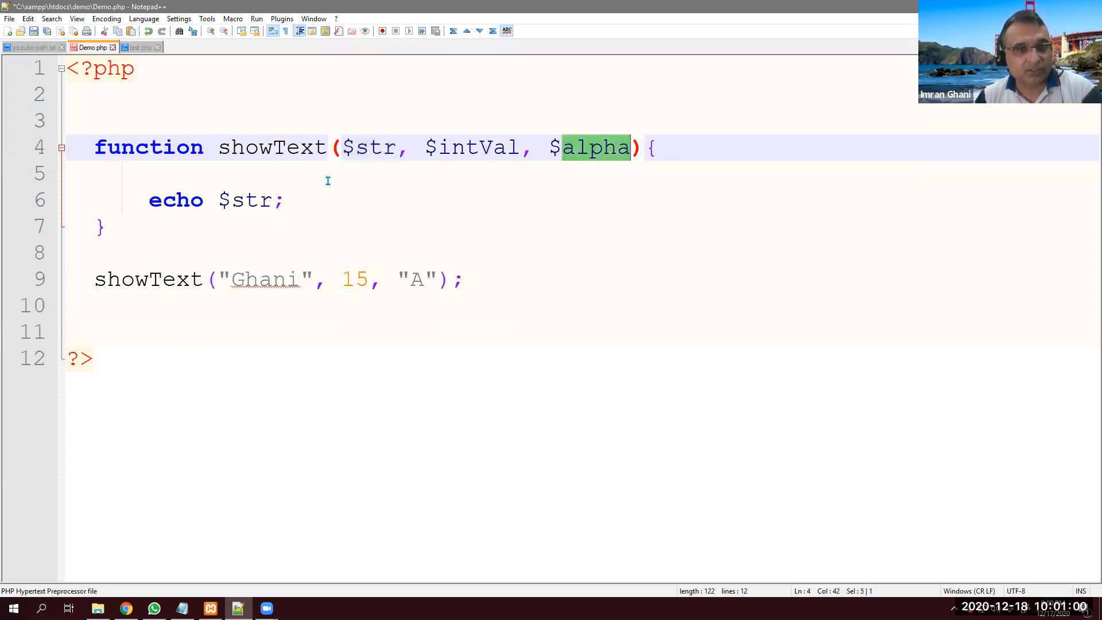
- Echo $str . " " . $intVal . " " . $alpha so the page shows Ghani 15 A
{"action": "double_click", "coordinate": [244, 199]}
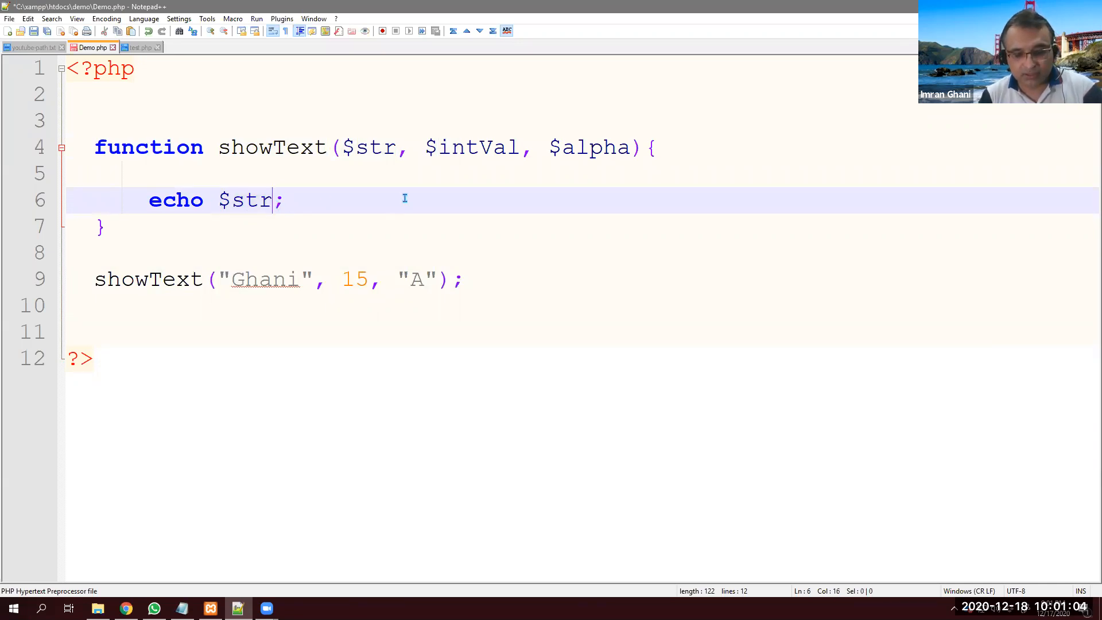
{"action": "type", "text": "."}
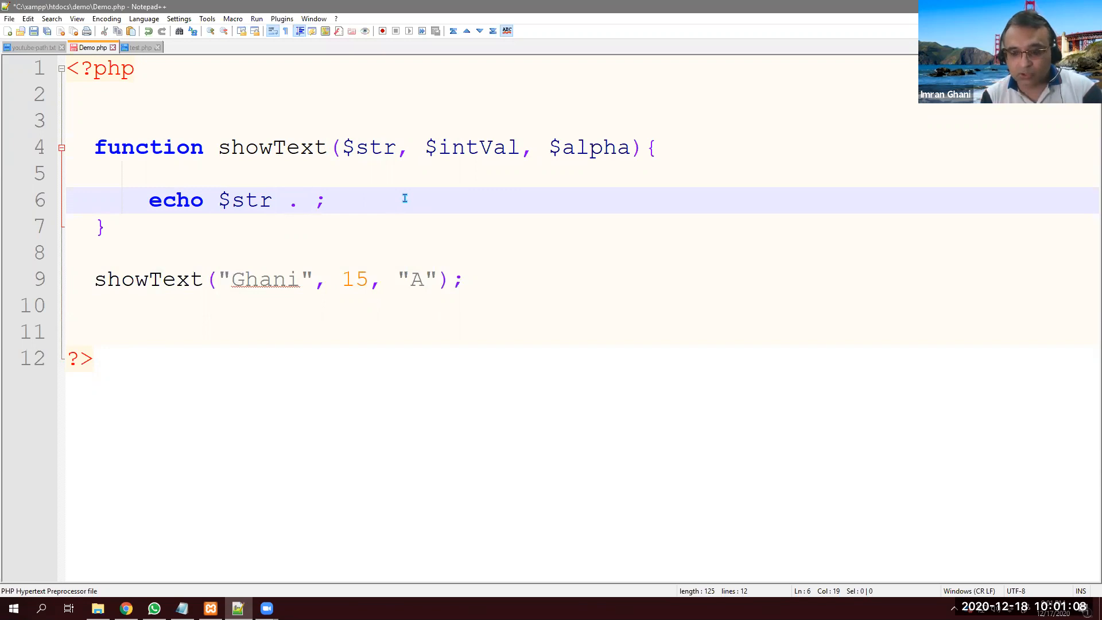
{"action": "type", "text": "\"\""}
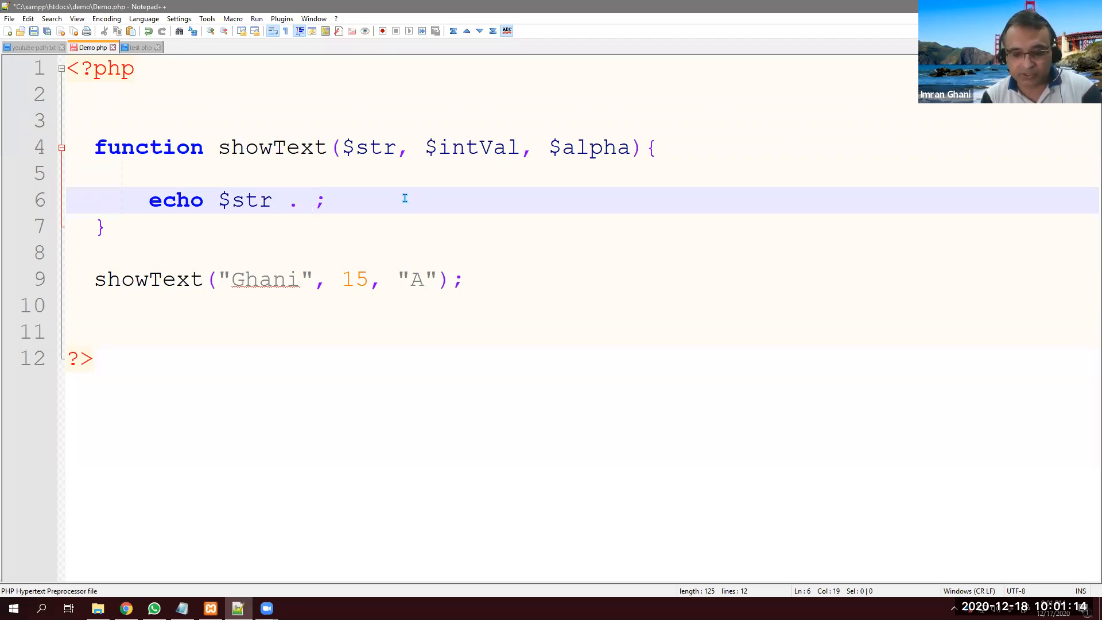
{"action": "type", "text": "\" \" . \""}
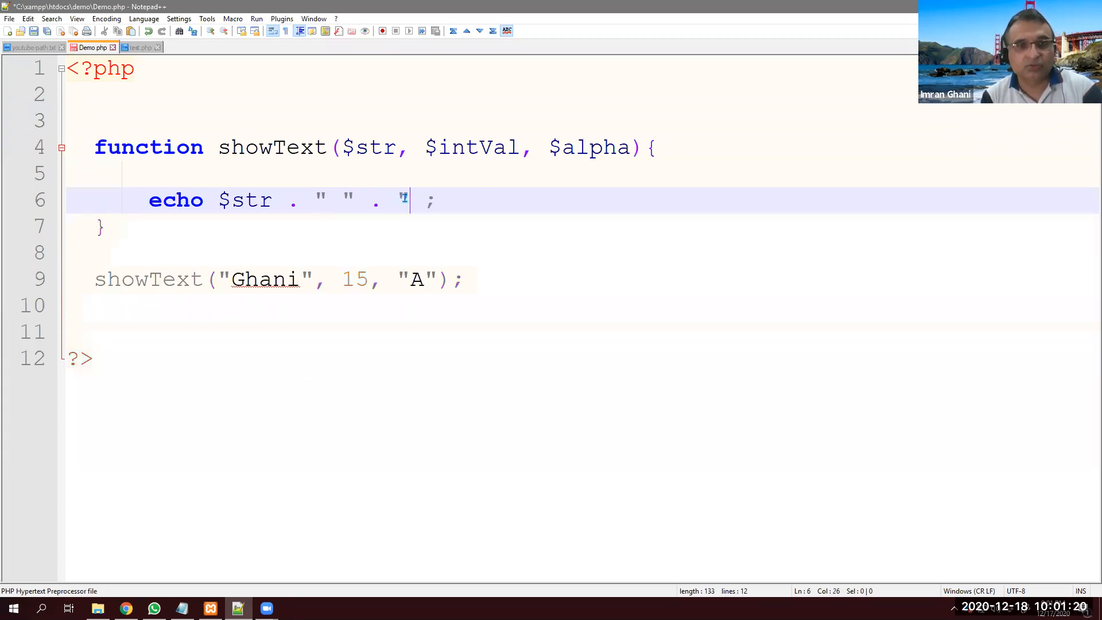
{"action": "double_click", "coordinate": [480, 148]}
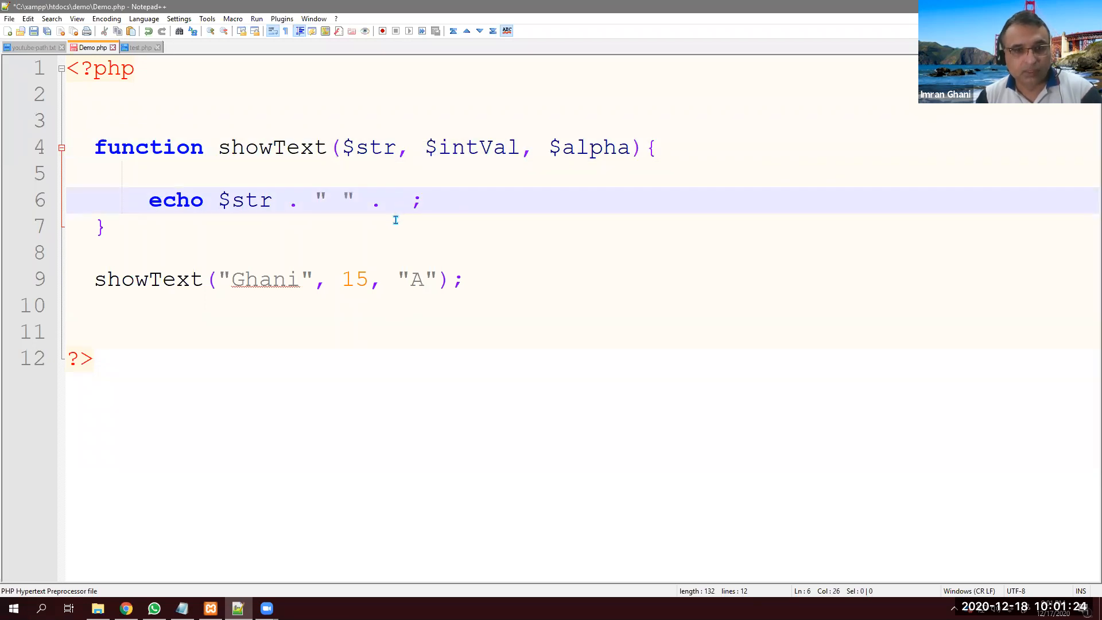
{"action": "type", "text": "$intVal"}
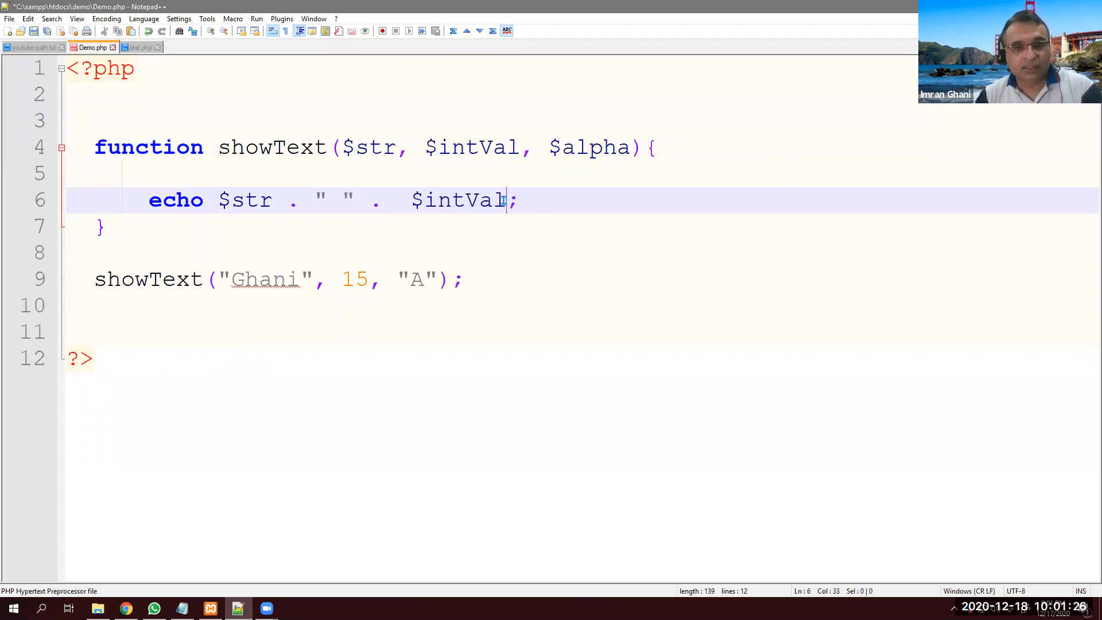
{"action": "type", "text": ". \""}
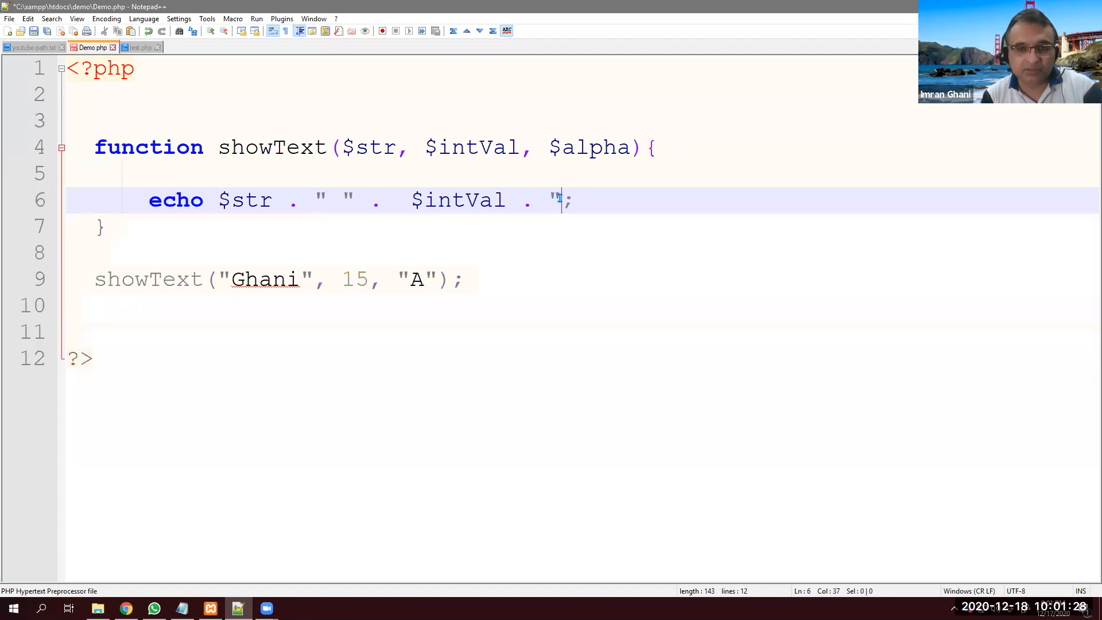
{"action": "type", "text": "\" ."}
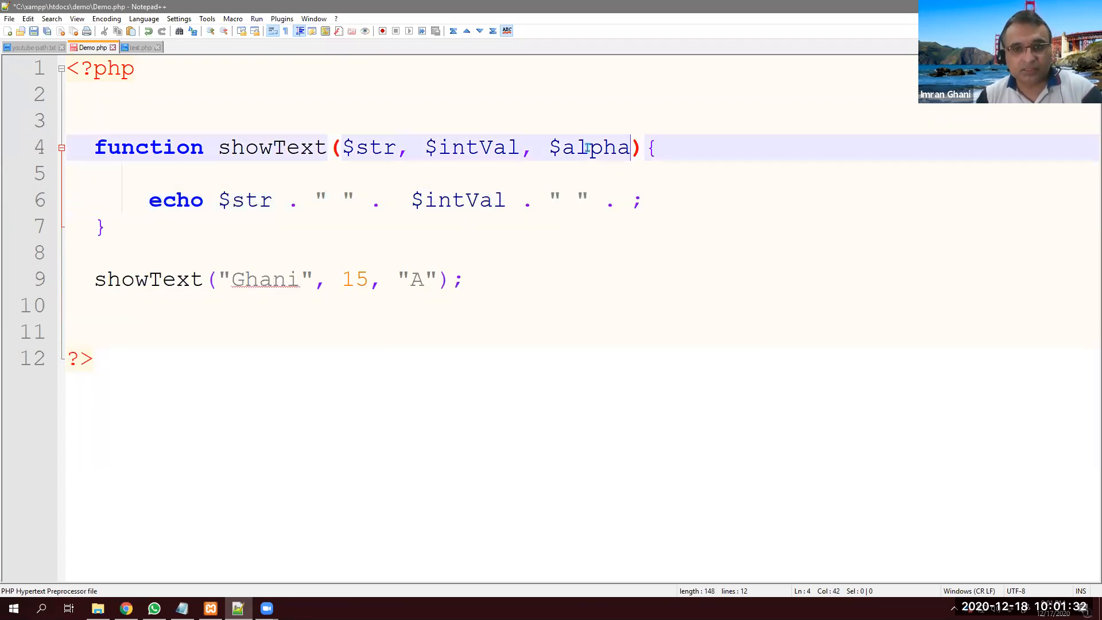
{"action": "left_click", "coordinate": [630, 200]}
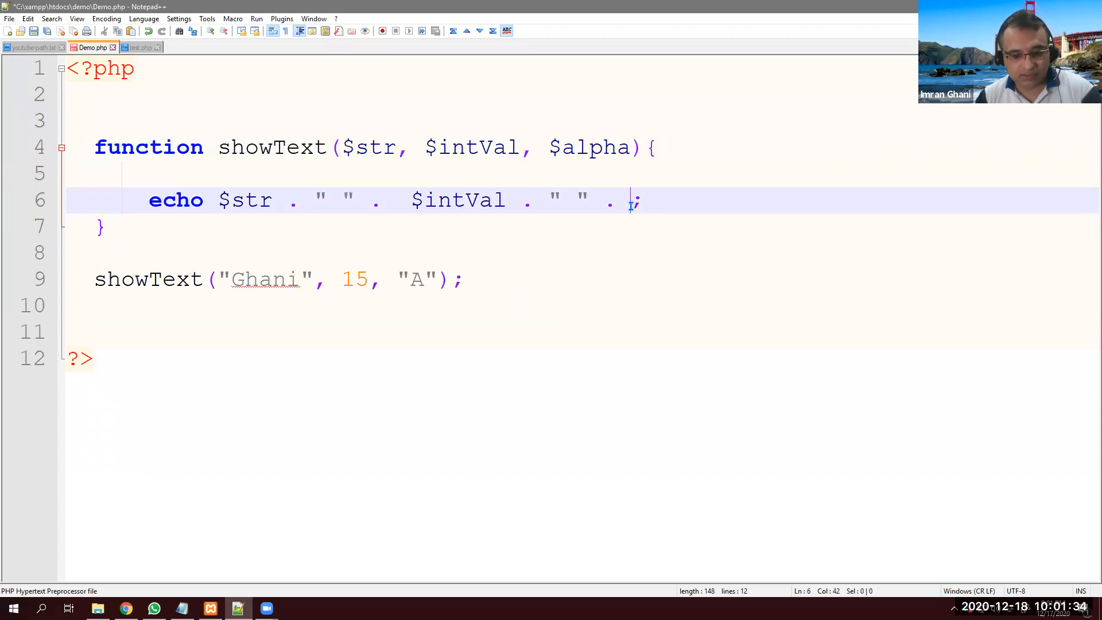
{"action": "type", "text": "$alpha"}
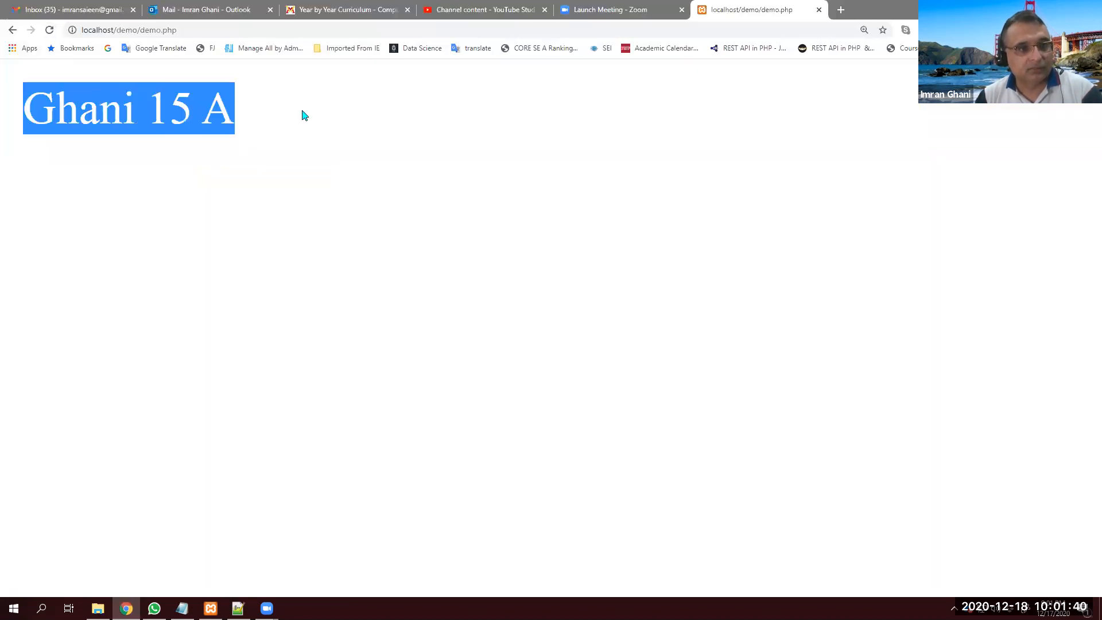
{"action": "left_click", "coordinate": [237, 608]}
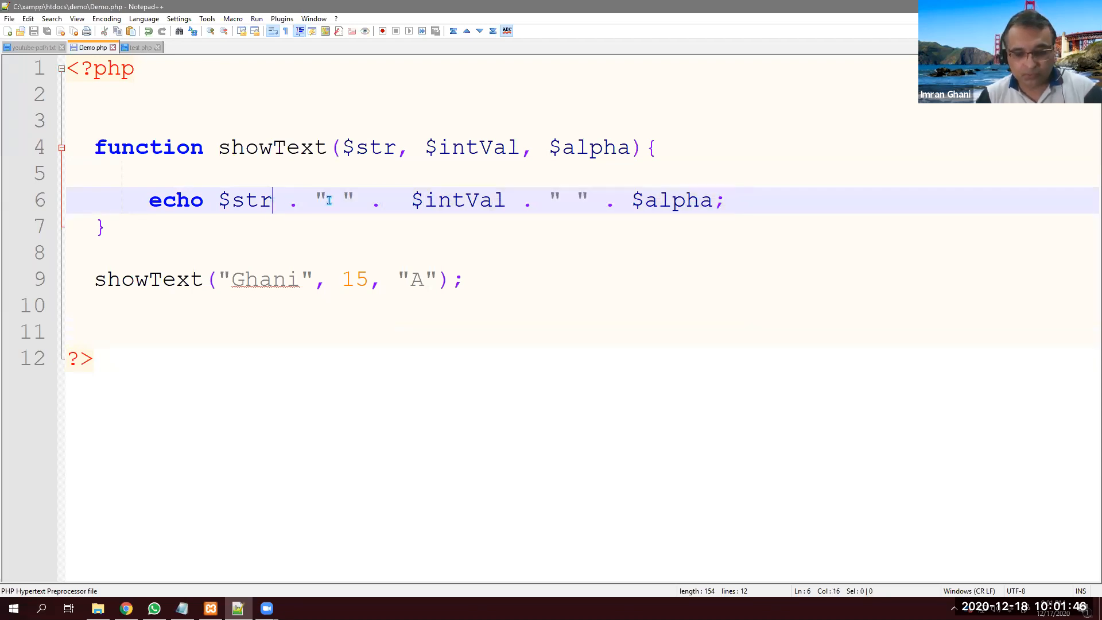
- Split the echo into three separate echo statements for $str, $intVal and $alpha, and save
{"action": "key", "text": "enter"}
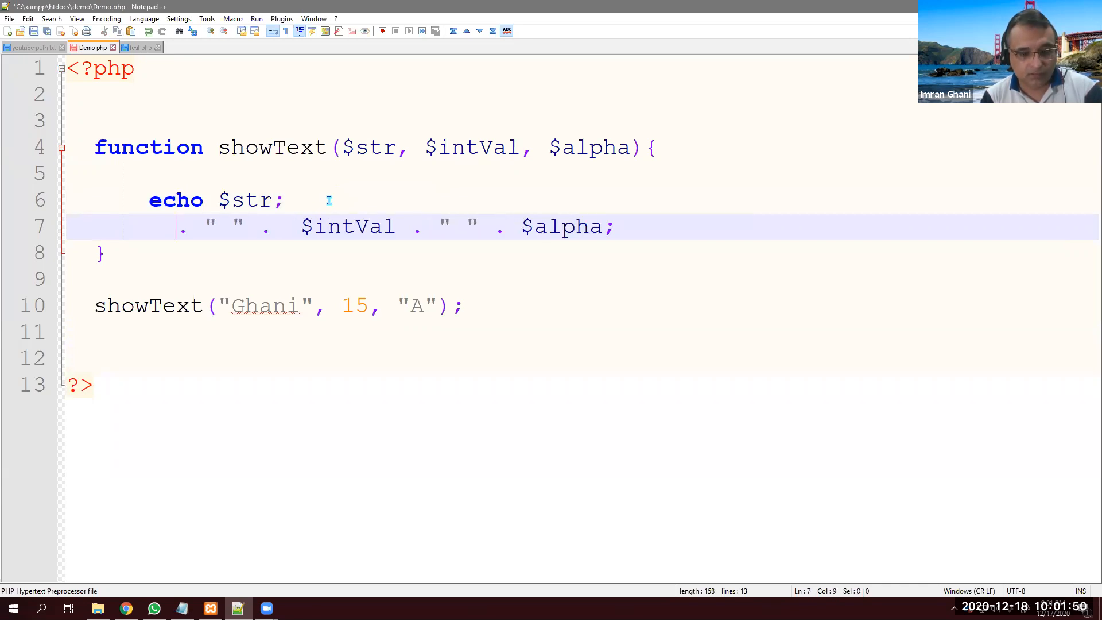
{"action": "type", "text": "echo"}
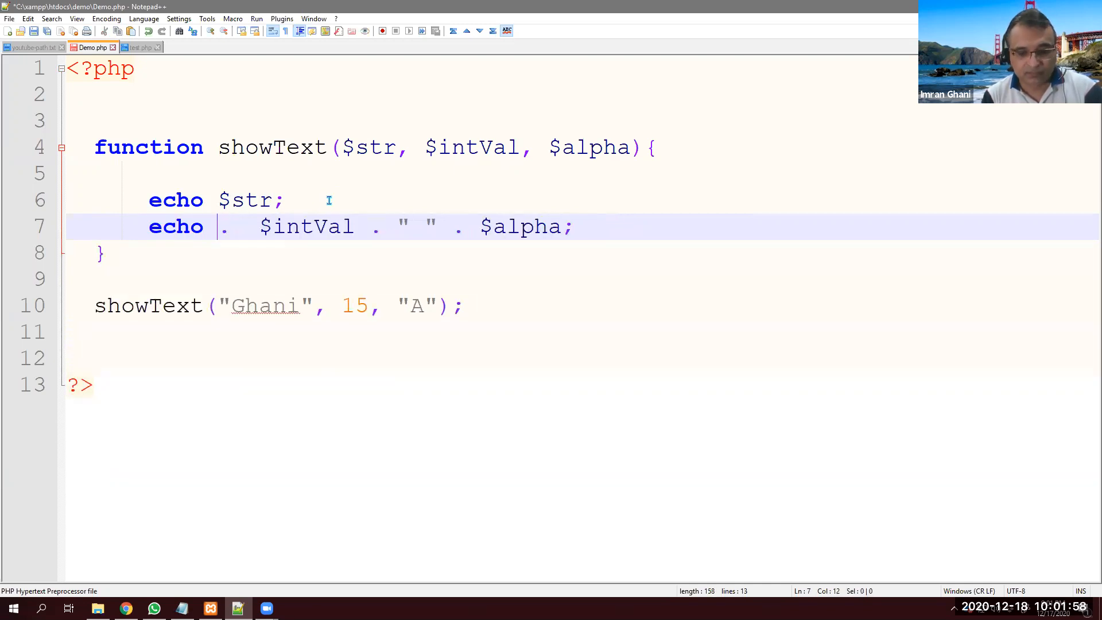
{"action": "key", "text": "Backspace"}
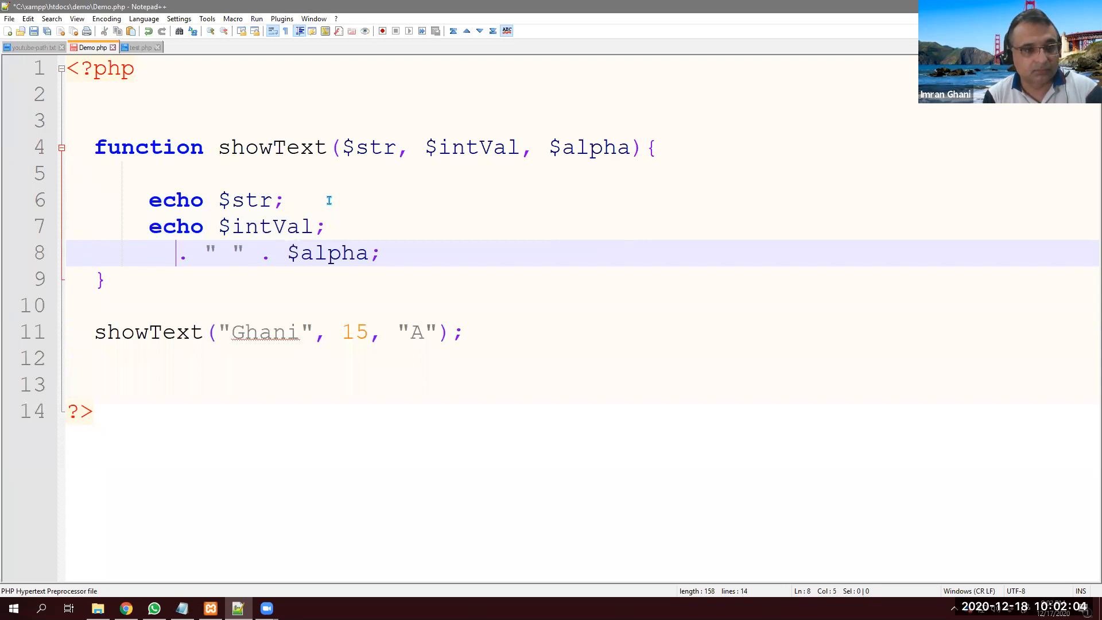
{"action": "type", "text": "echo"}
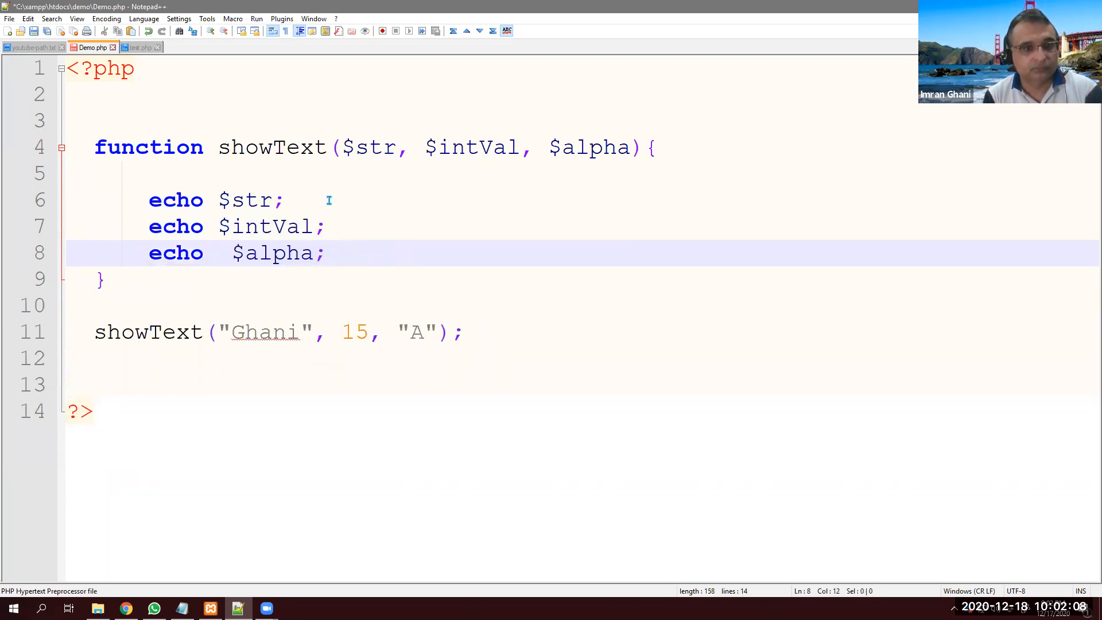
{"action": "key", "text": "Backspace"}
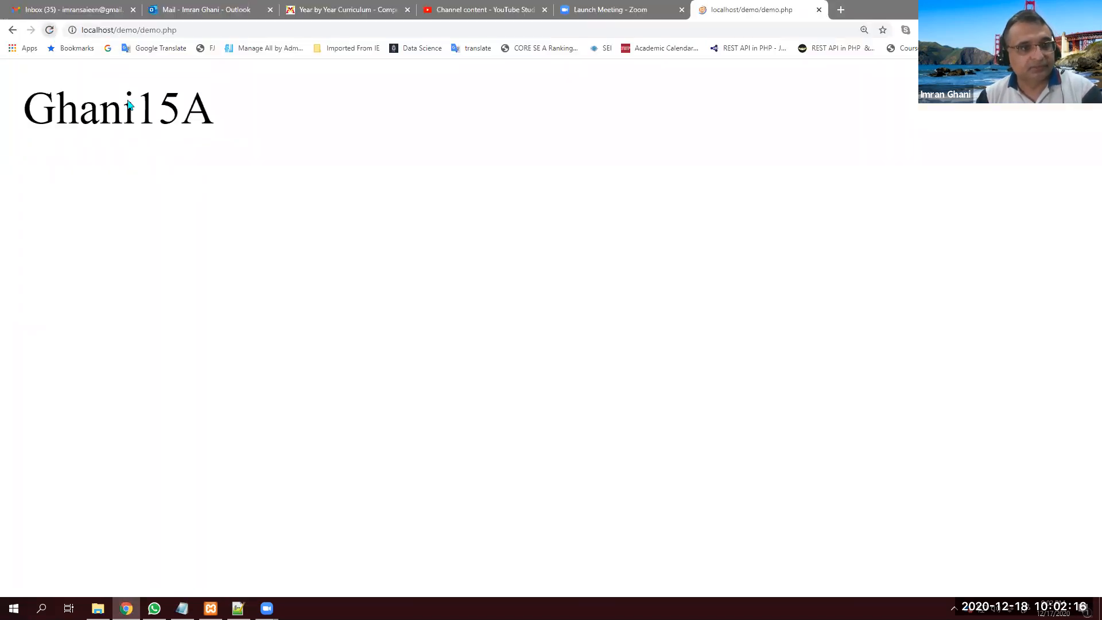
- Highlight the run-together output Ghani15A in Chrome, then return to the echo lines in Demo.php
{"action": "double_click", "coordinate": [118, 109]}
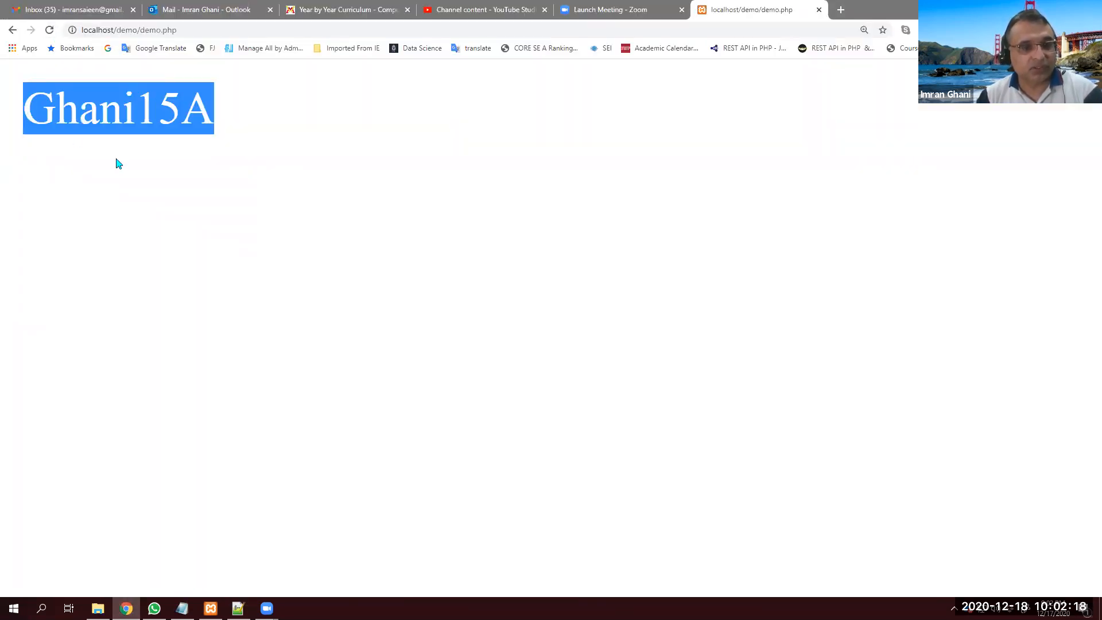
{"action": "left_click", "coordinate": [238, 609]}
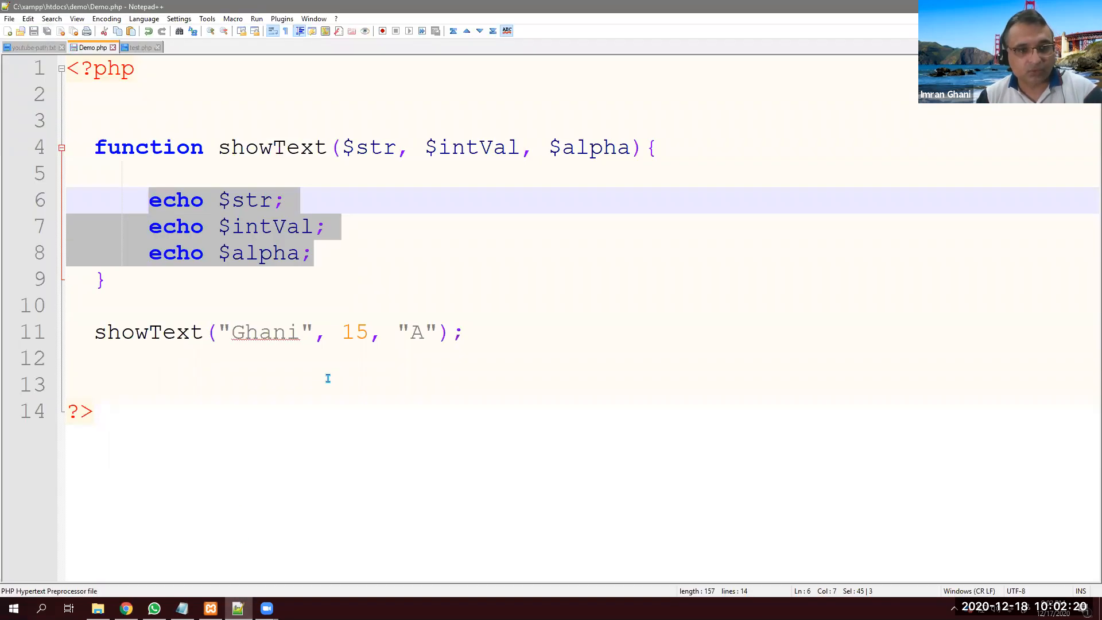
{"action": "left_click", "coordinate": [140, 359]}
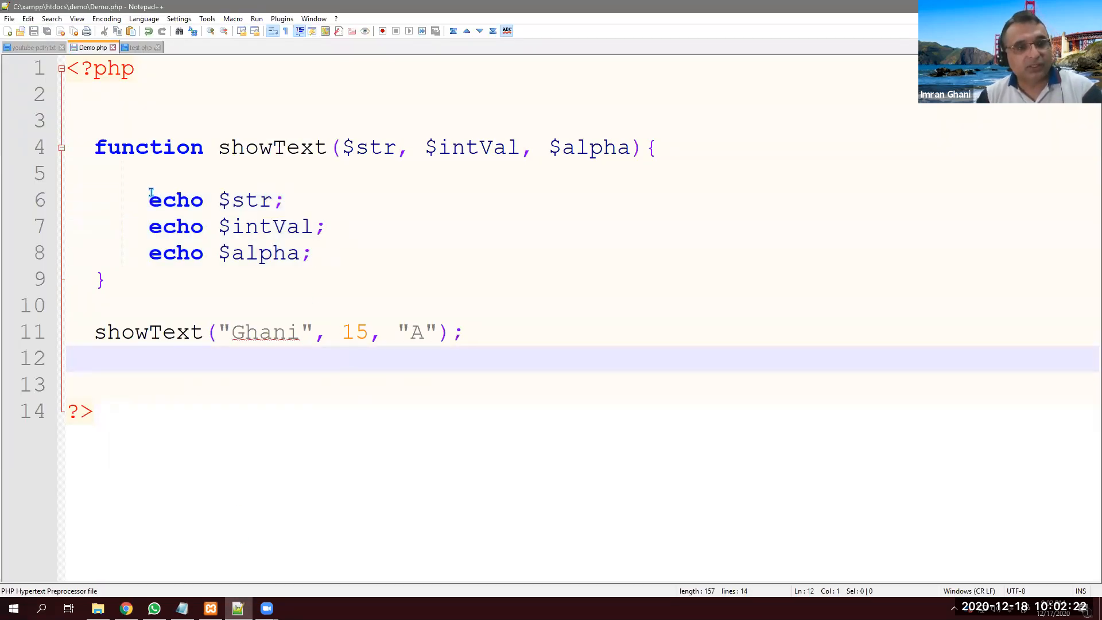
{"action": "left_click_drag", "start_coordinate": [148, 199], "coordinate": [312, 252]}
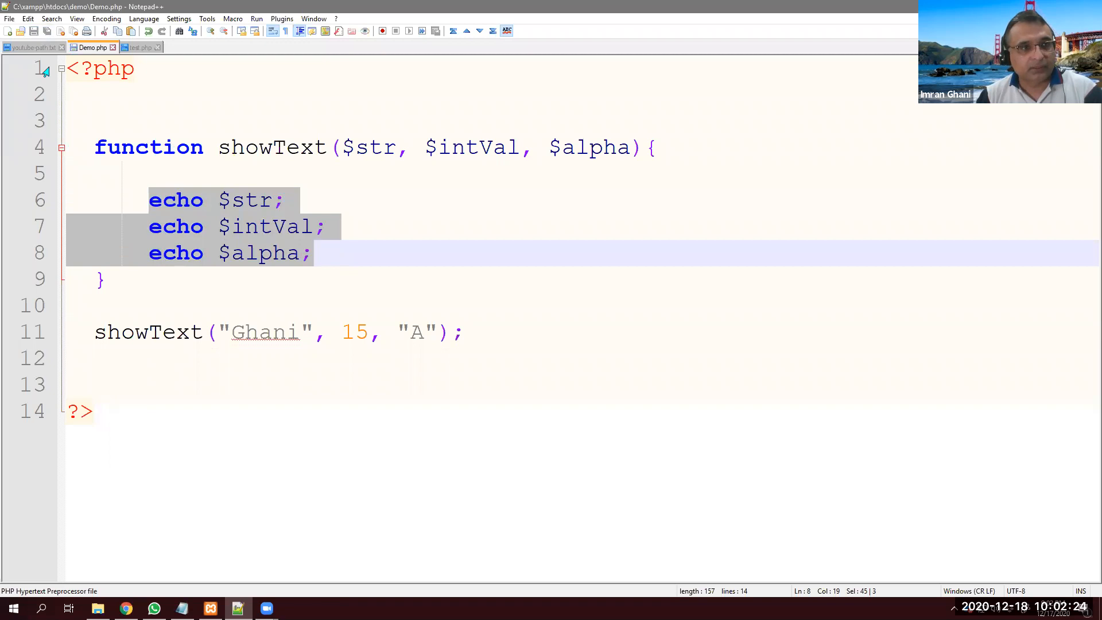
{"action": "left_click", "coordinate": [334, 253]}
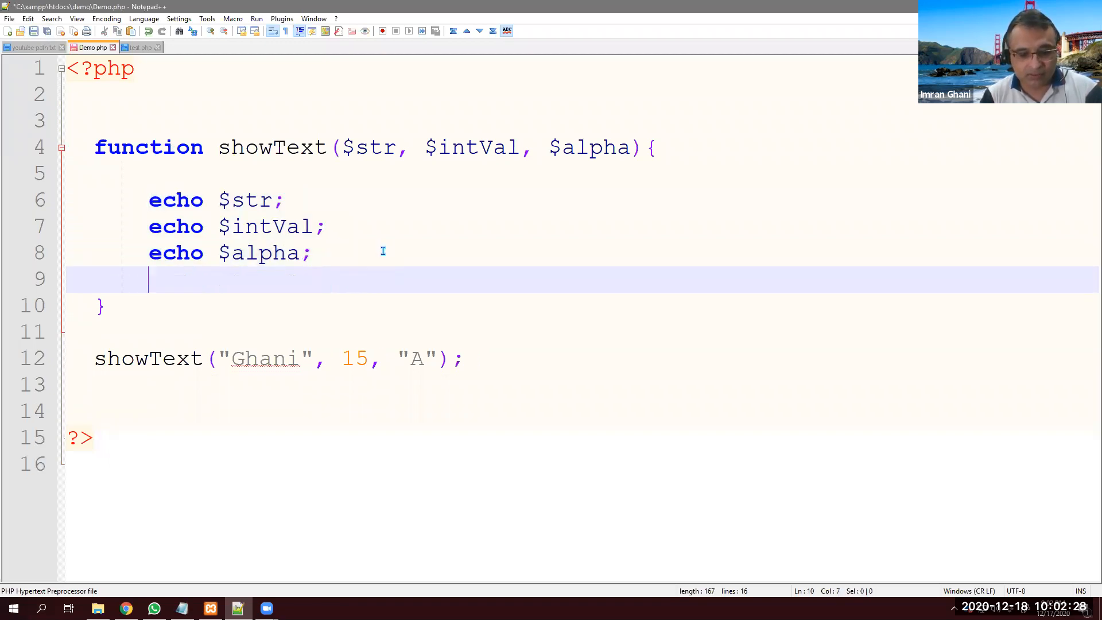
- End showText with the statement return ++$intVal;
{"action": "type", "text": "return"}
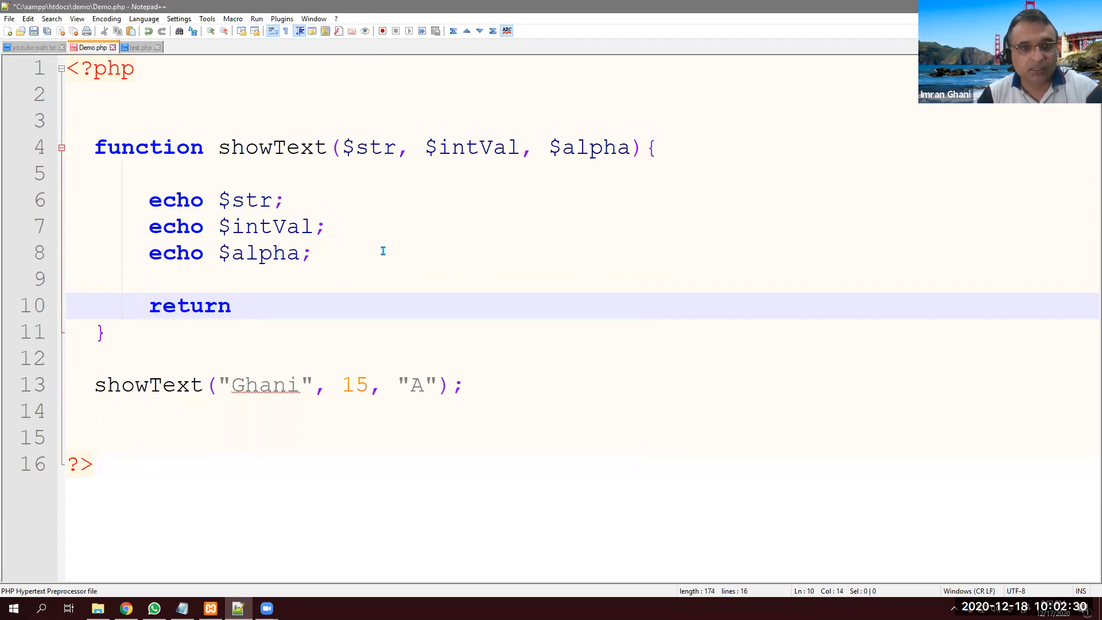
{"action": "double_click", "coordinate": [471, 147]}
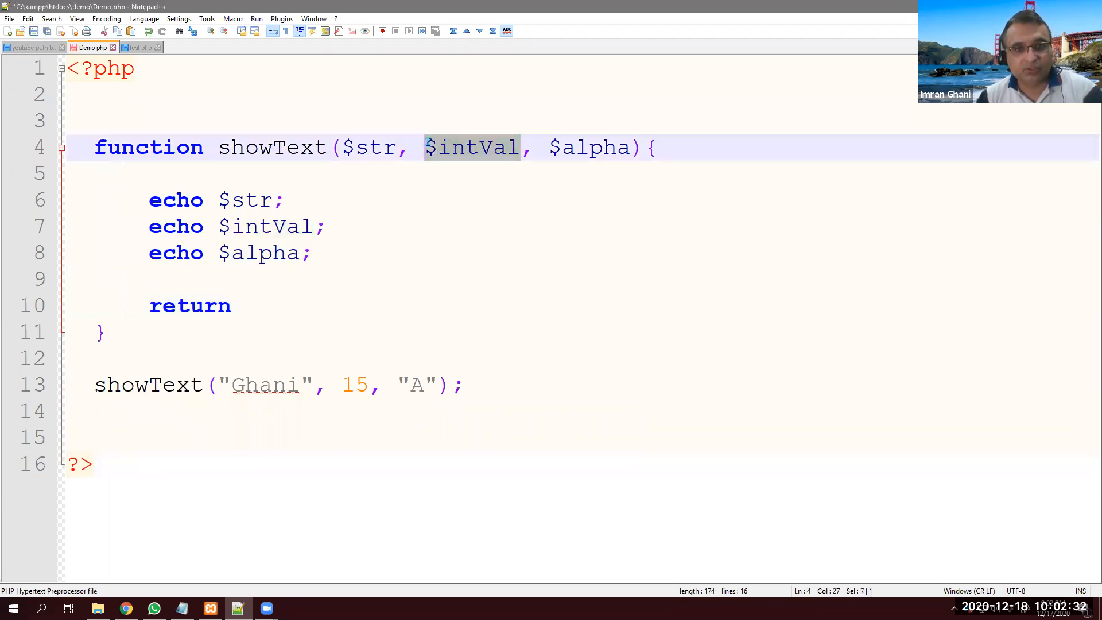
{"action": "left_click", "coordinate": [246, 306]}
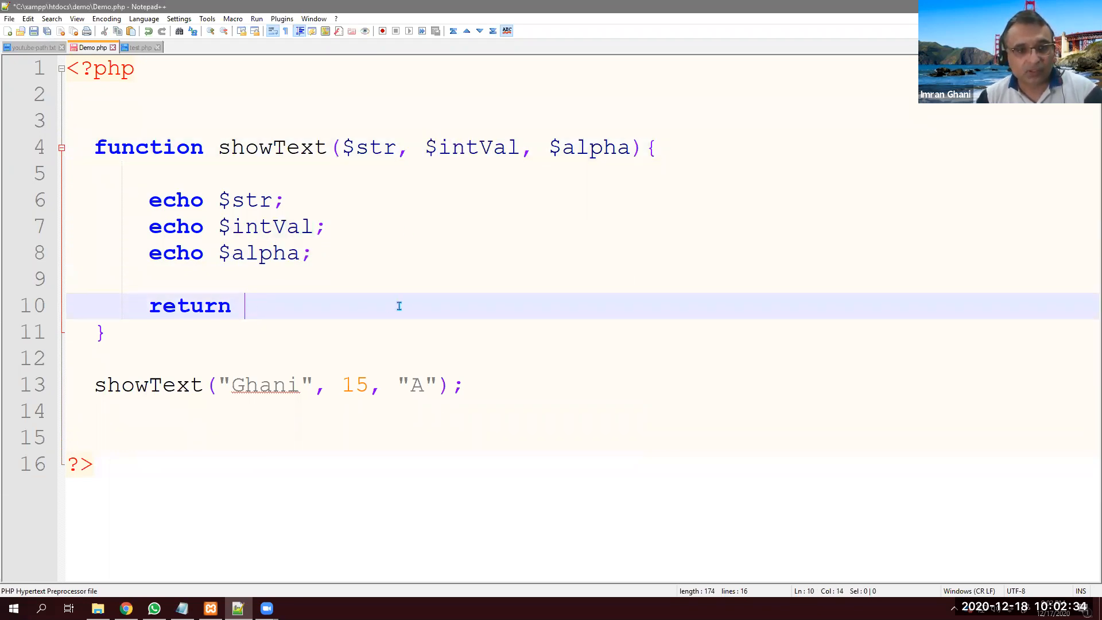
{"action": "mouse_move", "coordinate": [412, 314]}
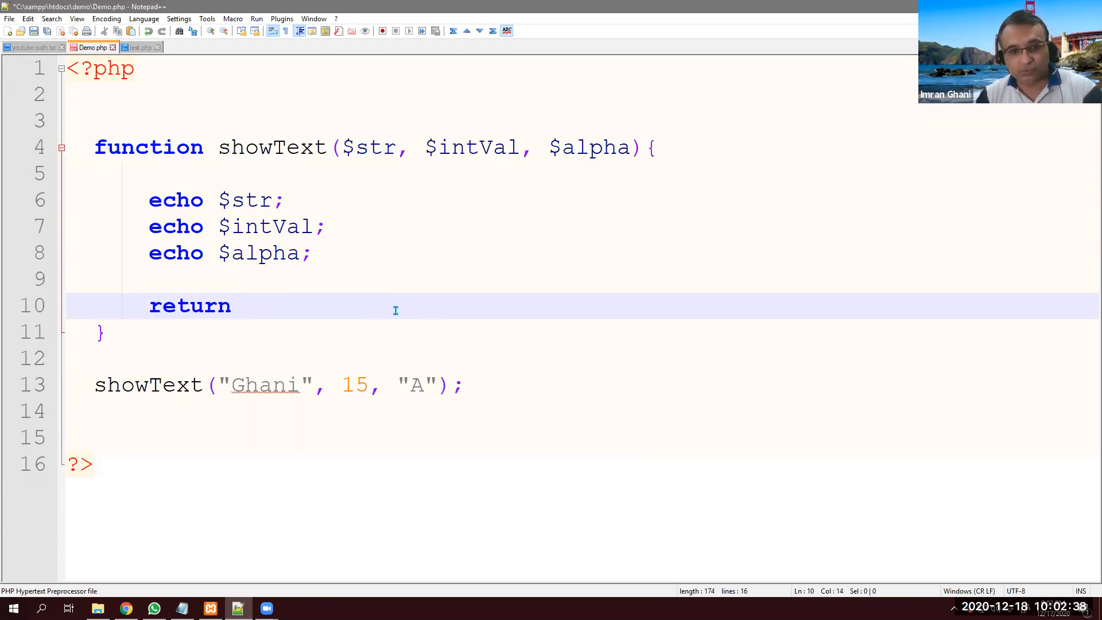
{"action": "type", "text": "++"}
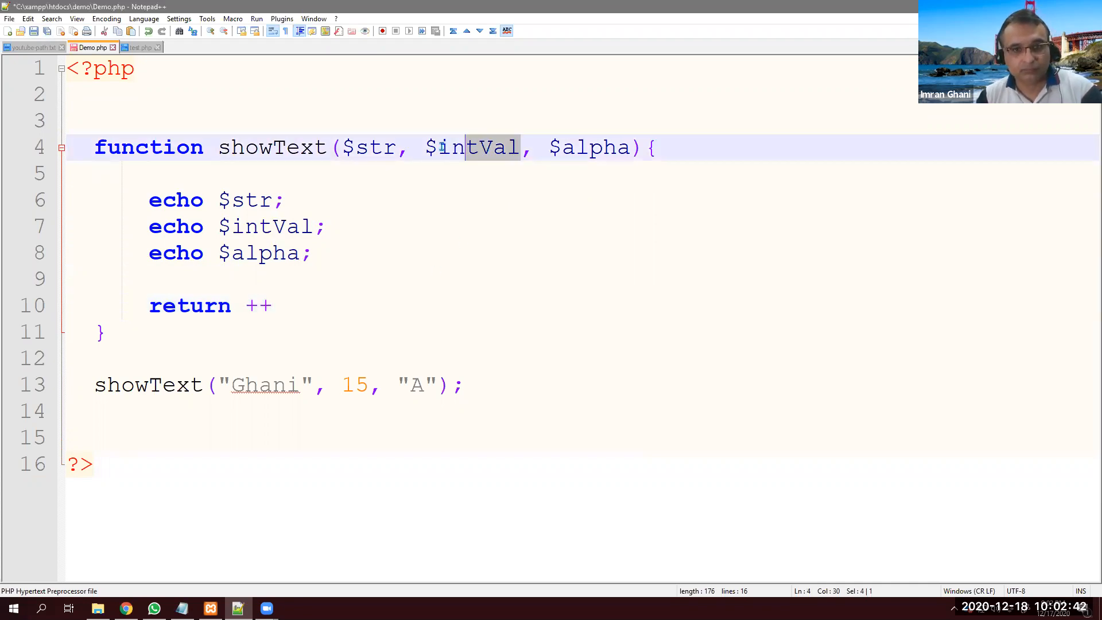
{"action": "left_click", "coordinate": [274, 306]}
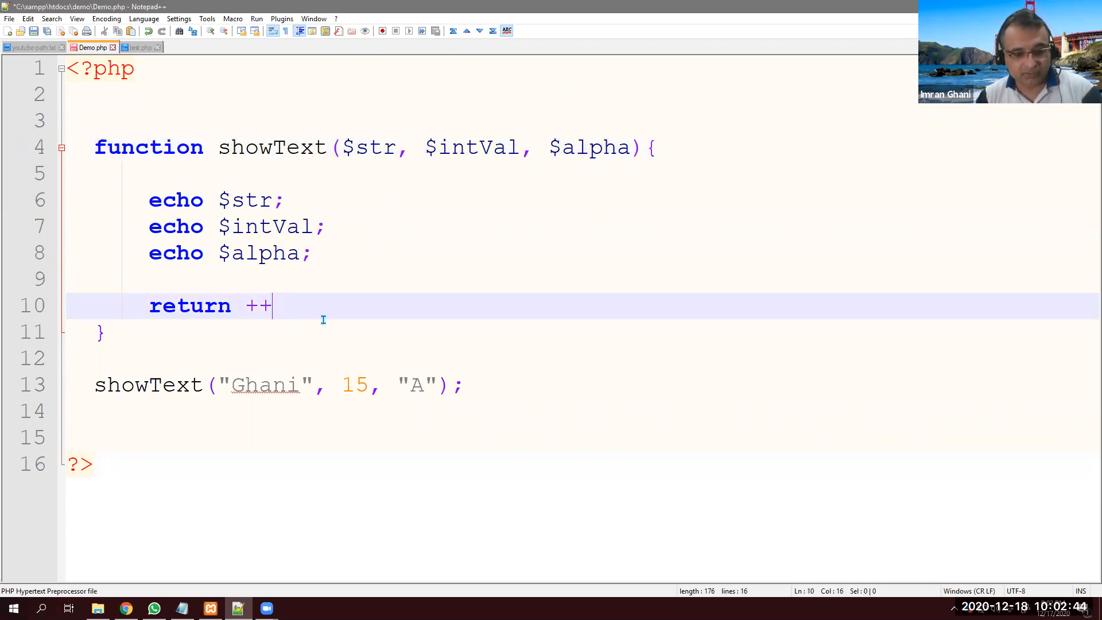
{"action": "type", "text": "$intVal;"}
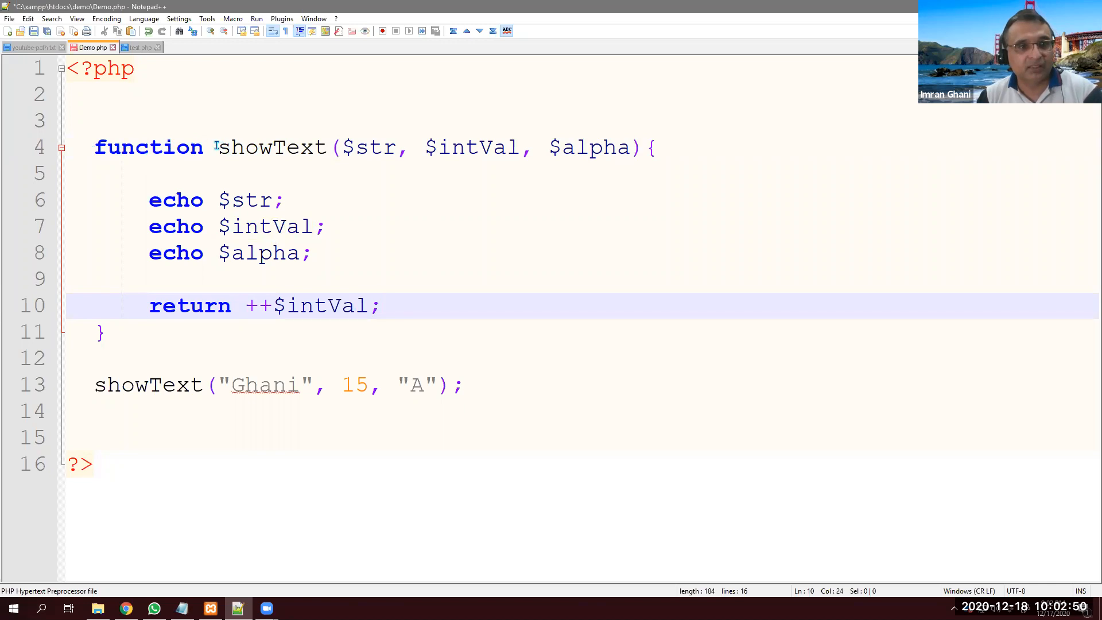
- Add the int type hint to the $intVal parameter and move to the showText call
{"action": "left_click", "coordinate": [95, 146]}
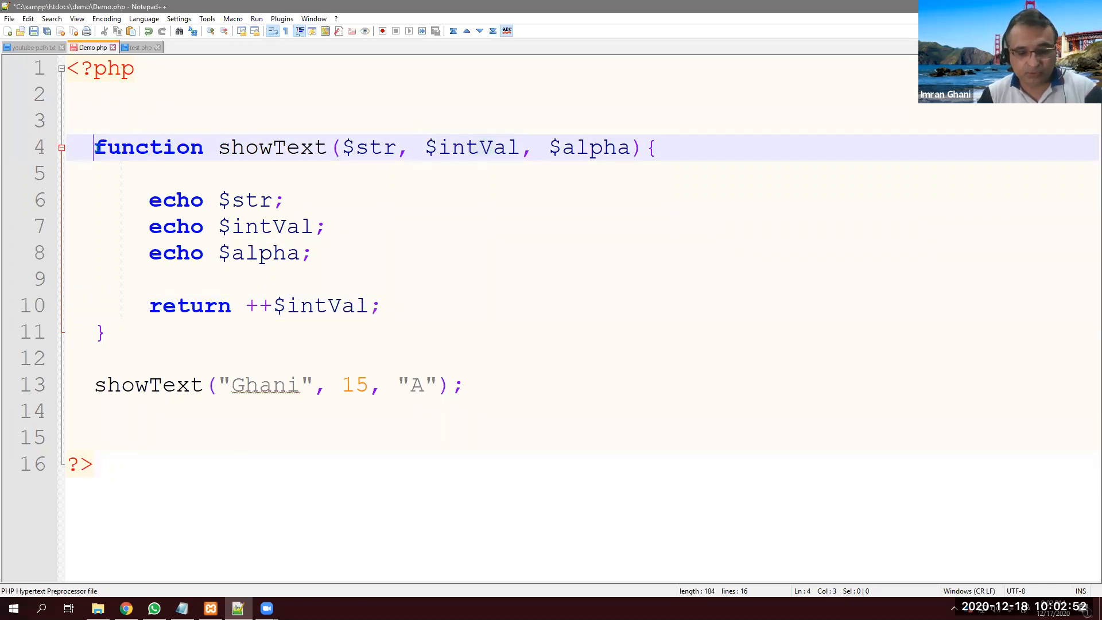
{"action": "type", "text": "int"}
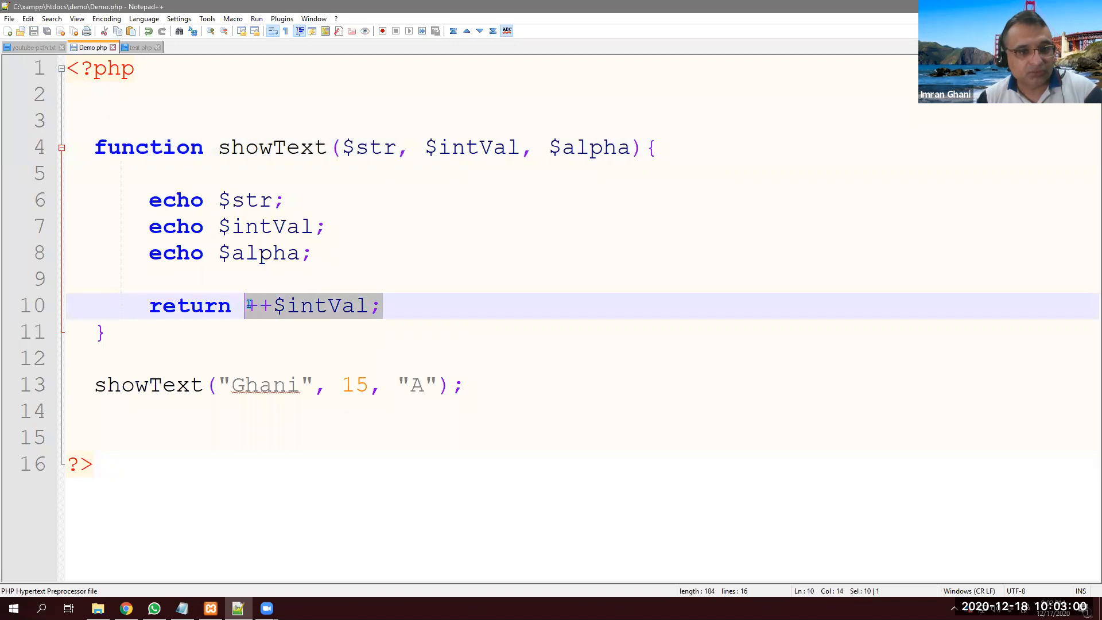
{"action": "left_click", "coordinate": [212, 385]}
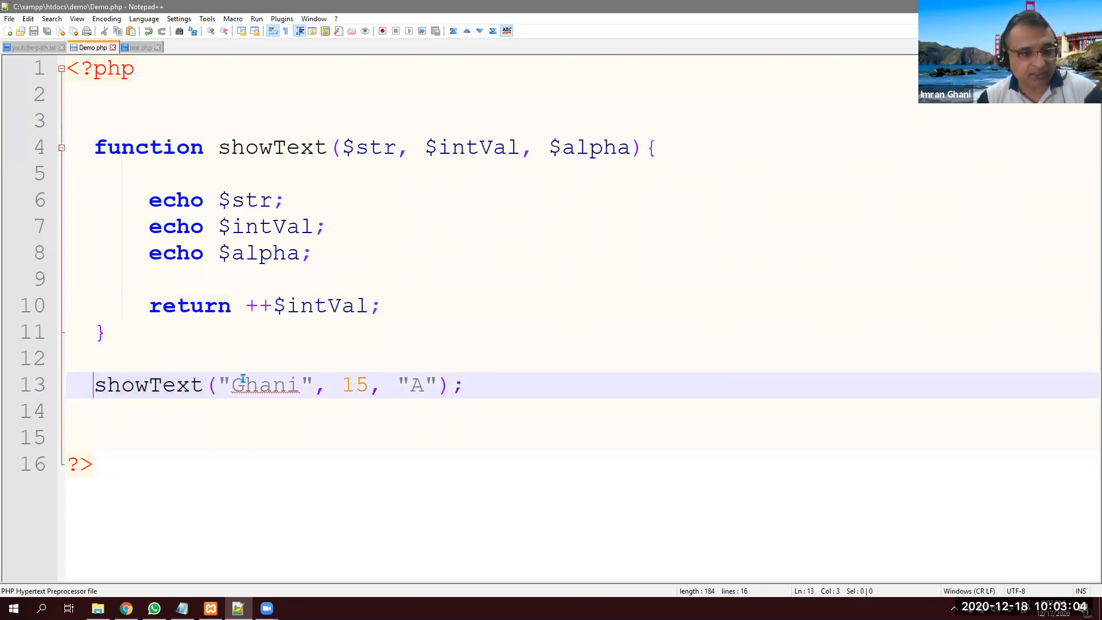
- Assign the showText result to $val and add echo $val; on the next line
{"action": "type", "text": "$"}
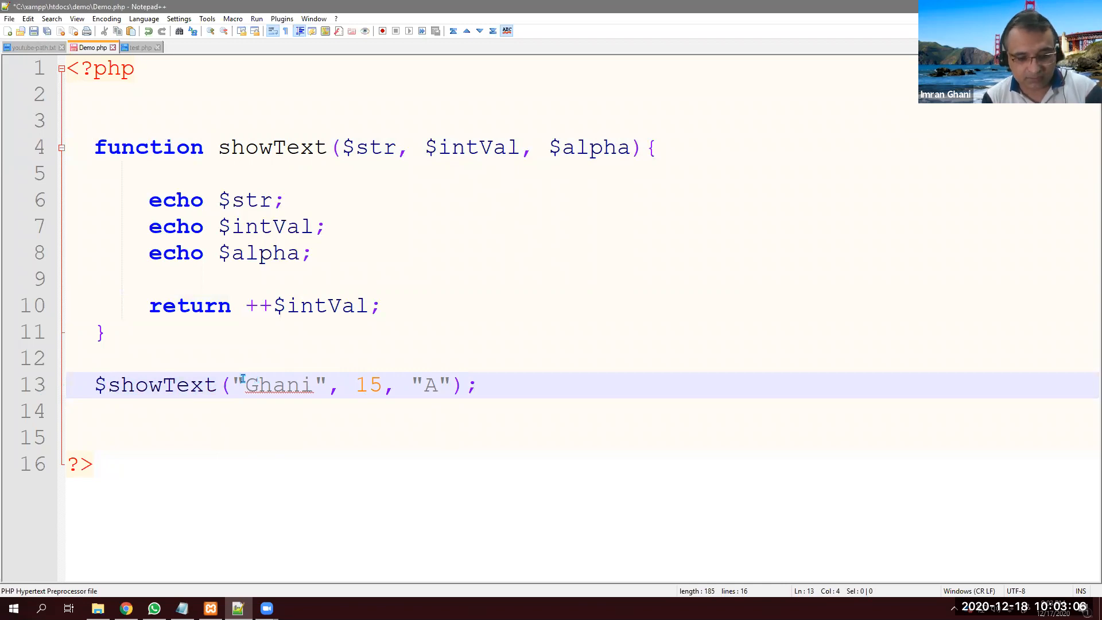
{"action": "type", "text": "val="}
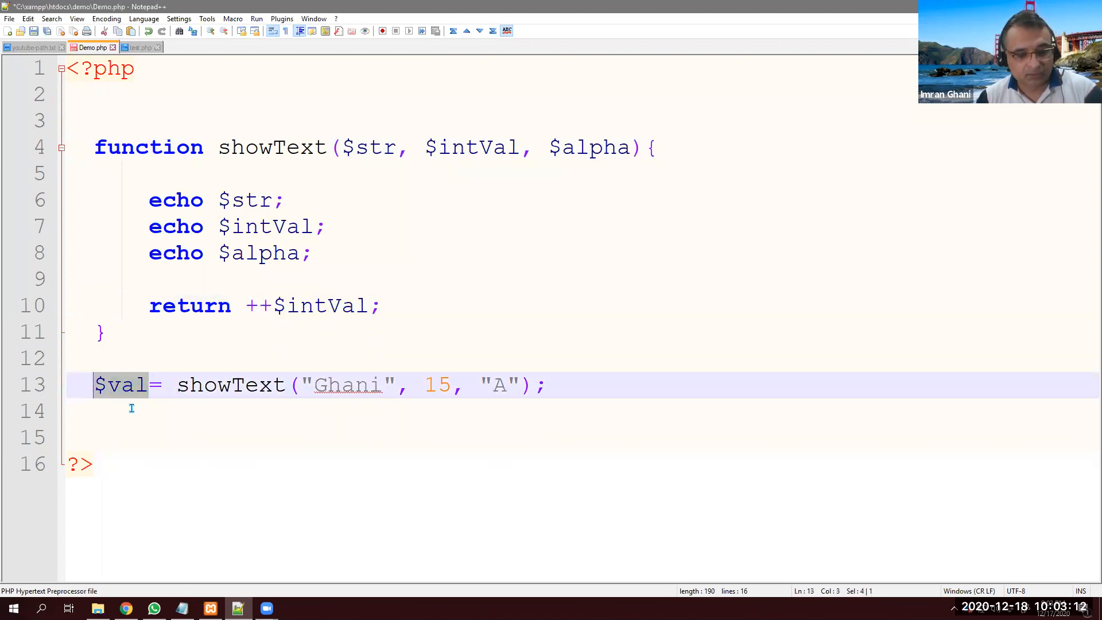
{"action": "key", "text": "enter"}
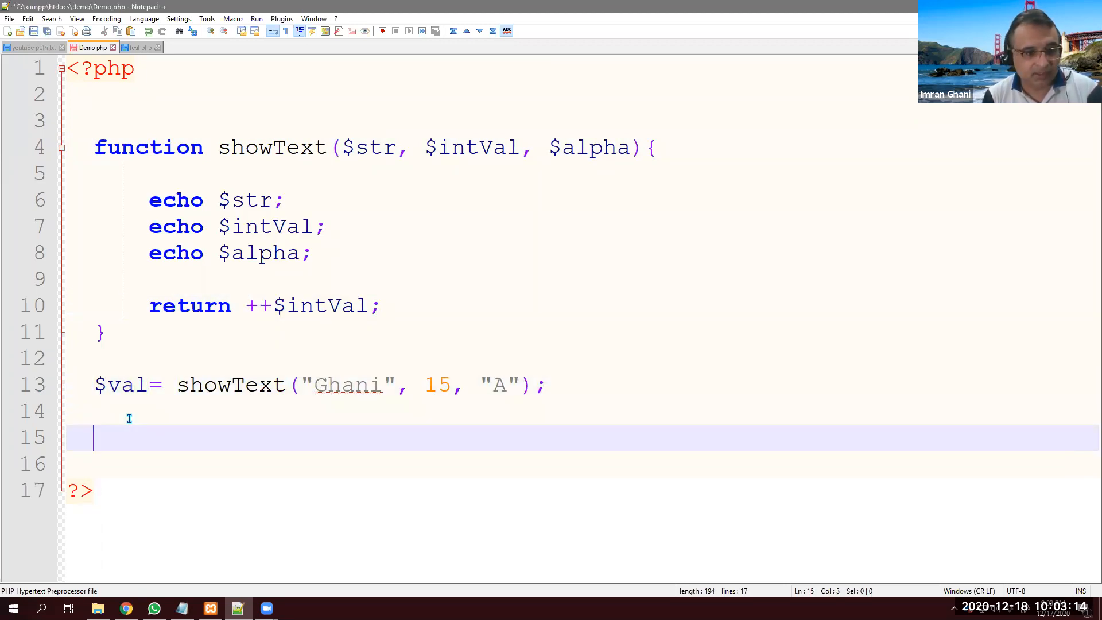
{"action": "type", "text": "echo"}
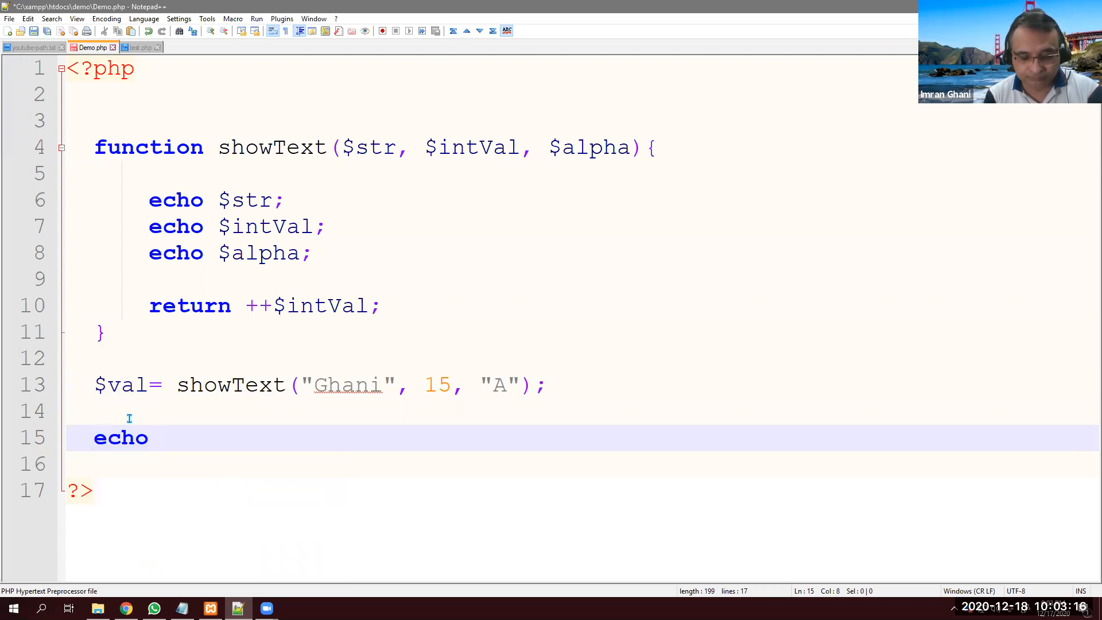
{"action": "type", "text": "$val;"}
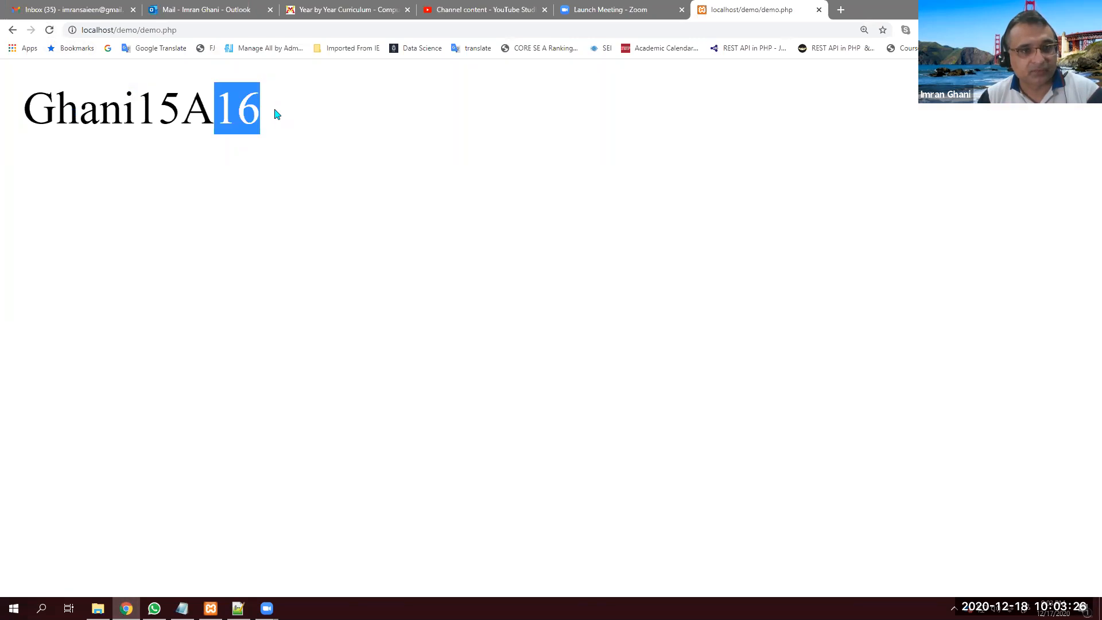
{"action": "left_click", "coordinate": [236, 609]}
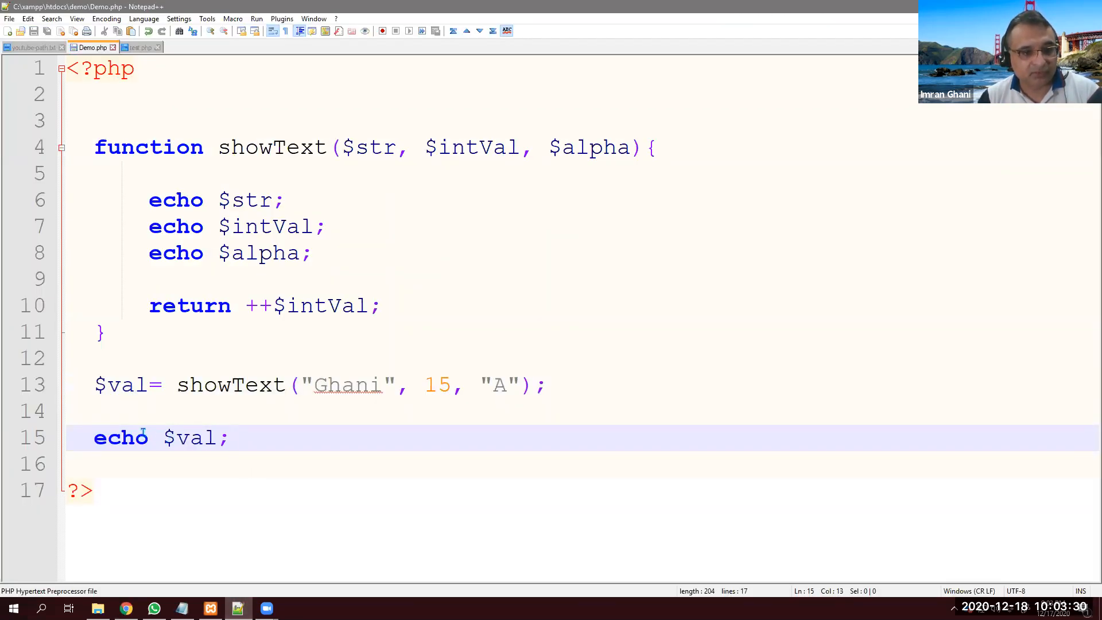
- Add echo "<br>"; above echo $val; so the returned 16 prints on its own line
{"action": "key", "text": "enter"}
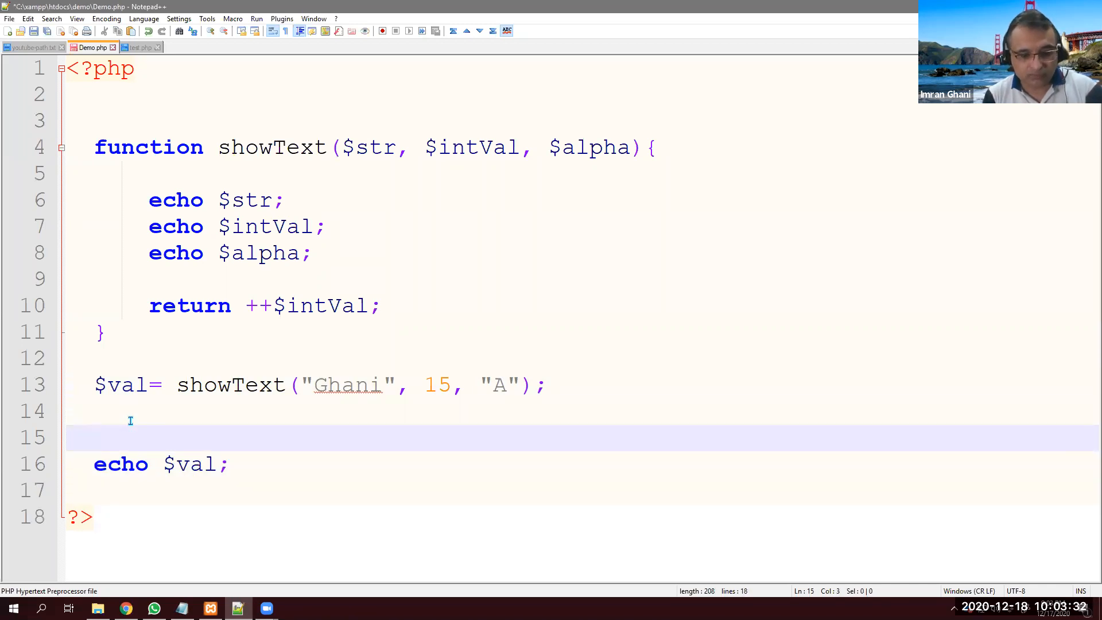
{"action": "type", "text": "echo \"\""}
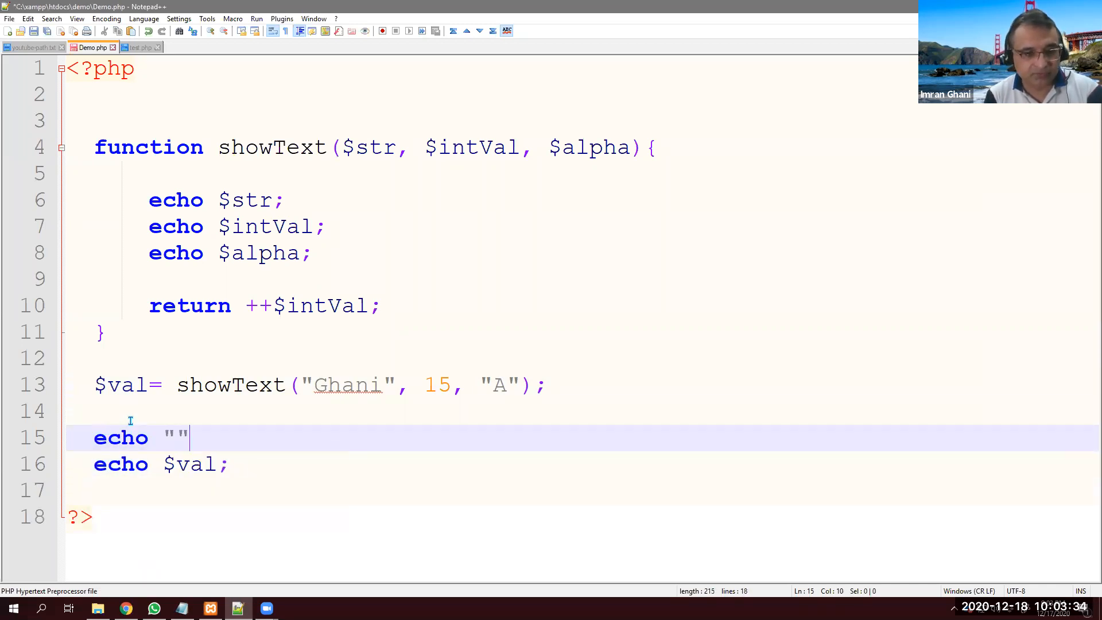
{"action": "type", "text": ";"}
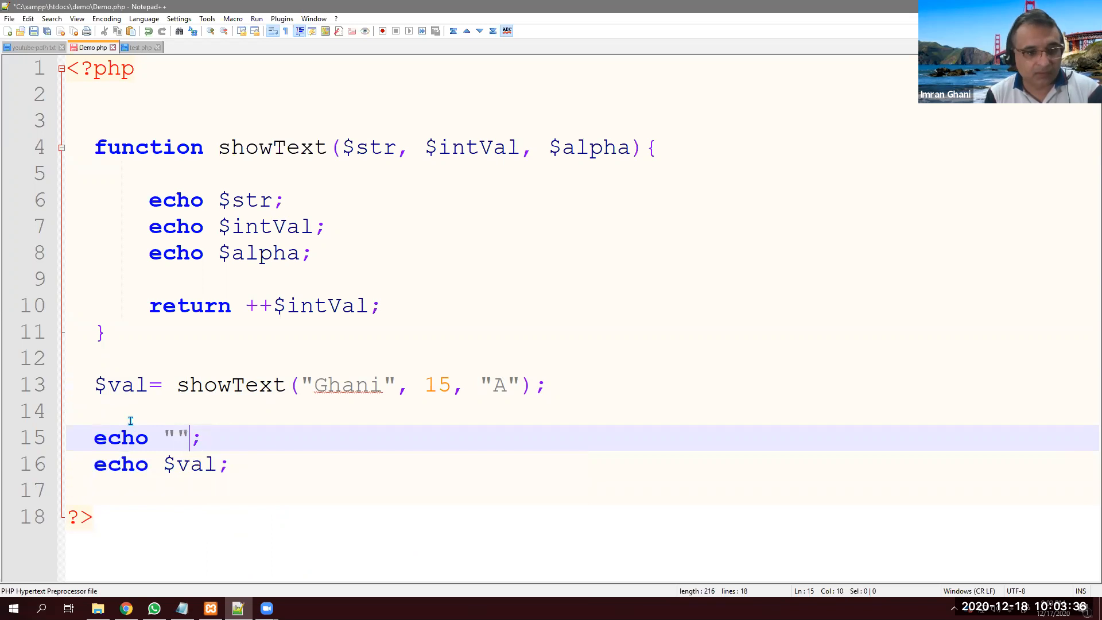
{"action": "type", "text": "<br>"}
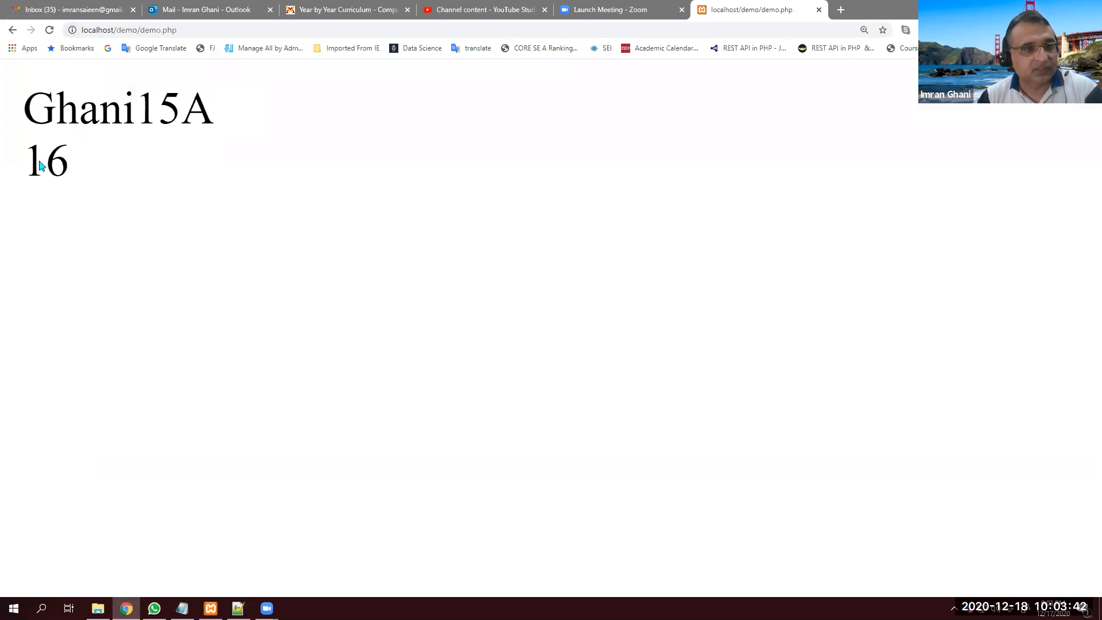
{"action": "double_click", "coordinate": [45, 161]}
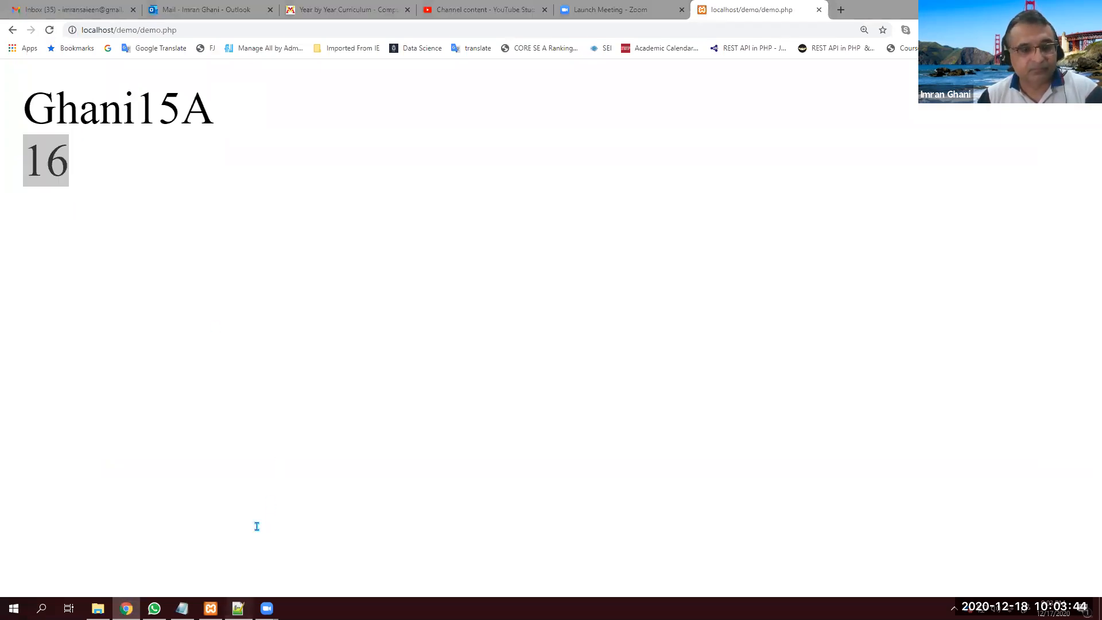
{"action": "left_click", "coordinate": [238, 608]}
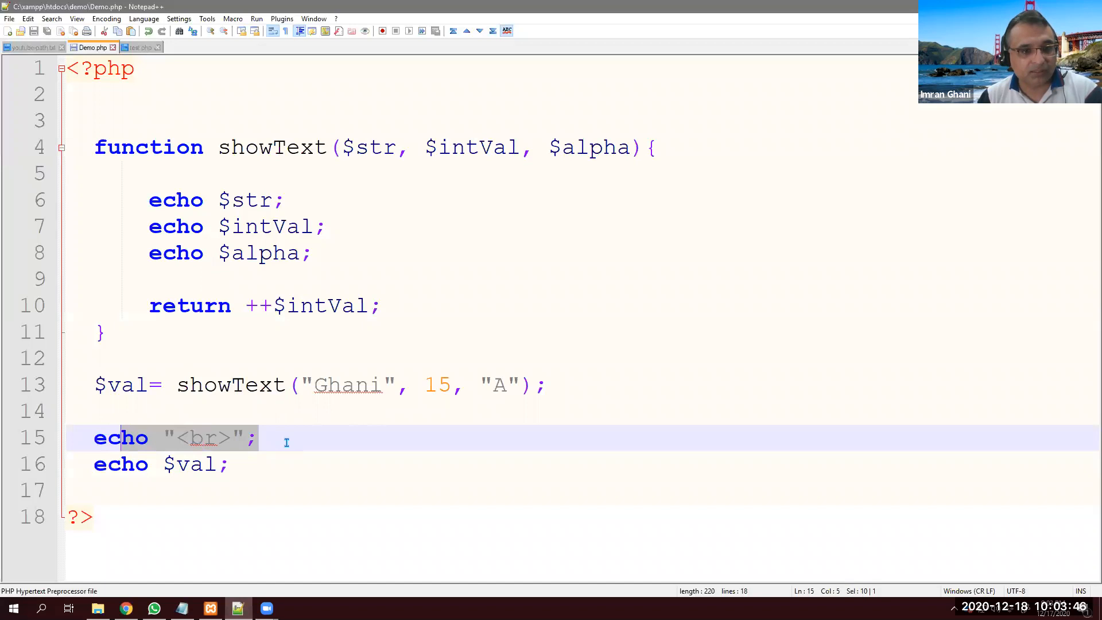
- Add echo "<br>"; after echo $str; and echo $intVal;, save, and reload the page
{"action": "right_click", "coordinate": [121, 437]}
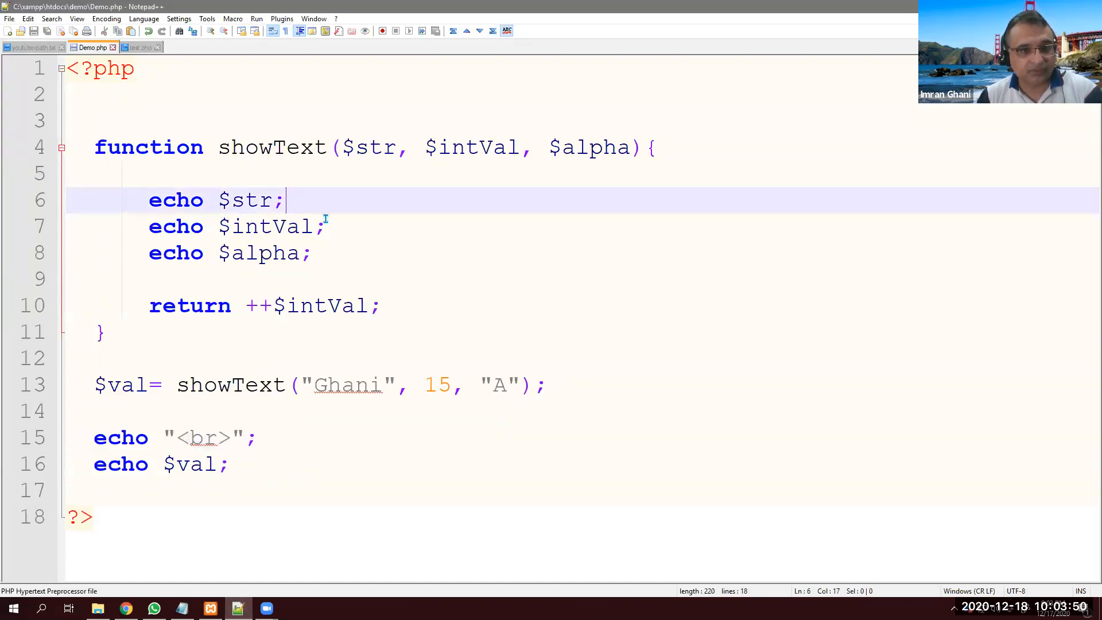
{"action": "type", "text": "echo \"<br>\";"}
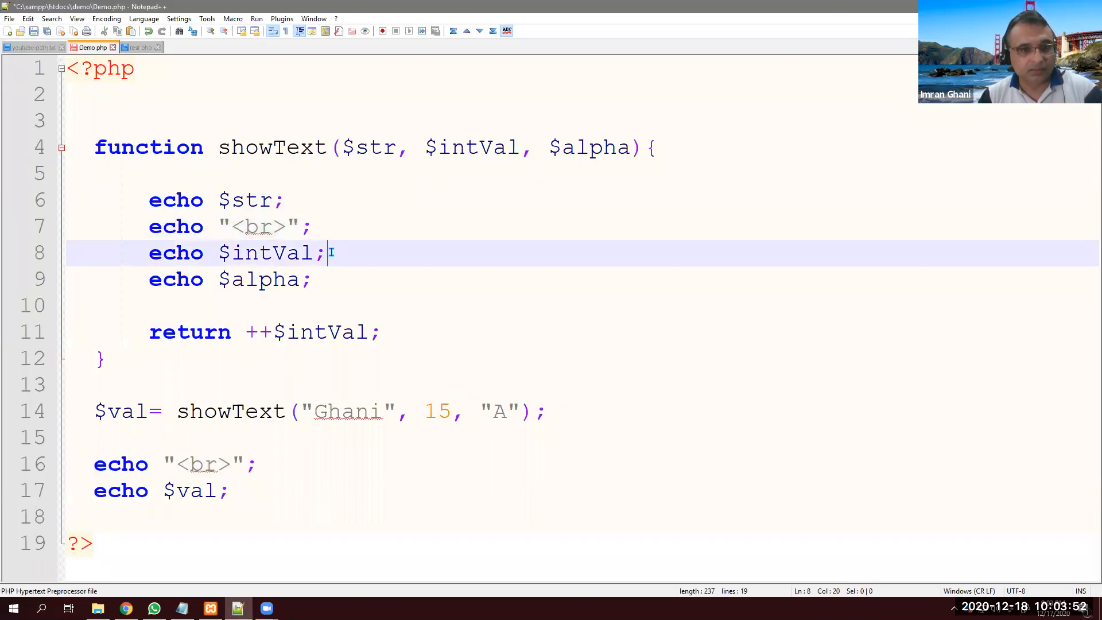
{"action": "type", "text": "echo \"<br>\";"}
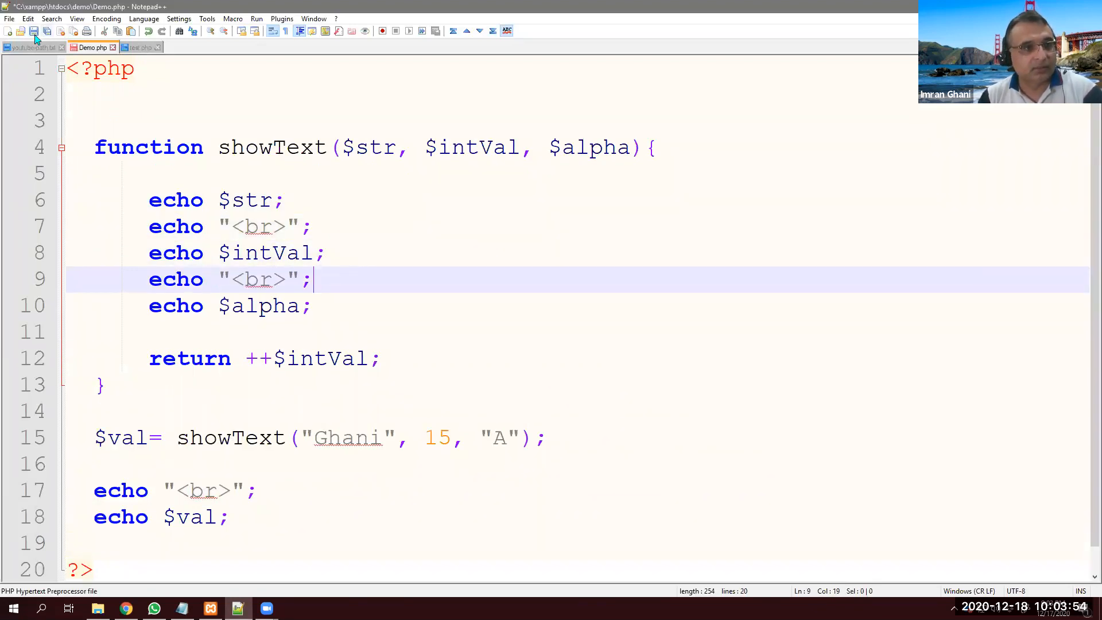
{"action": "left_click", "coordinate": [125, 609]}
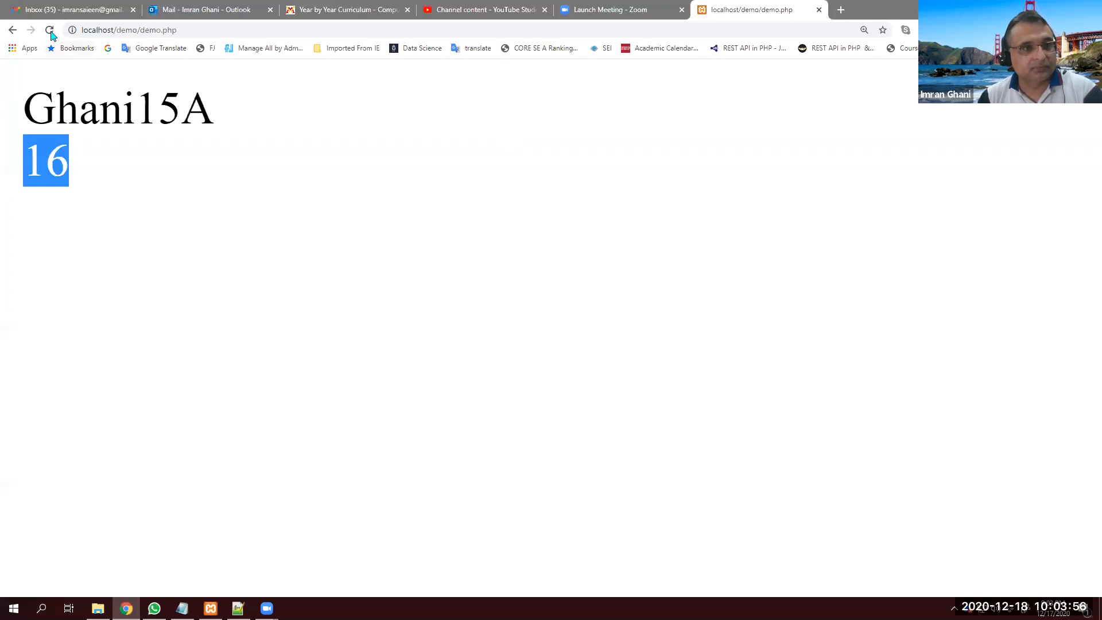
{"action": "left_click", "coordinate": [50, 30]}
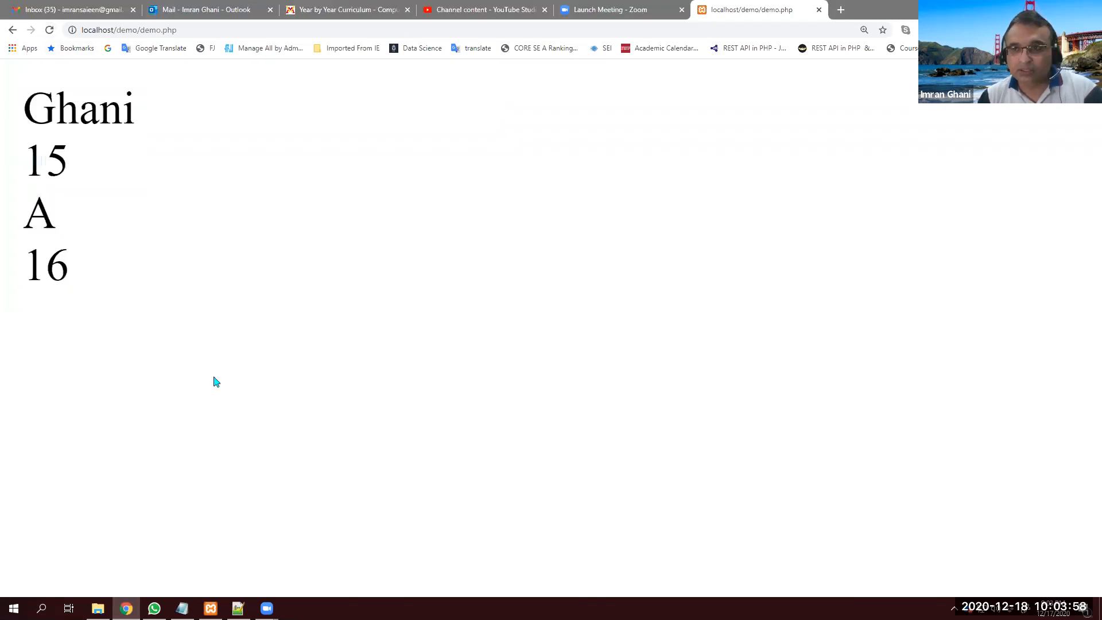
{"action": "left_click", "coordinate": [238, 609]}
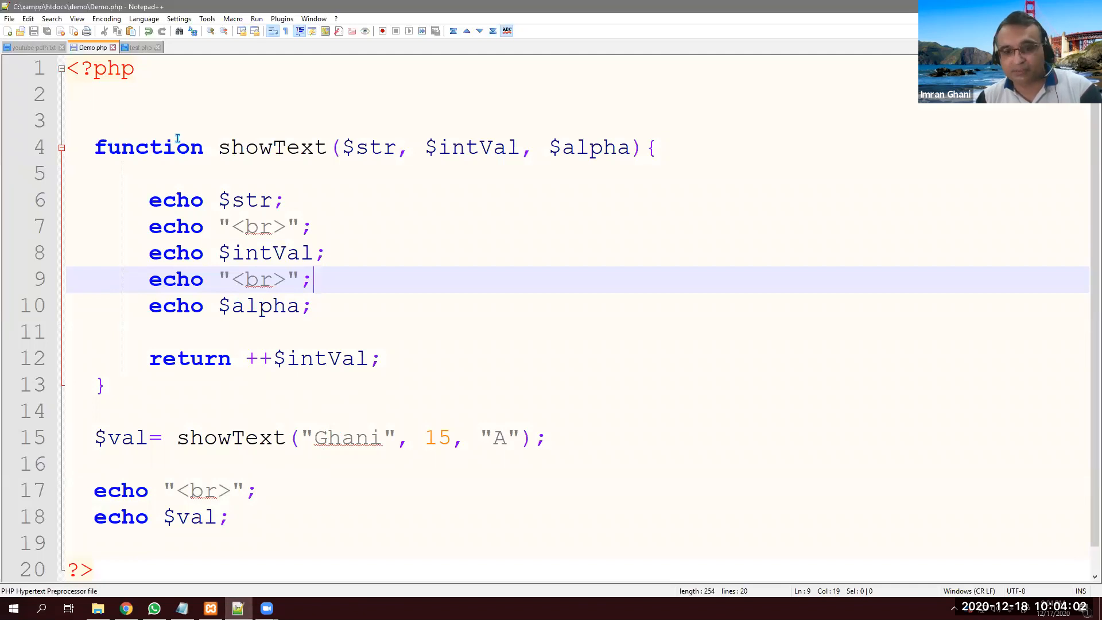
{"action": "mouse_move", "coordinate": [726, 573]}
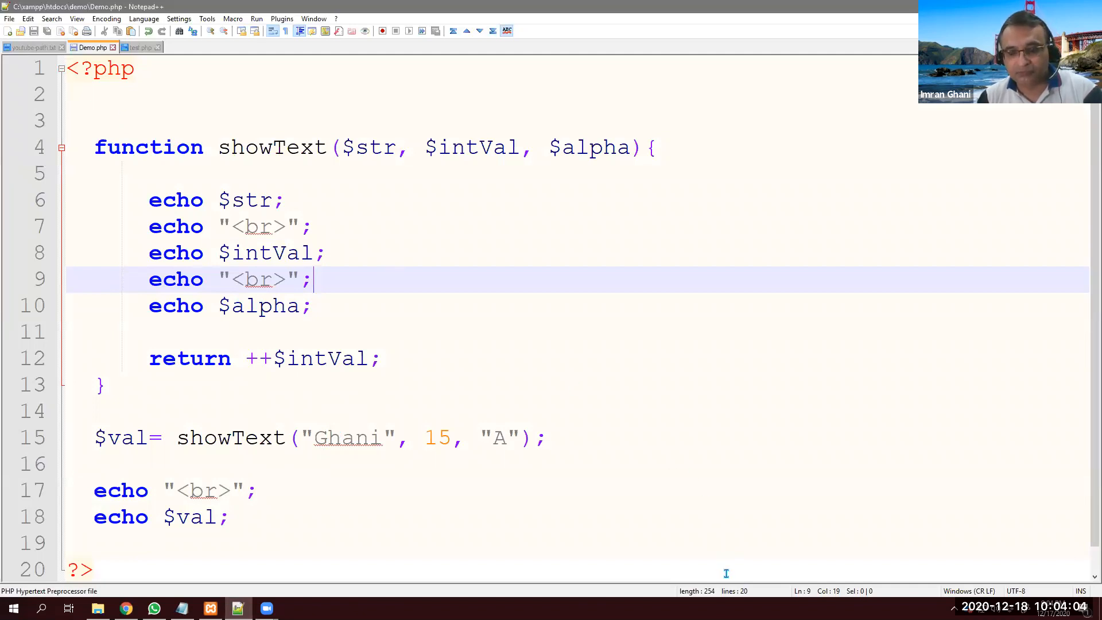